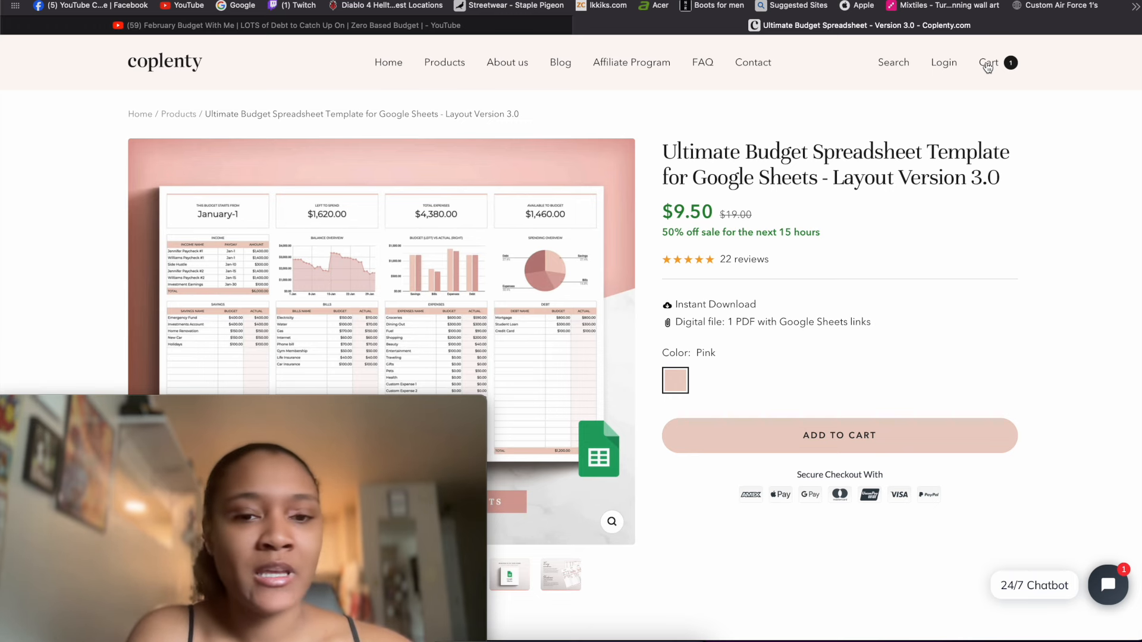
pyautogui.moveTo(873, 217)
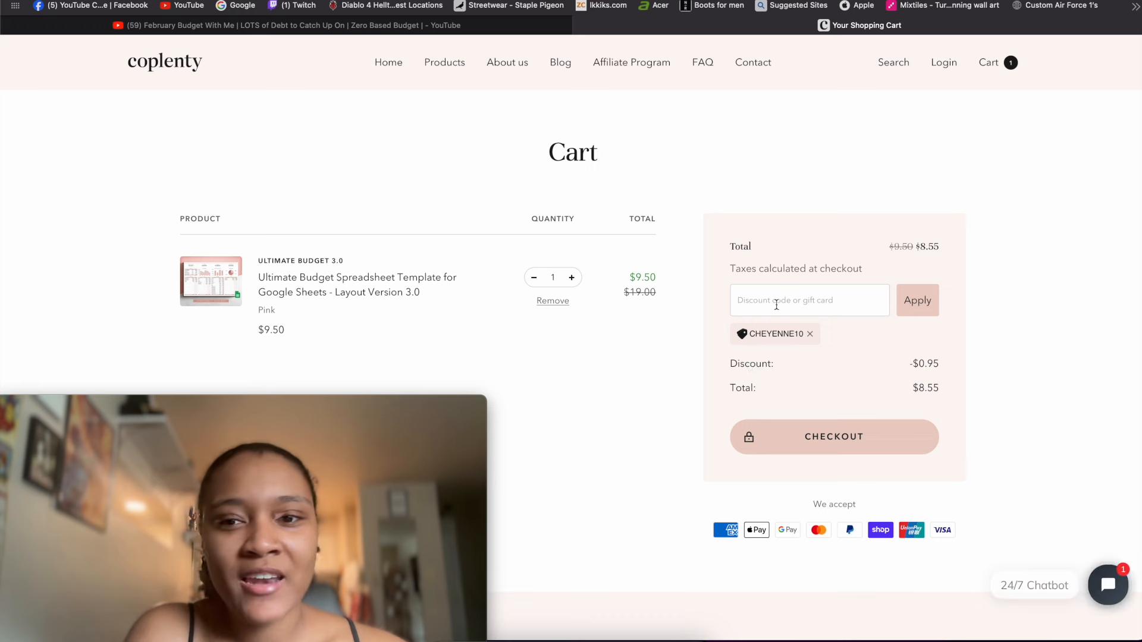
# Step: Apply discount code CHEYENNE10 to the Ultimate Budget Spreadsheet cart, bringing the total to $8.55
pyautogui.click(808, 300)
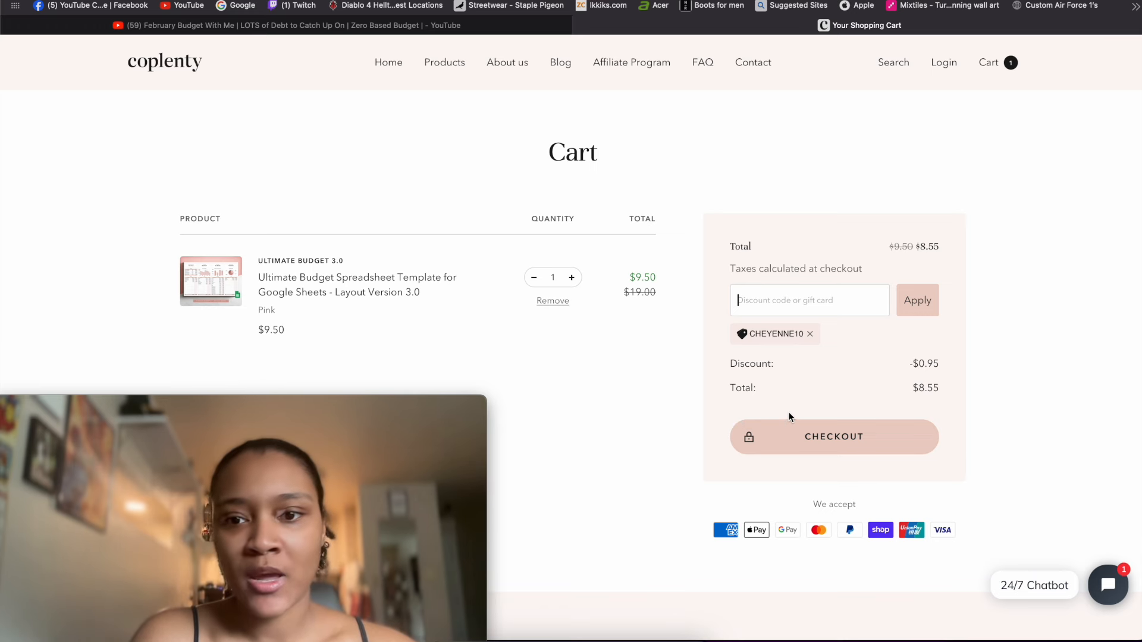
pyautogui.moveTo(792, 445)
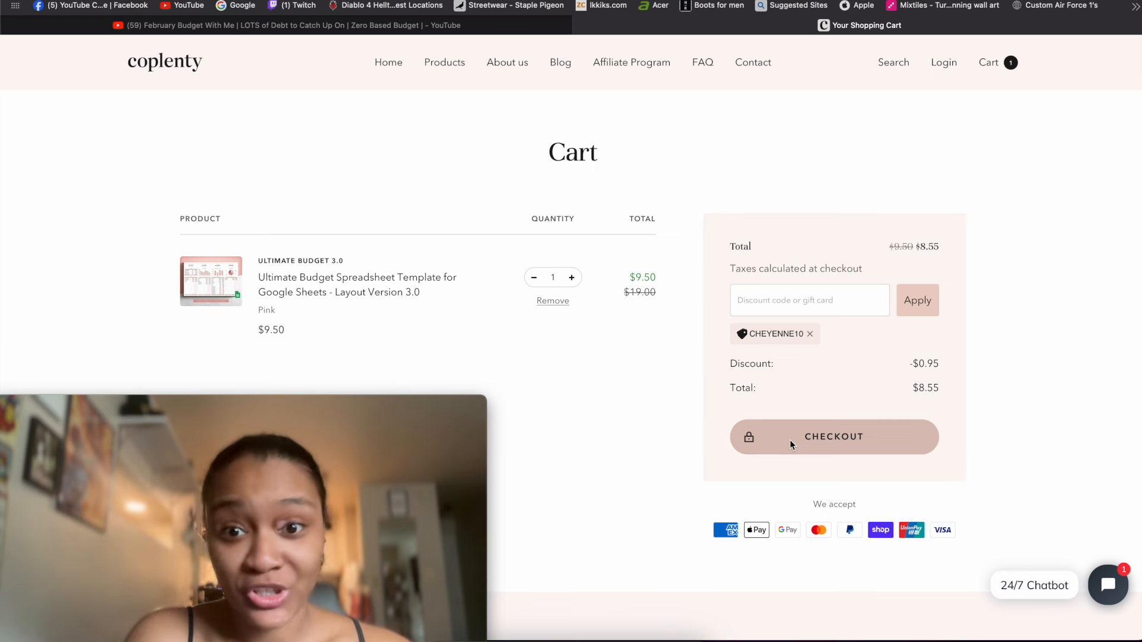
# Step: Check out and pay for the budget spreadsheet order with Shop Pay
pyautogui.click(834, 437)
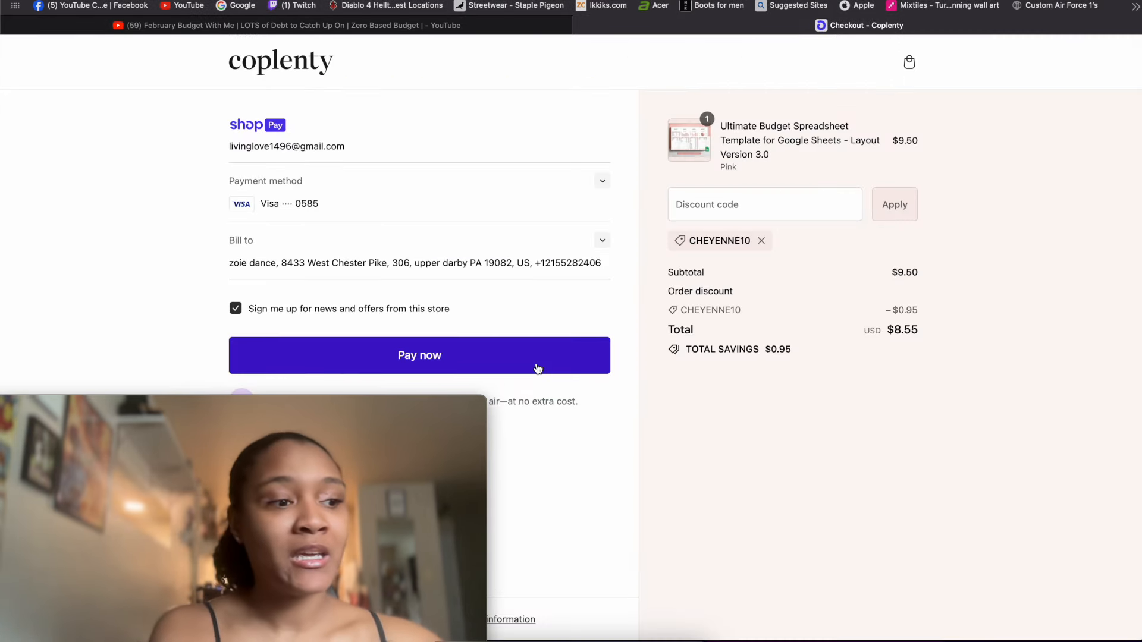
pyautogui.click(419, 356)
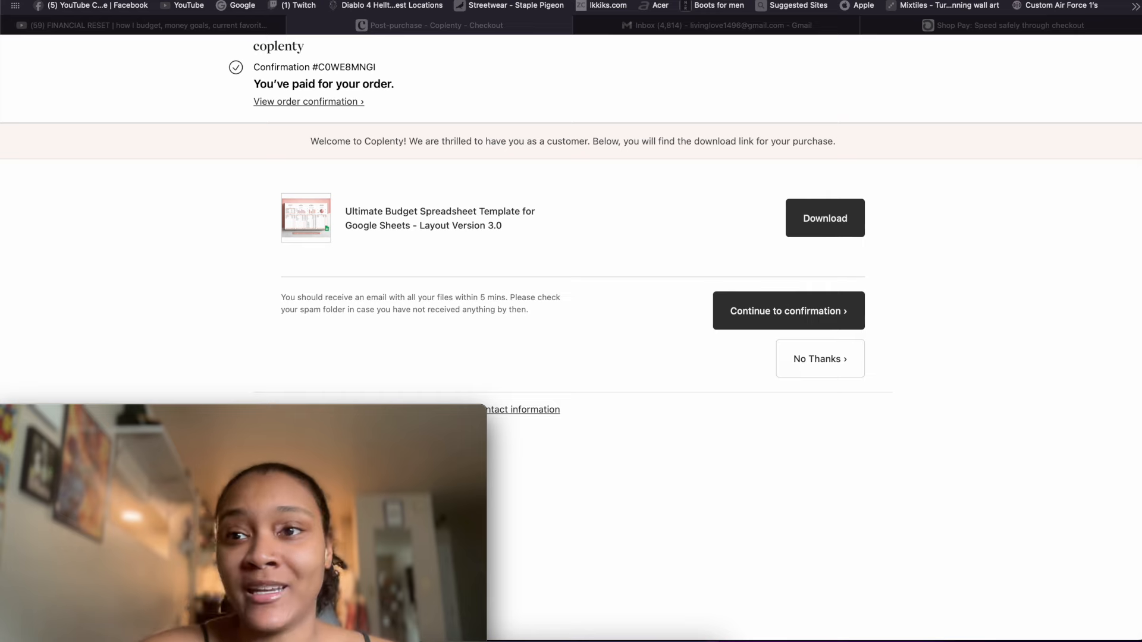
# Step: Download the budget guide and open its Dollar template link in Safari
pyautogui.click(824, 218)
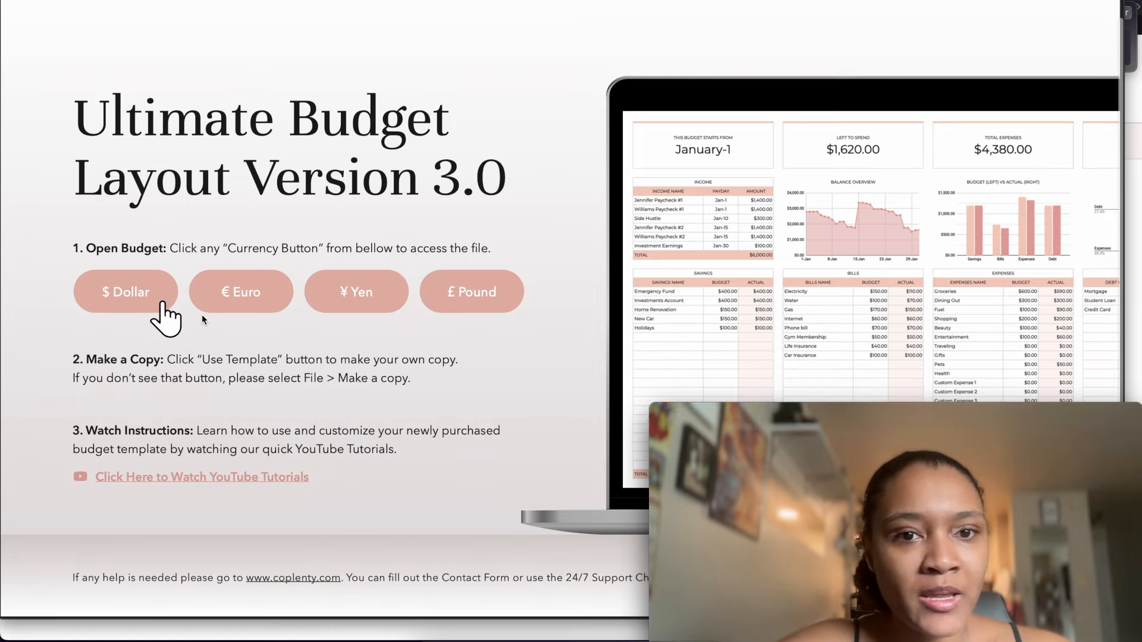
pyautogui.click(125, 291)
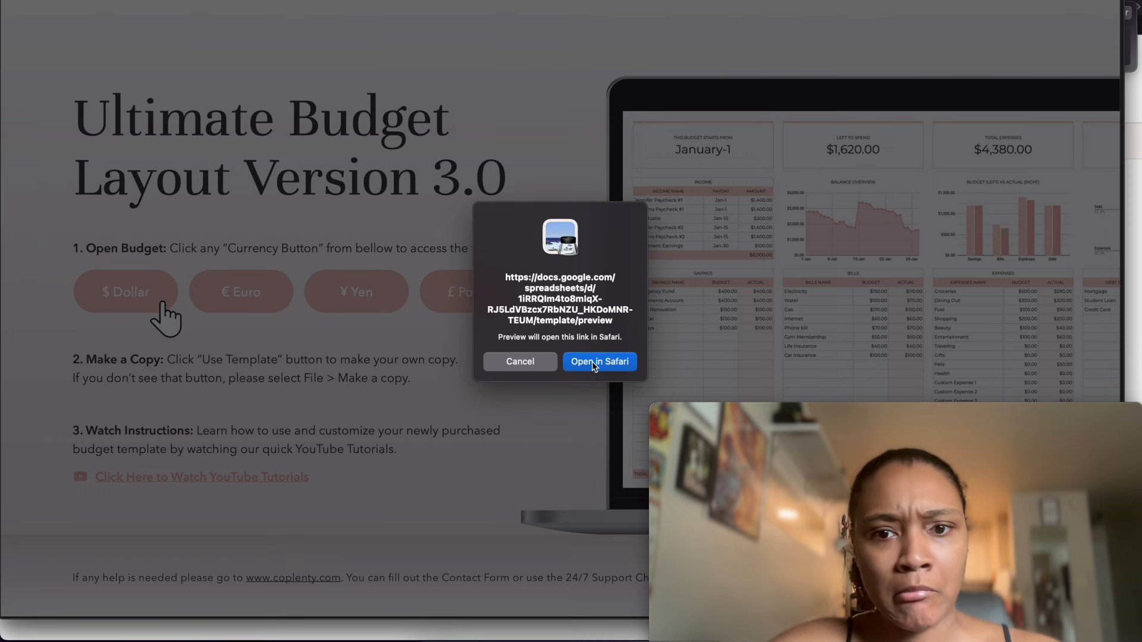
pyautogui.click(600, 362)
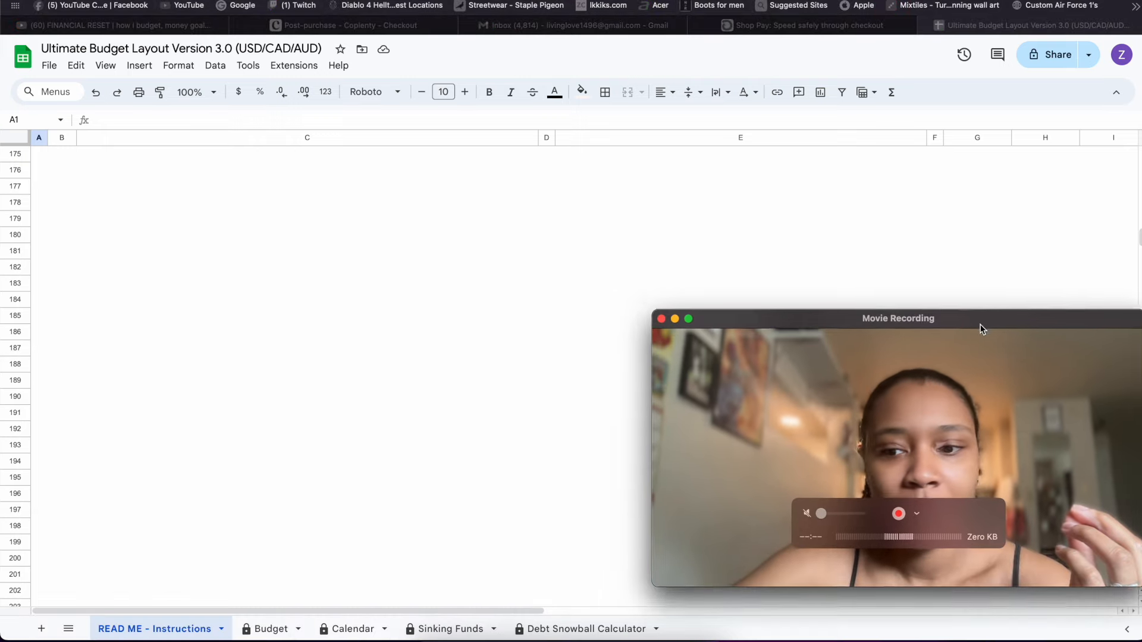
pyautogui.moveTo(979, 329); pyautogui.dragTo(972, 377)
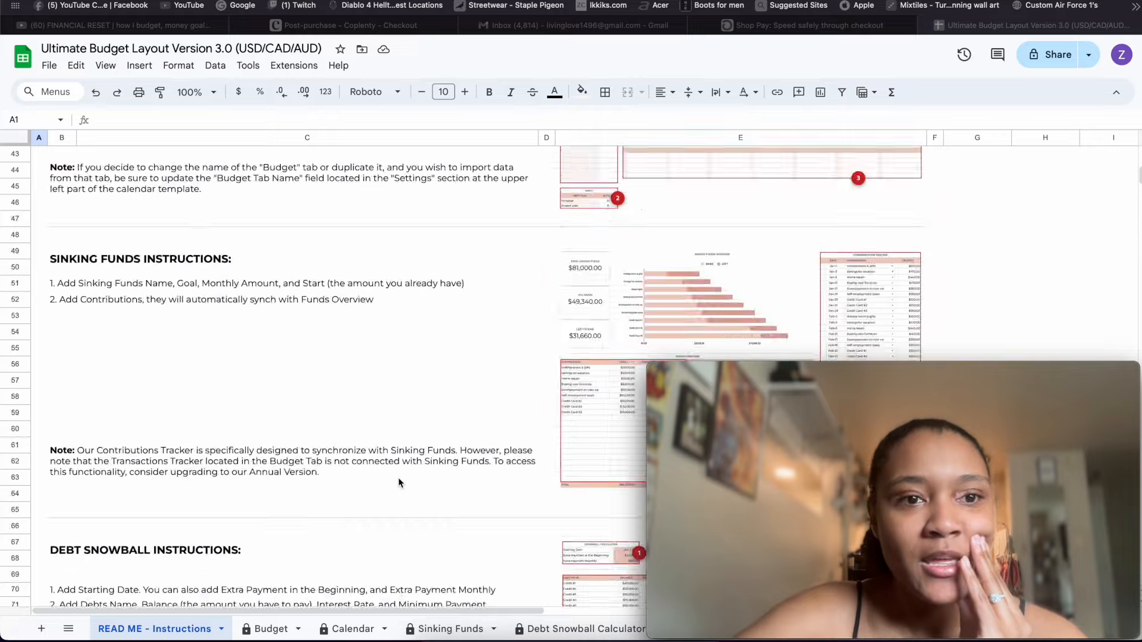
pyautogui.scroll(3)
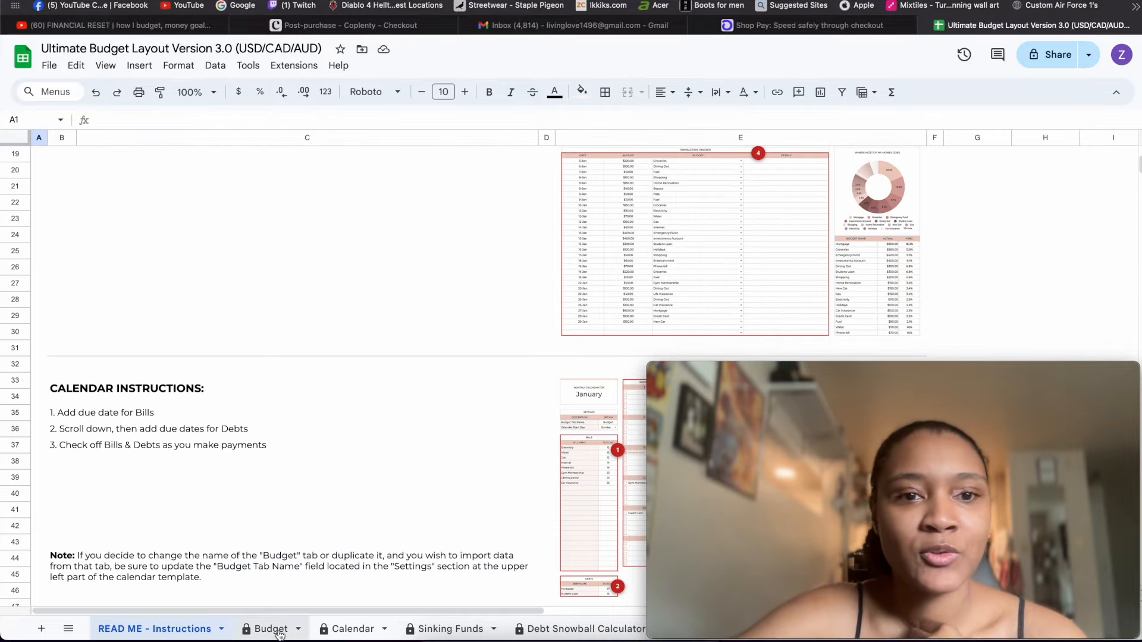
# Step: On the Budget sheet, rename the income rows to 'Terrance #1' and 'Terrance Paycheck #1'
pyautogui.click(271, 629)
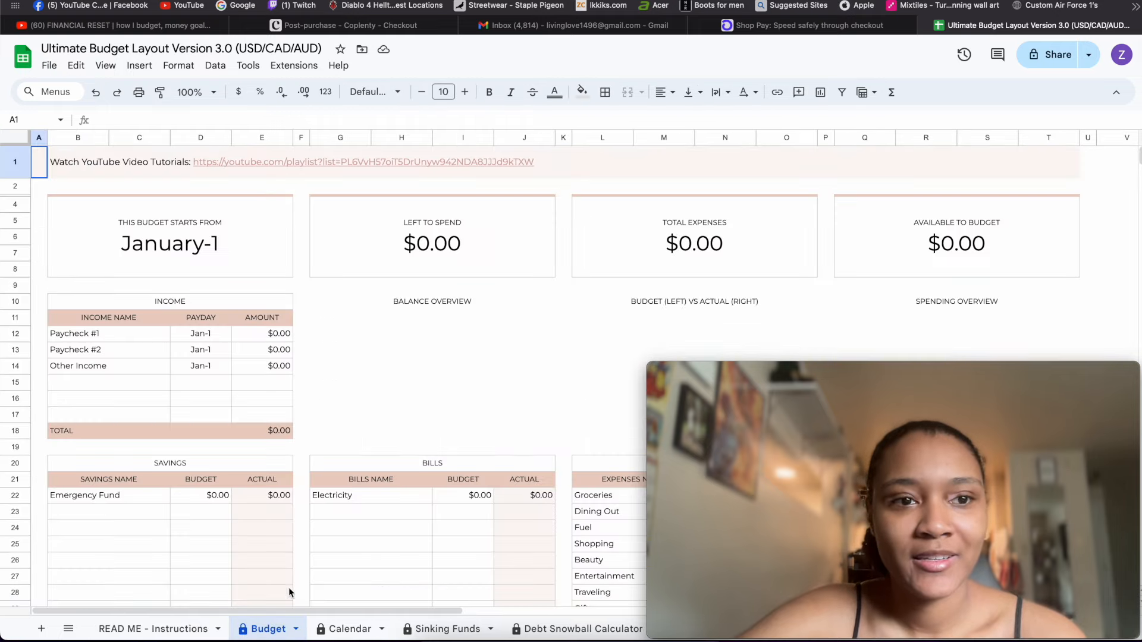
pyautogui.scroll(-3)
pyautogui.write('Zoies ')
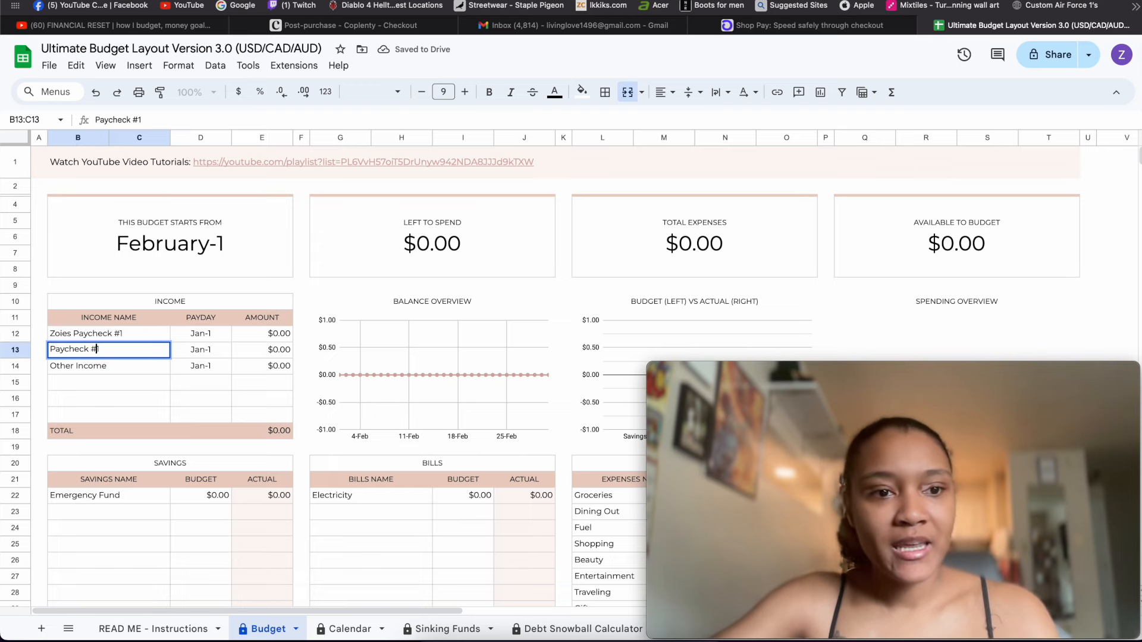
pyautogui.write('Terrance #1')
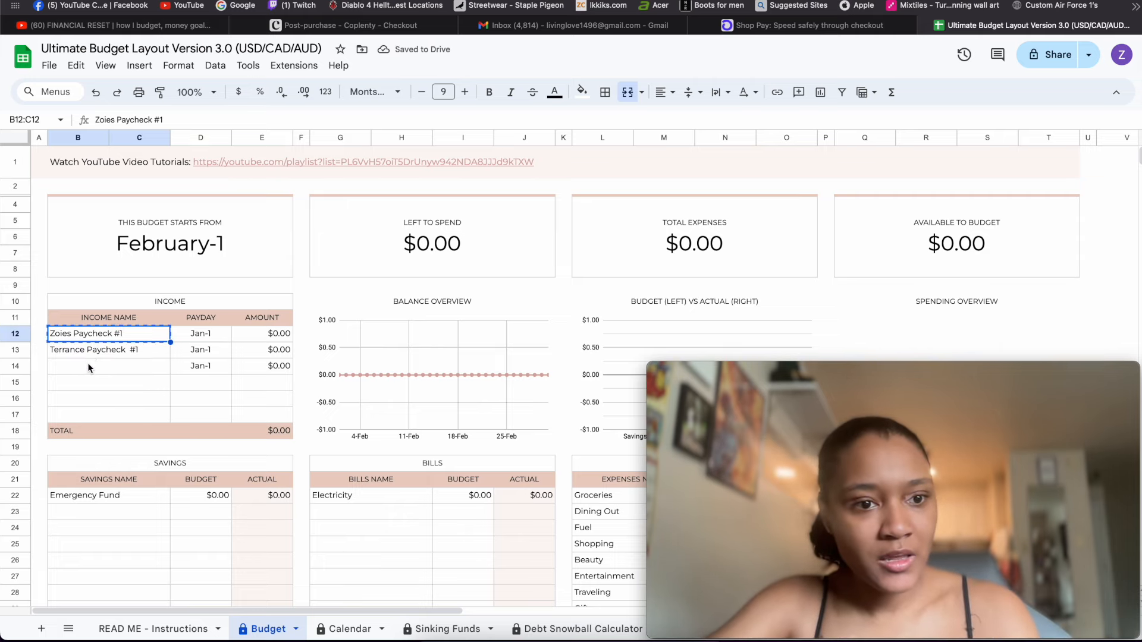
pyautogui.click(107, 365)
pyautogui.write('Zoies Paycheck #2')
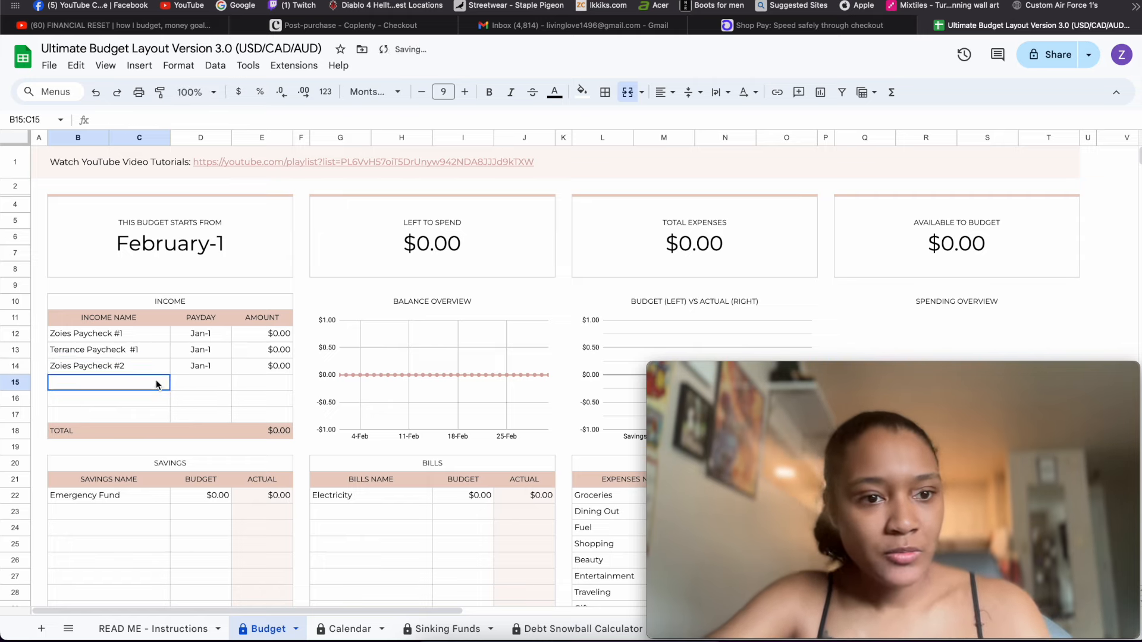
pyautogui.write('Terrance Paycheck  #1')
pyautogui.click(201, 333)
pyautogui.write('Feb-14')
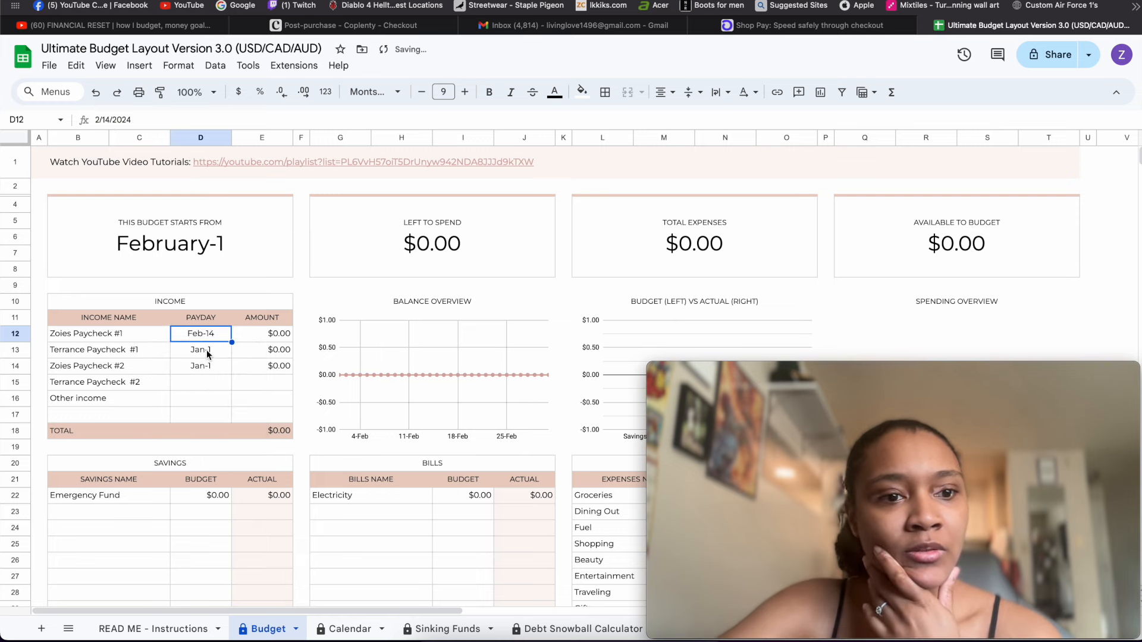
# Step: Pick paydays Feb-15, Feb-28, Feb-29 and Feb-16 for the remaining income rows
pyautogui.click(201, 366)
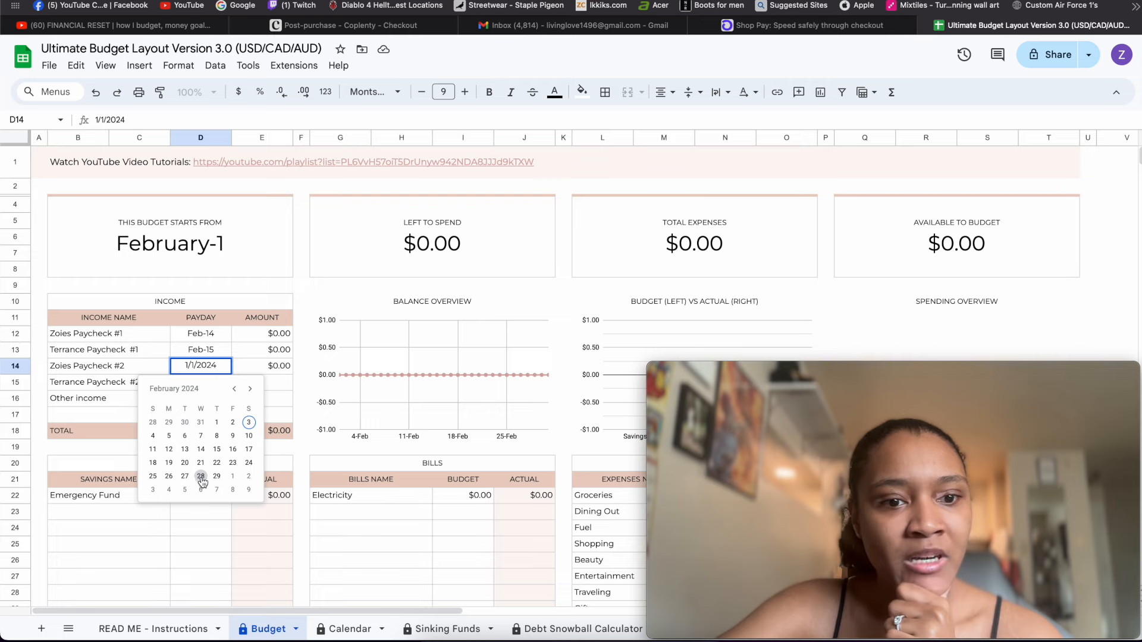
pyautogui.click(201, 476)
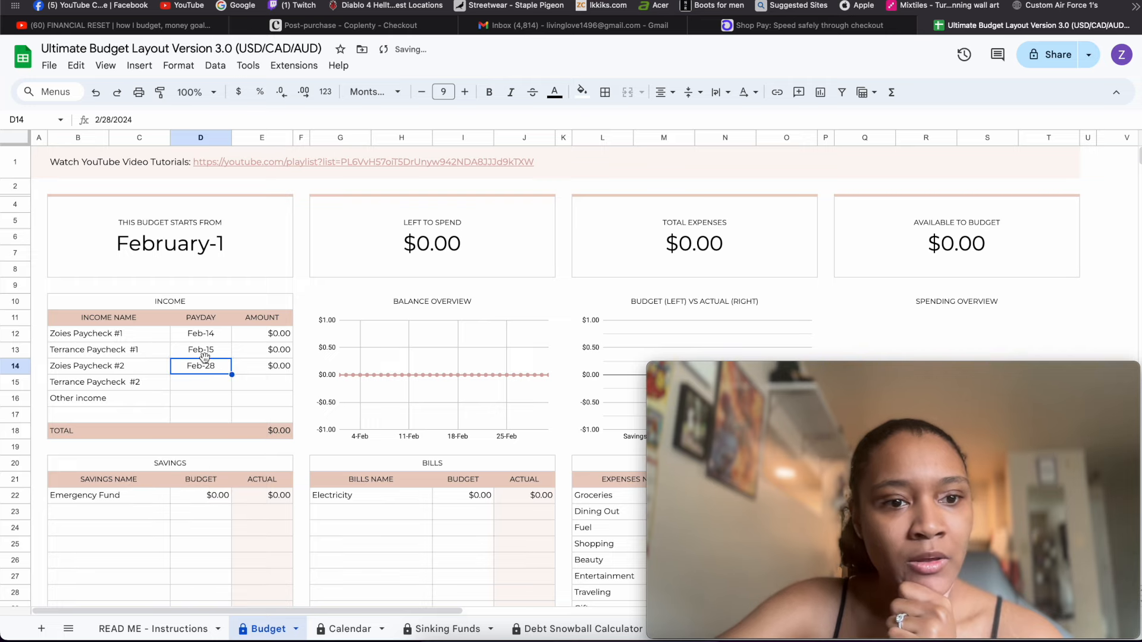
pyautogui.click(200, 382)
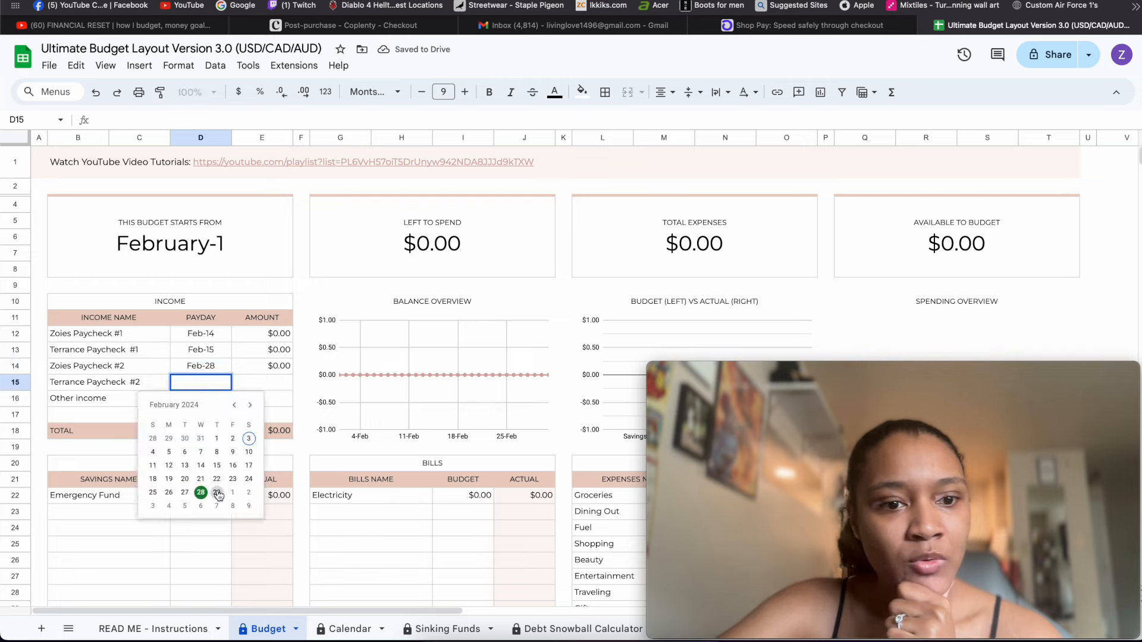
pyautogui.click(217, 493)
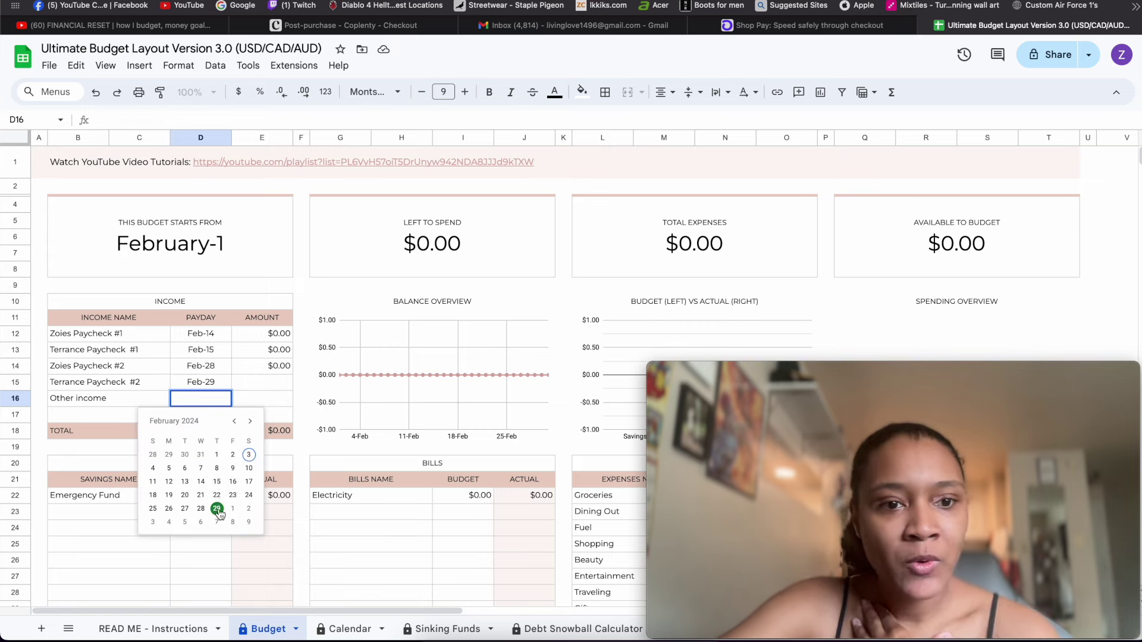
pyautogui.click(217, 508)
pyautogui.write('Side Hustle #')
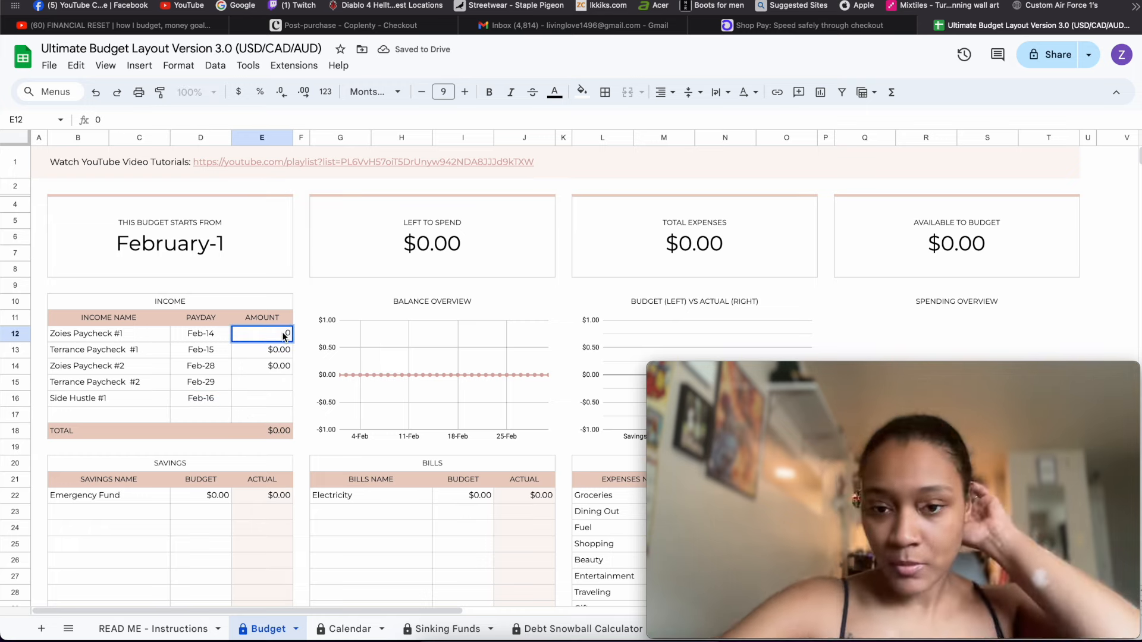
# Step: Enter income amounts $1,100, $1,200, $1,100, $1,200 and $150 in the Income table
pyautogui.write('110')
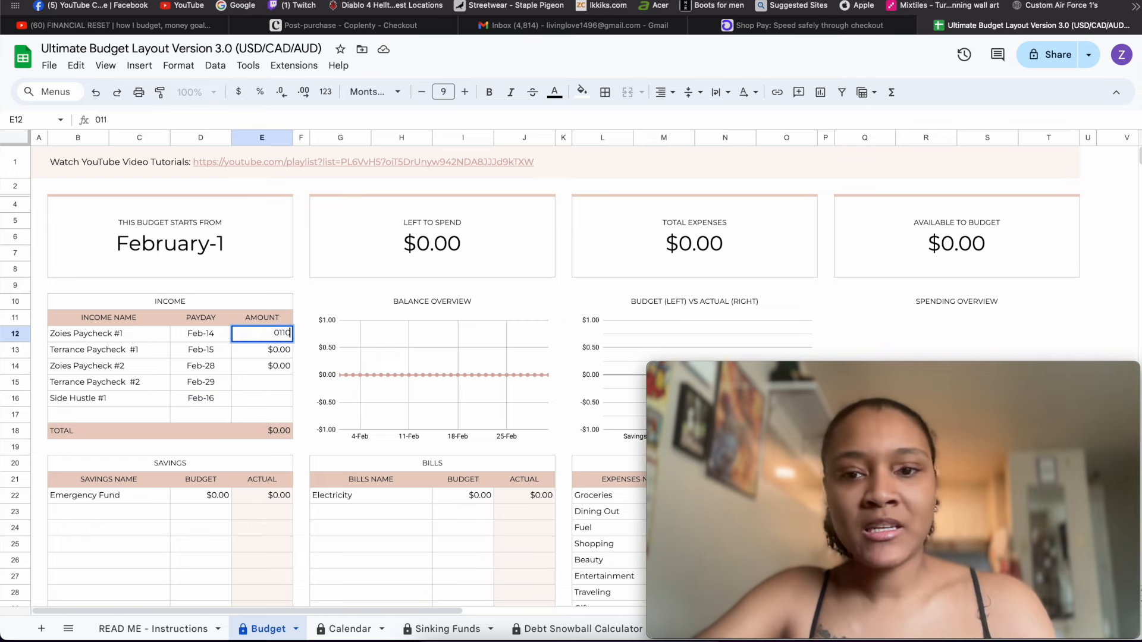
pyautogui.press('Escape')
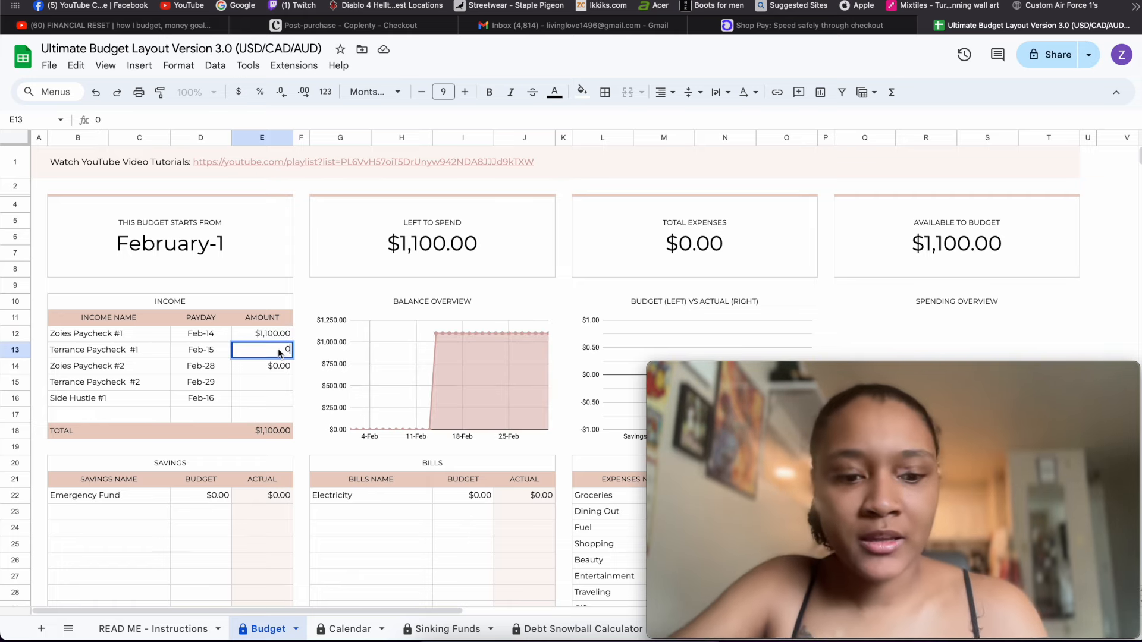
pyautogui.press('Delete')
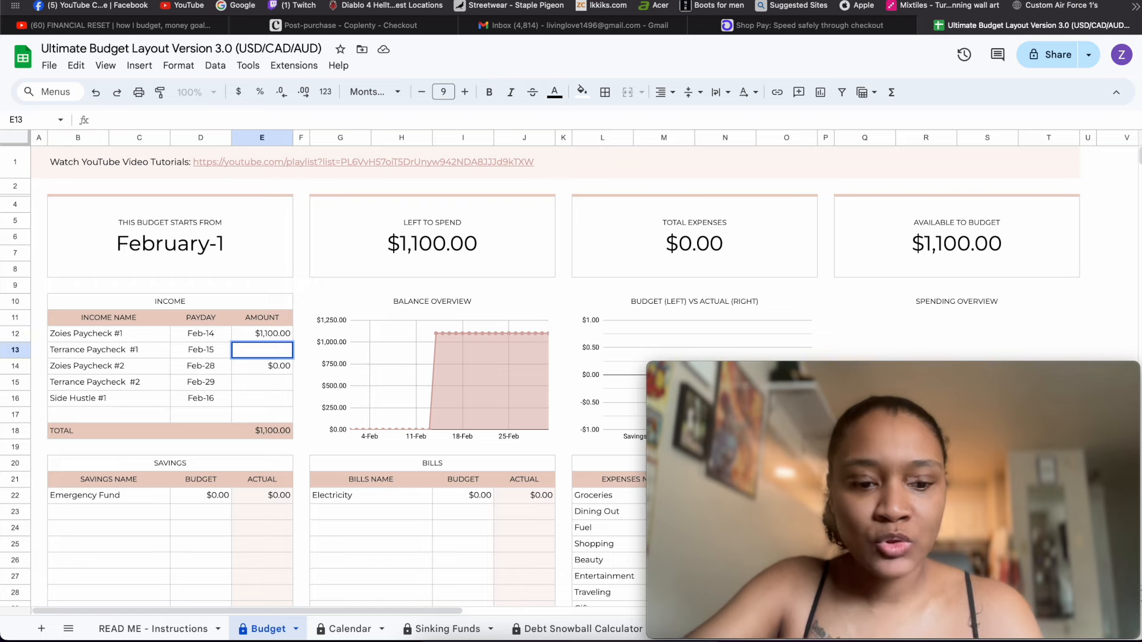
pyautogui.write('1,200')
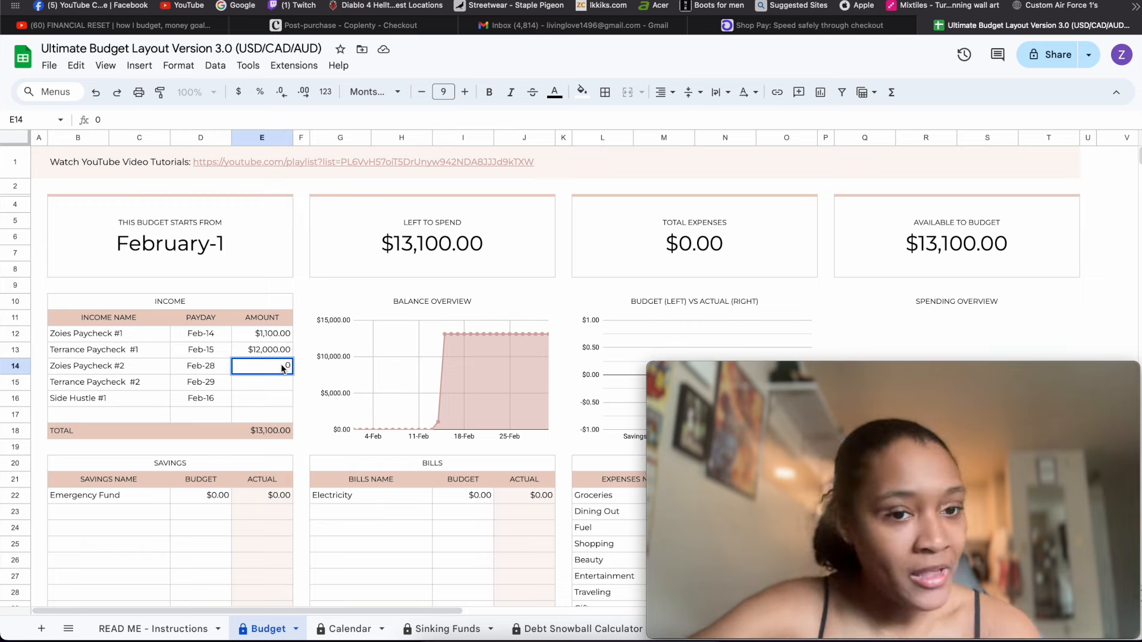
pyautogui.write('1100')
pyautogui.click(262, 349)
pyautogui.write('1200')
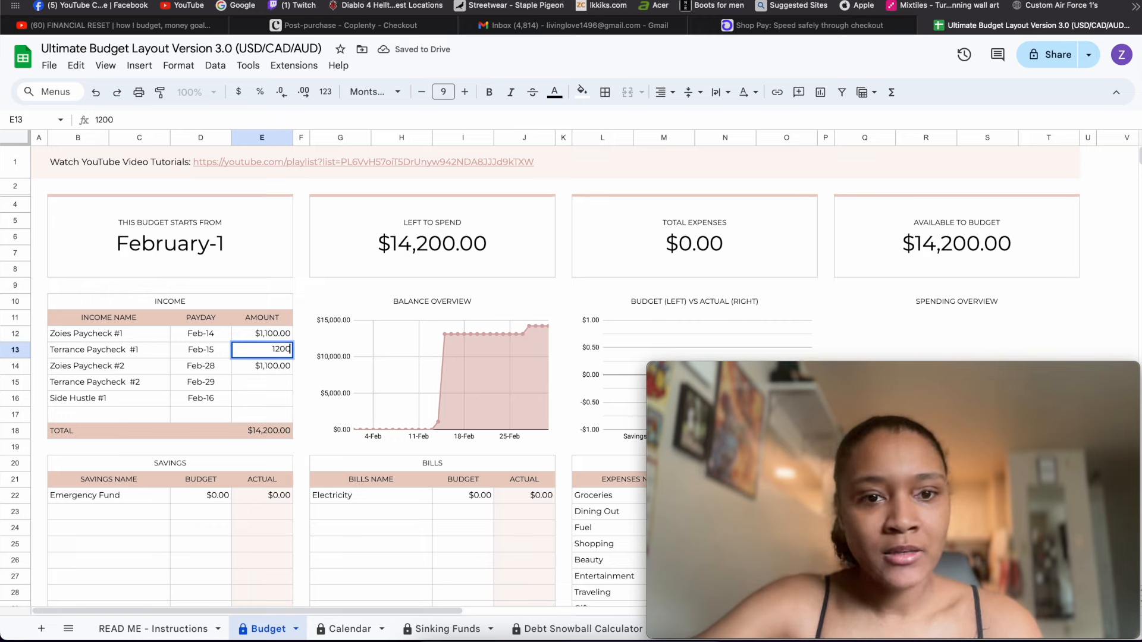
pyautogui.press('Enter')
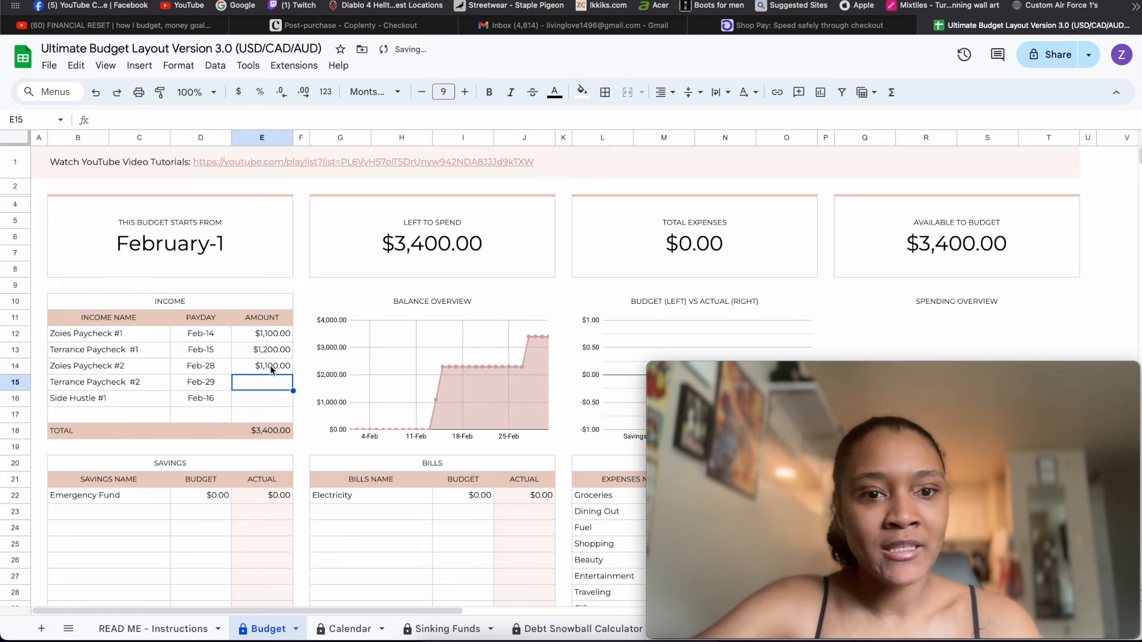
pyautogui.click(300, 366)
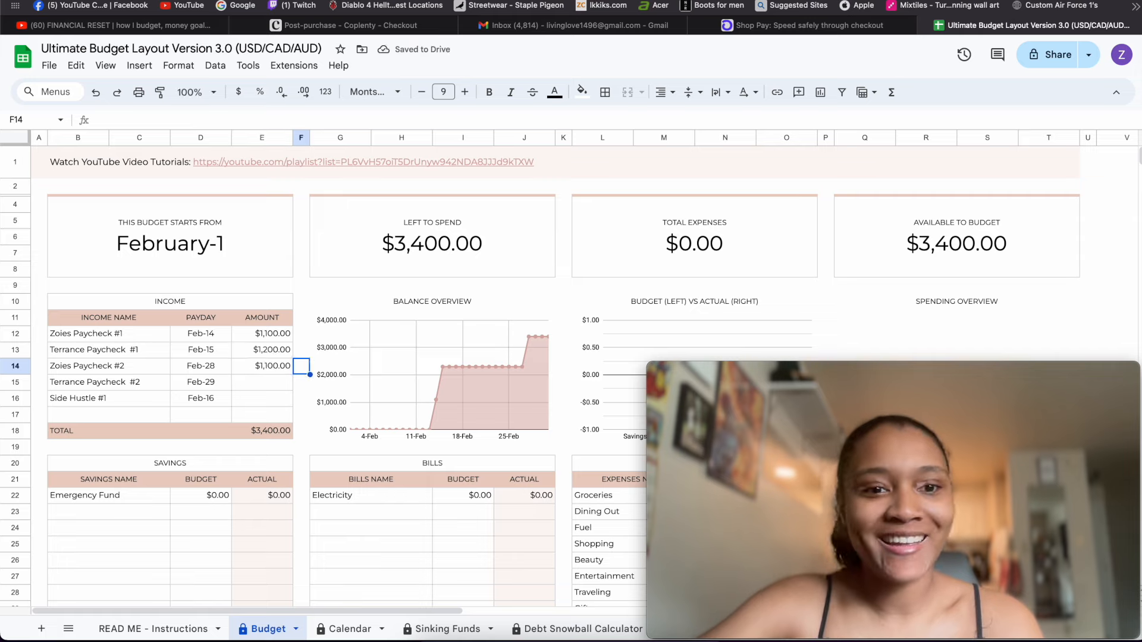
pyautogui.click(262, 382)
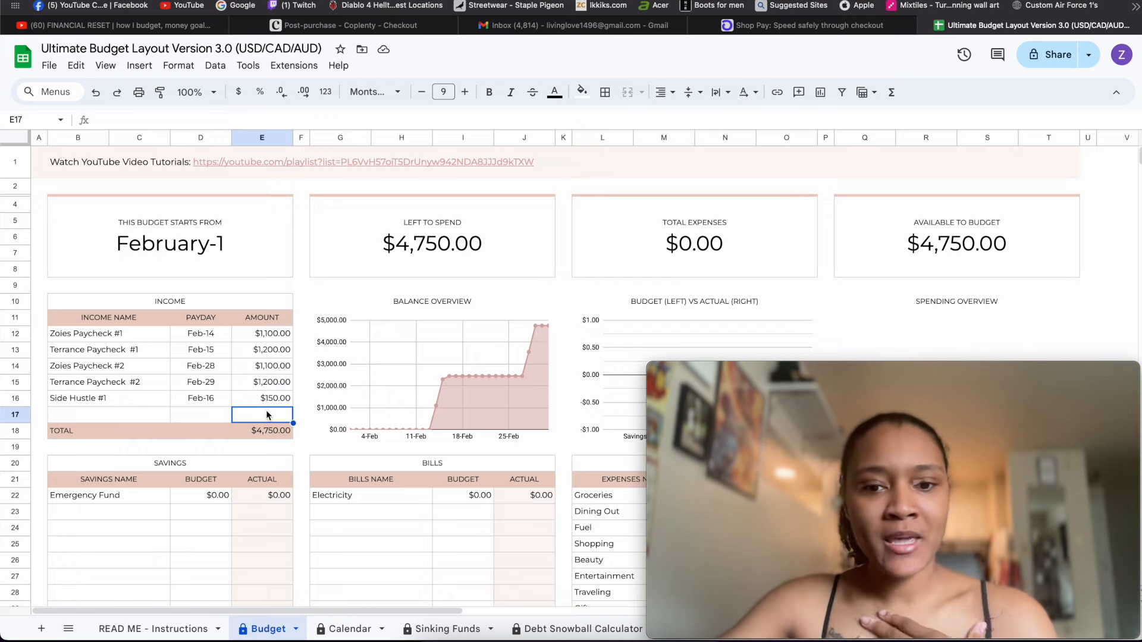
pyautogui.scroll(-3)
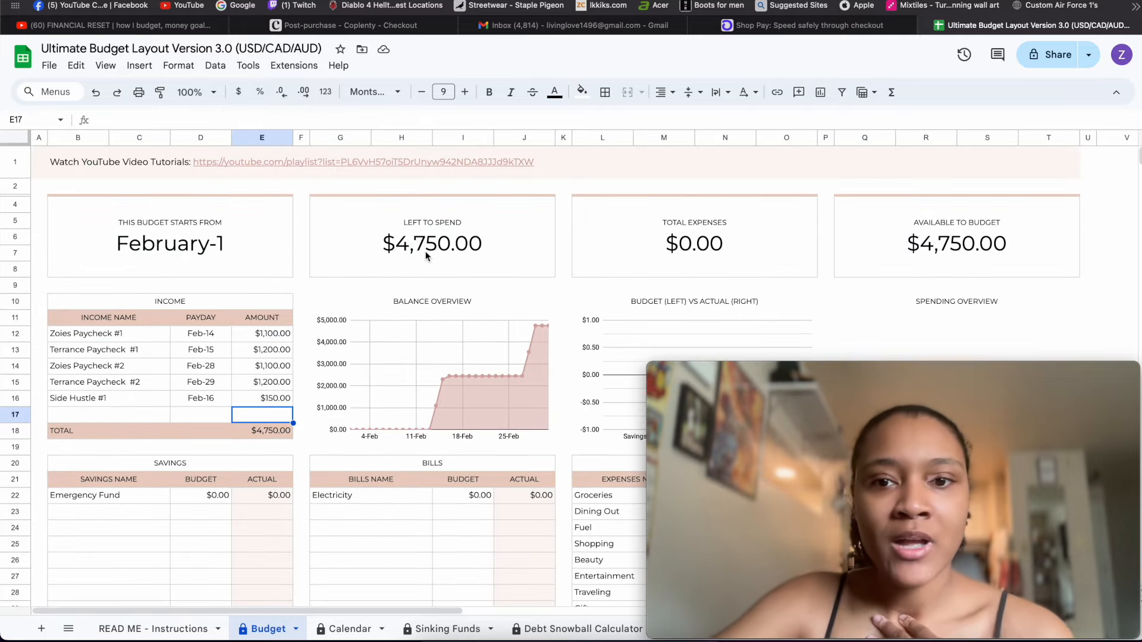
pyautogui.moveTo(618, 406)
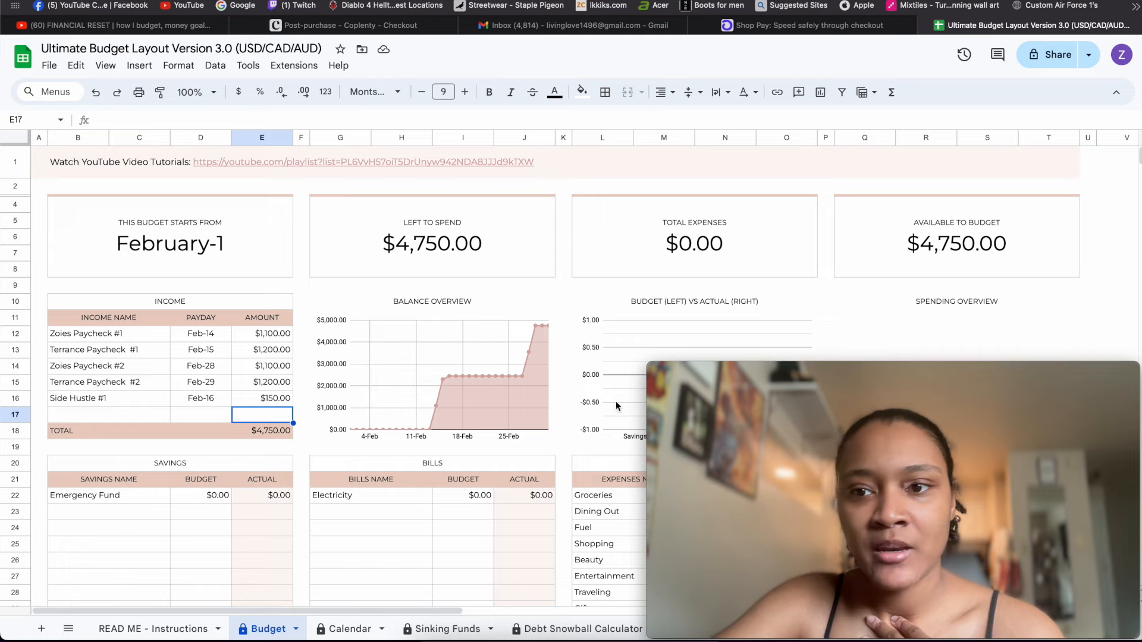
pyautogui.scroll(-3)
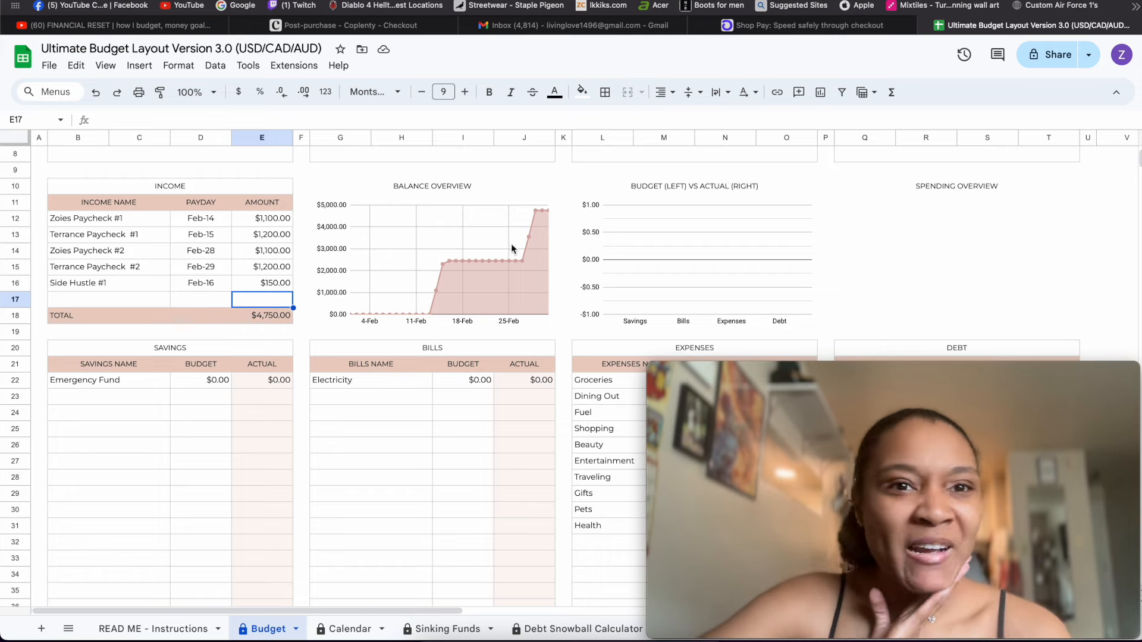
pyautogui.scroll(-3)
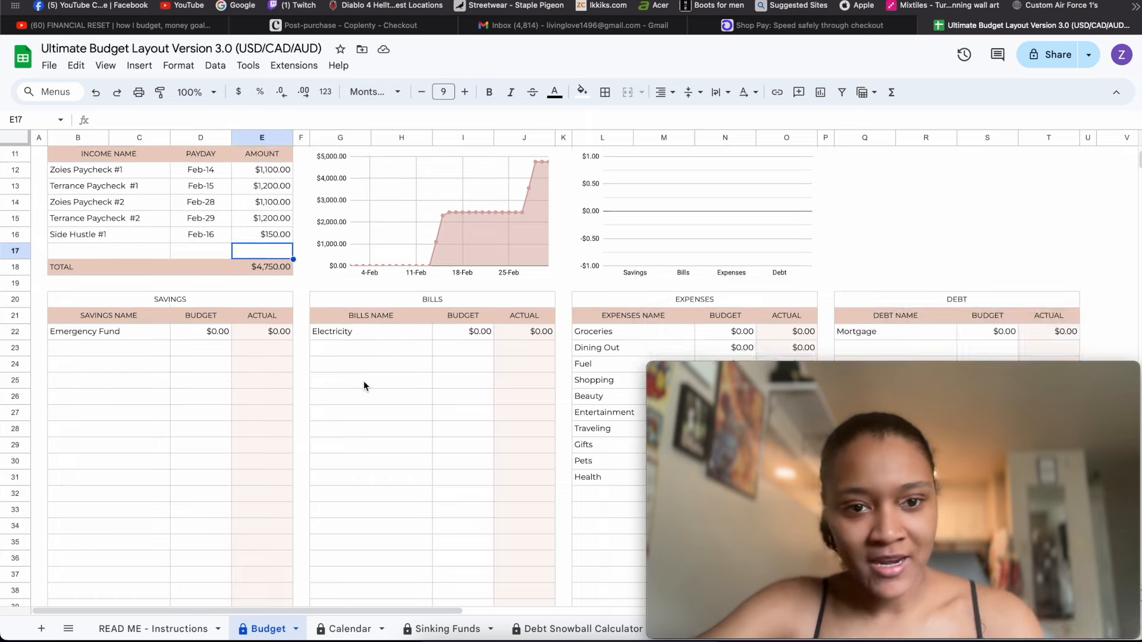
pyautogui.scroll(-3)
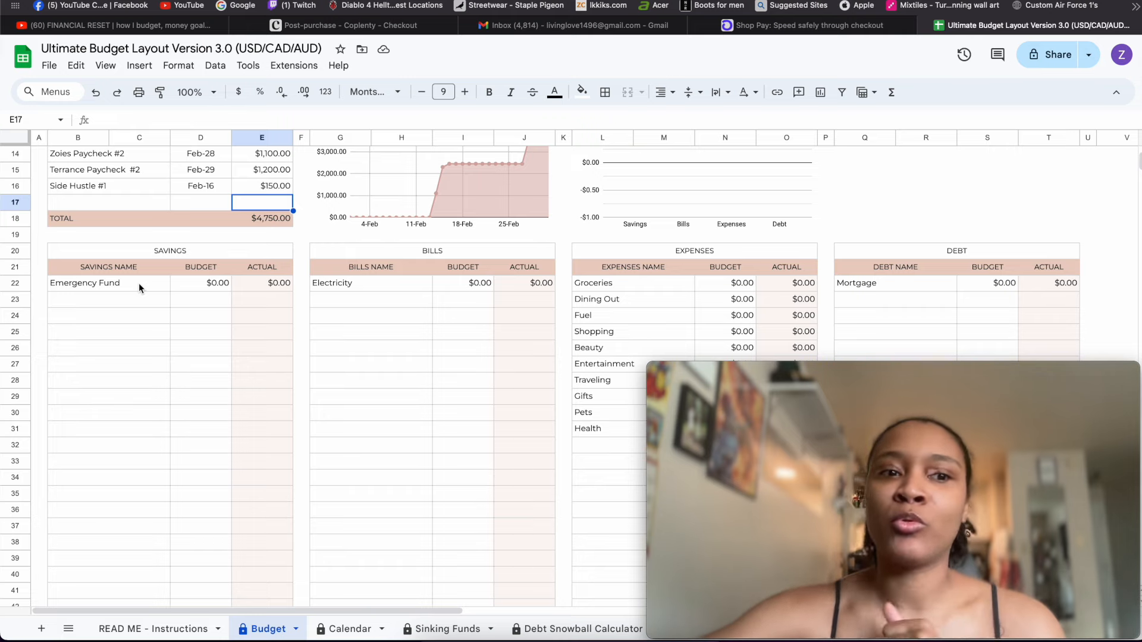
pyautogui.moveTo(102, 287)
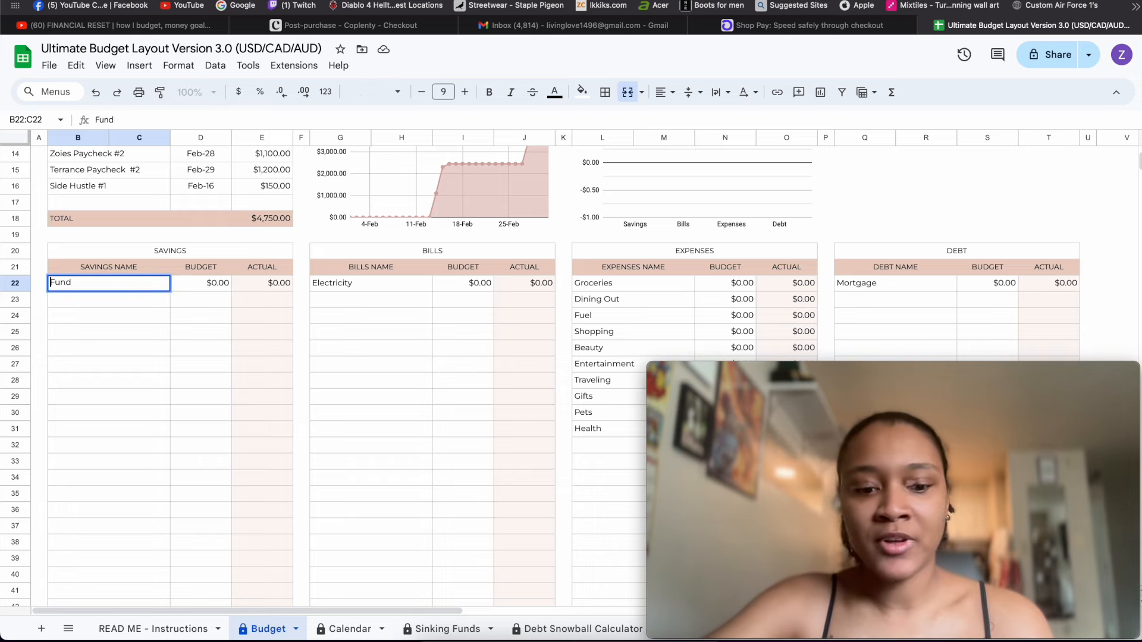
# Step: Rename the Emergency Fund savings row to 'Extra Fund'
pyautogui.write('Extra Fund')
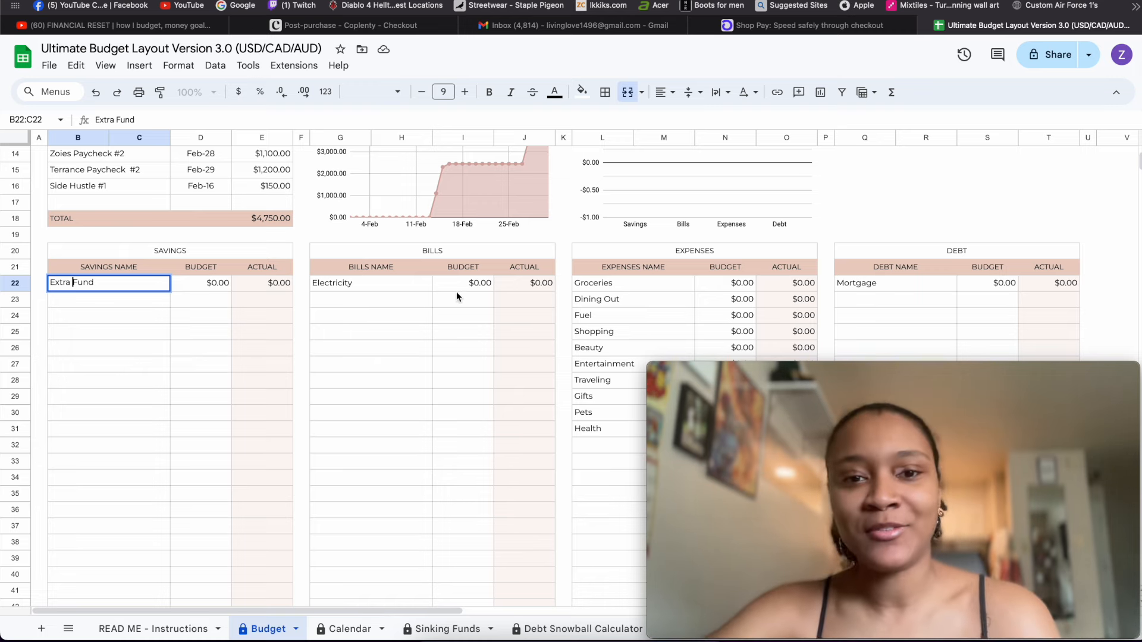
pyautogui.click(463, 284)
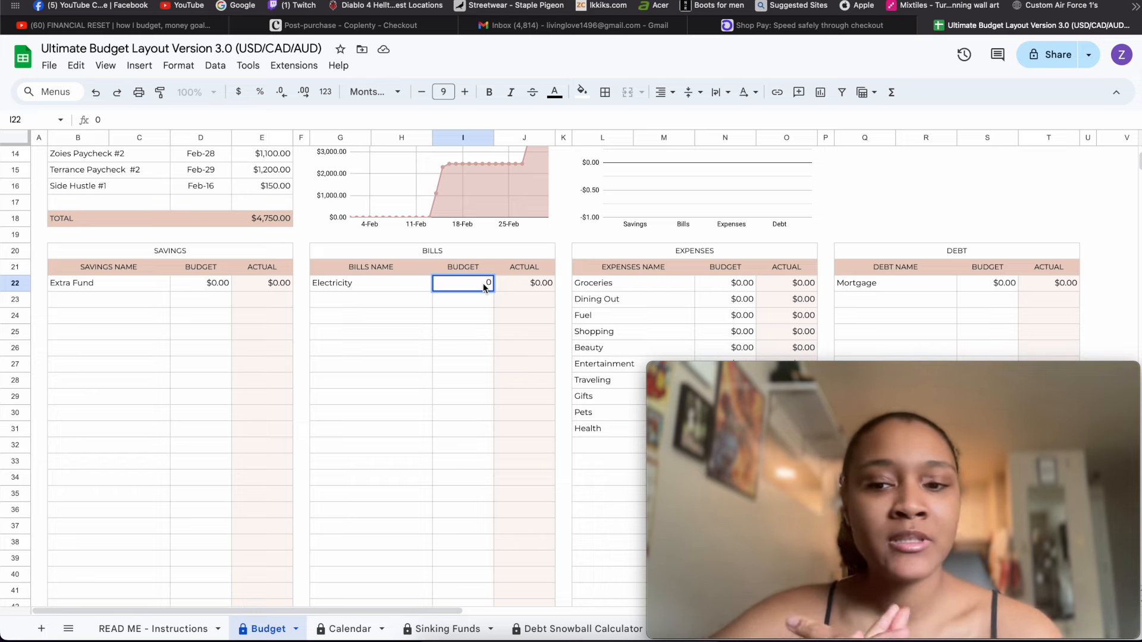
# Step: Fill the bills: Electricity $100, Internet $225, Rent $800, Car Insurance $165, Phone Bill $250
pyautogui.write('100.00')
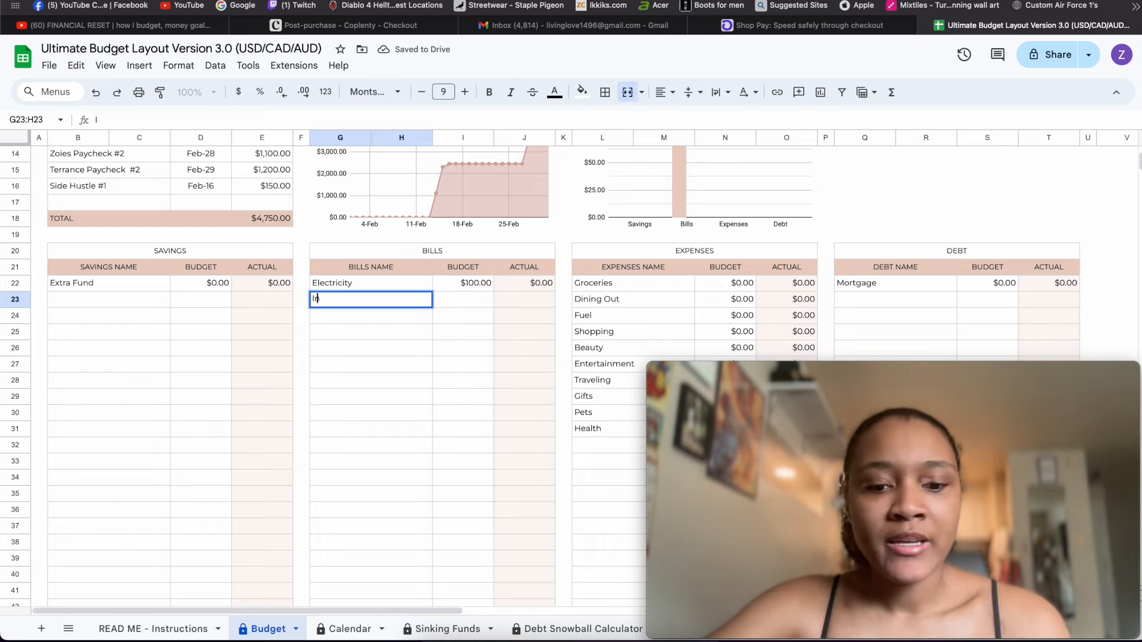
pyautogui.write('Internet')
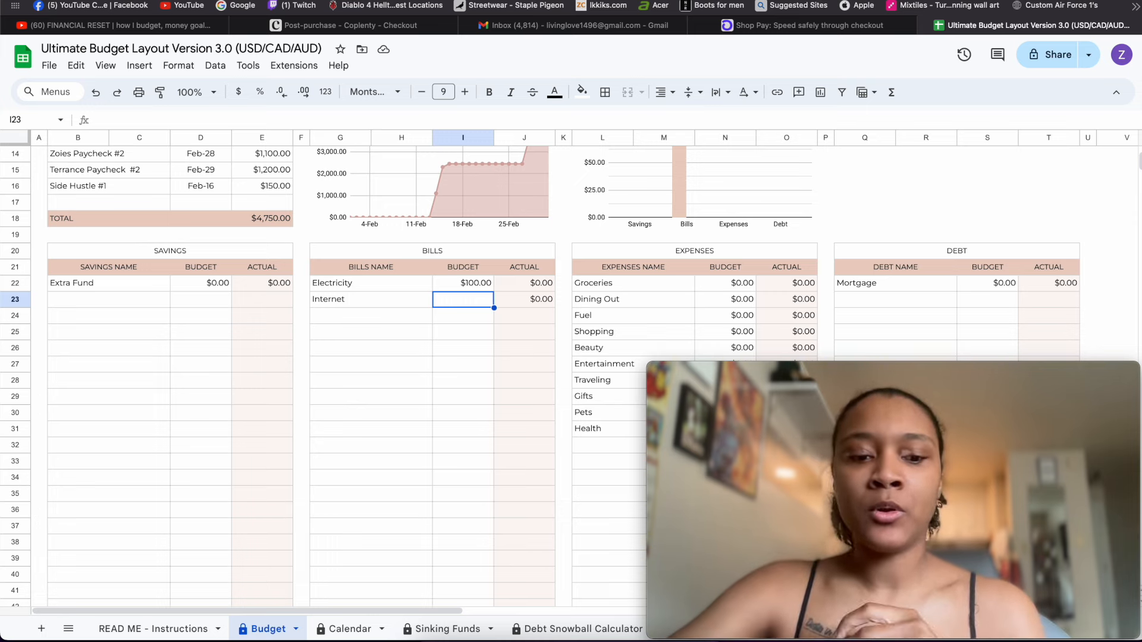
pyautogui.write('225')
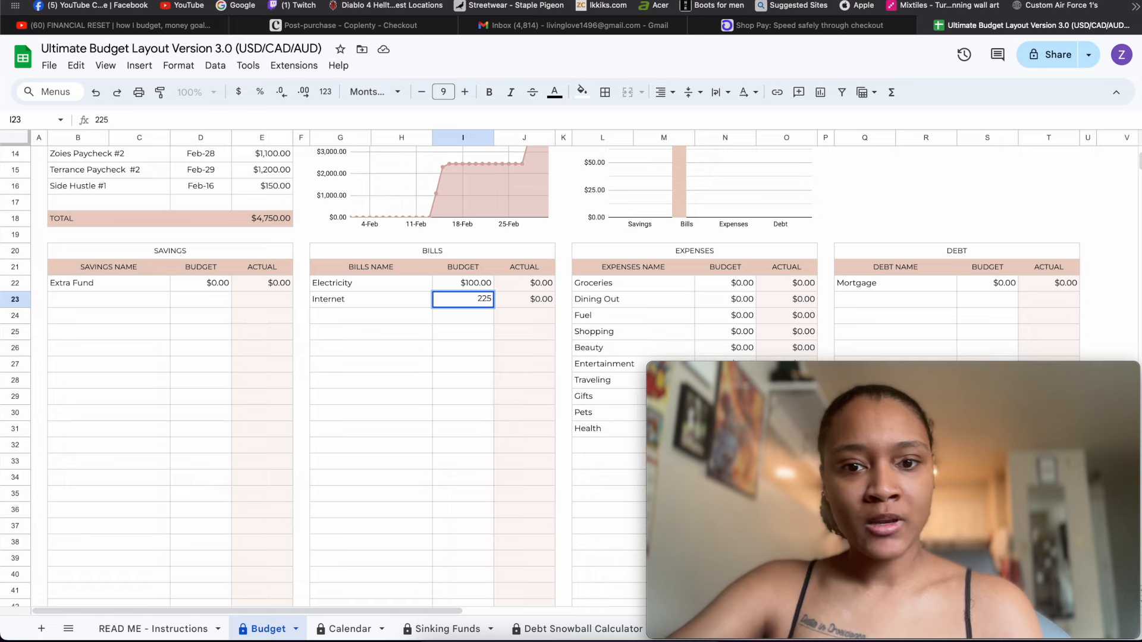
pyautogui.press('Enter')
pyautogui.write('Car Insuranse')
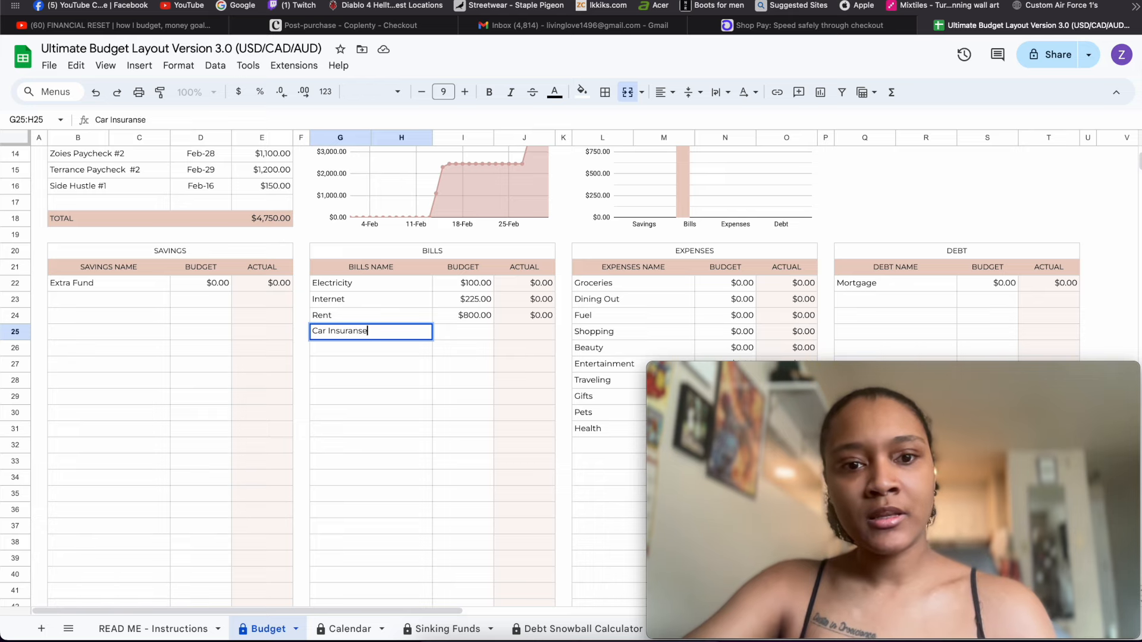
pyautogui.press('Tab')
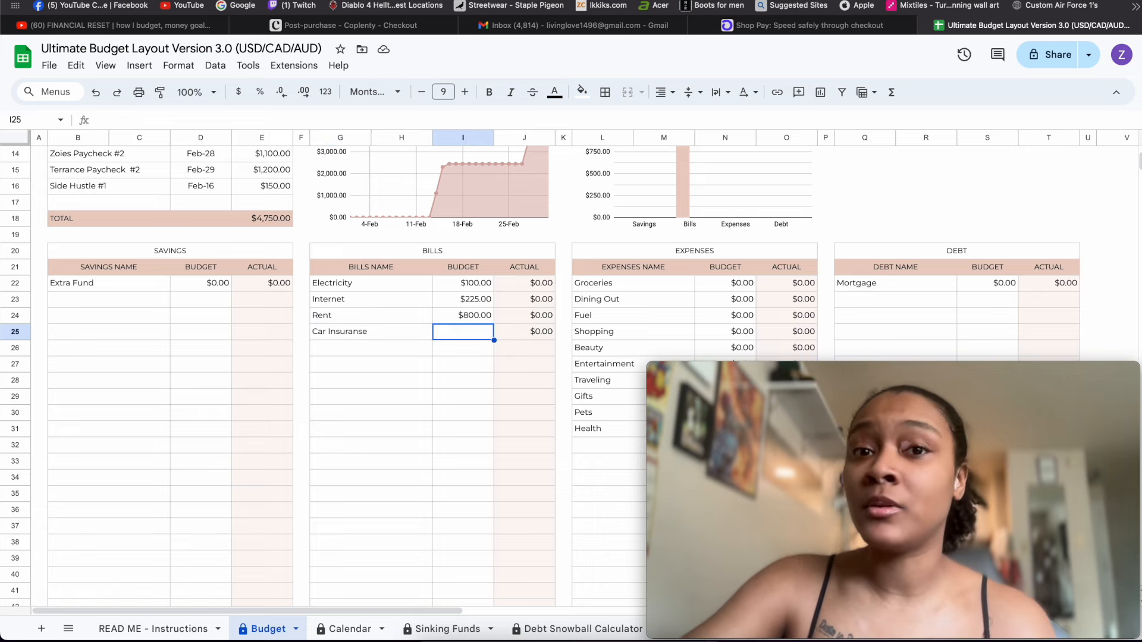
pyautogui.write('165.00')
pyautogui.click(371, 347)
pyautogui.write('Phone Bill')
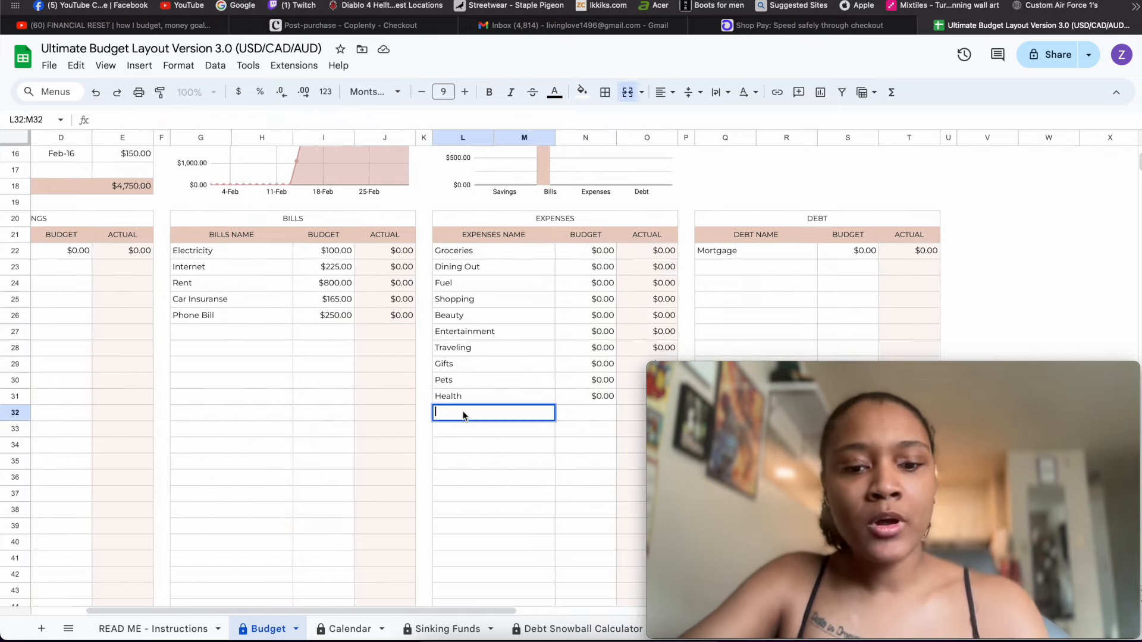
# Step: Add a Tithes expense row and budget Groceries at $550
pyautogui.write('Tithes')
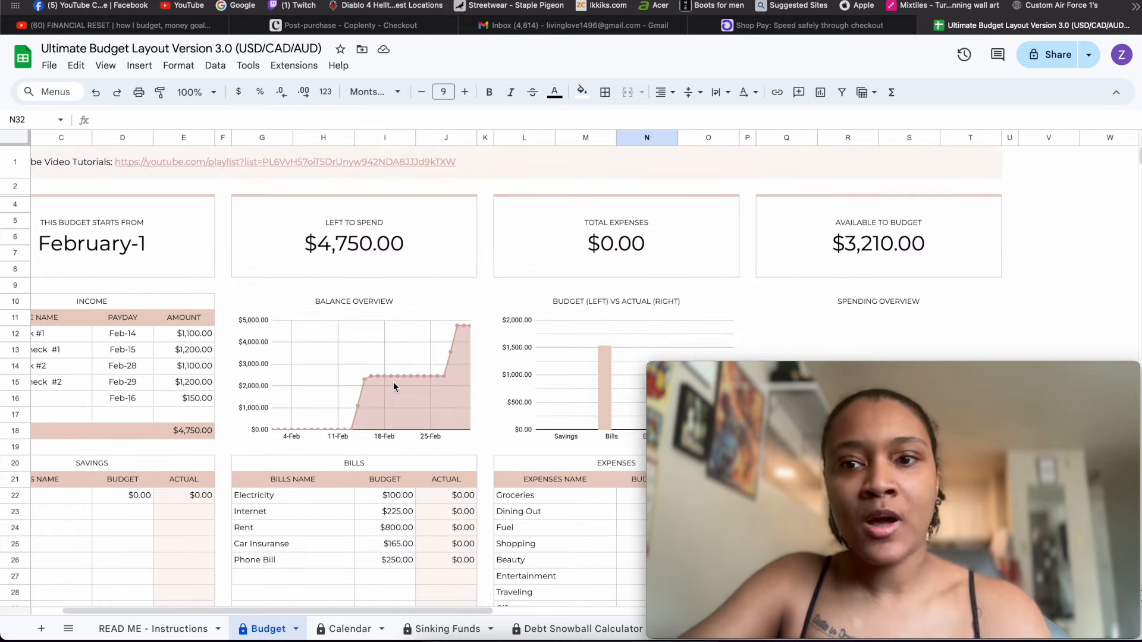
pyautogui.scroll(-3)
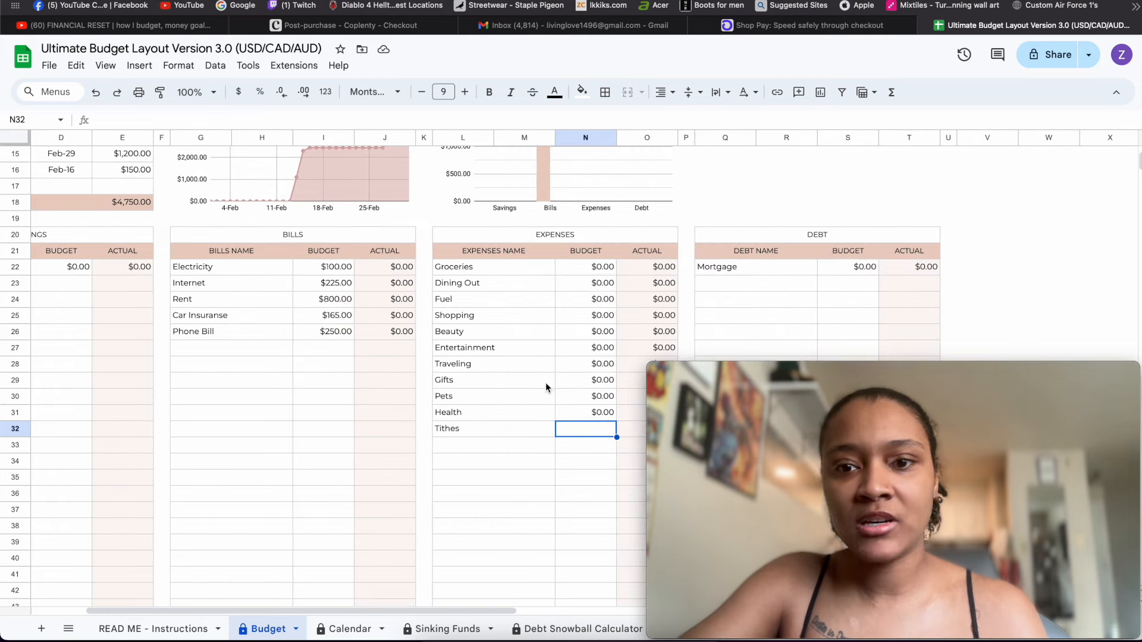
pyautogui.click(585, 266)
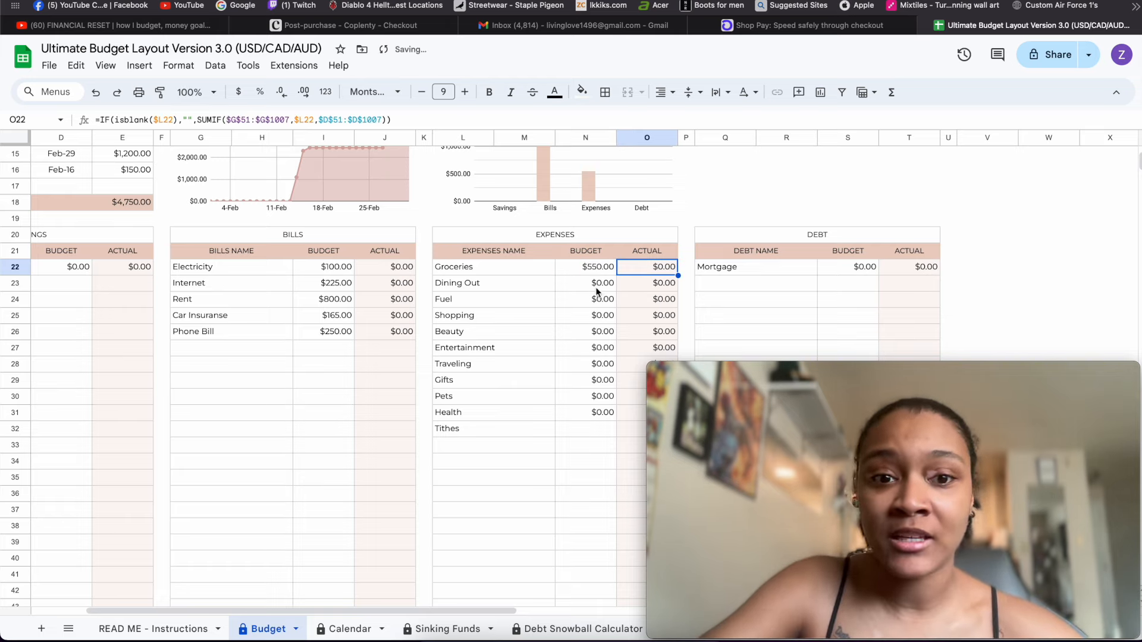
pyautogui.click(585, 283)
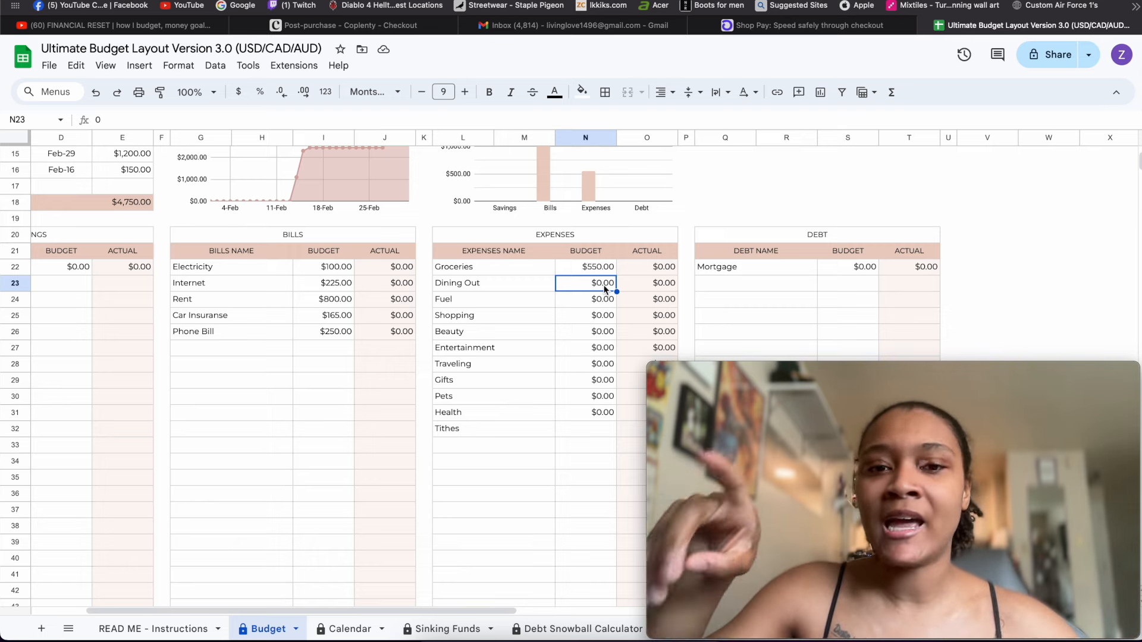
# Step: Budget Dining Out at $150 and Fuel at $200 in the expenses table
pyautogui.write('150')
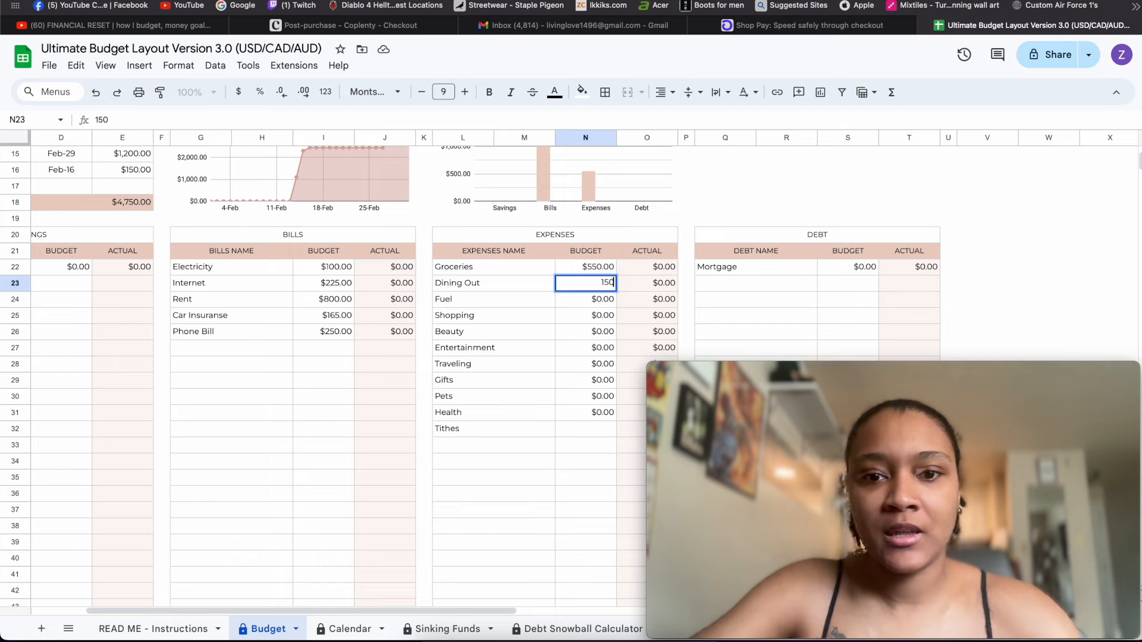
pyautogui.press('Enter')
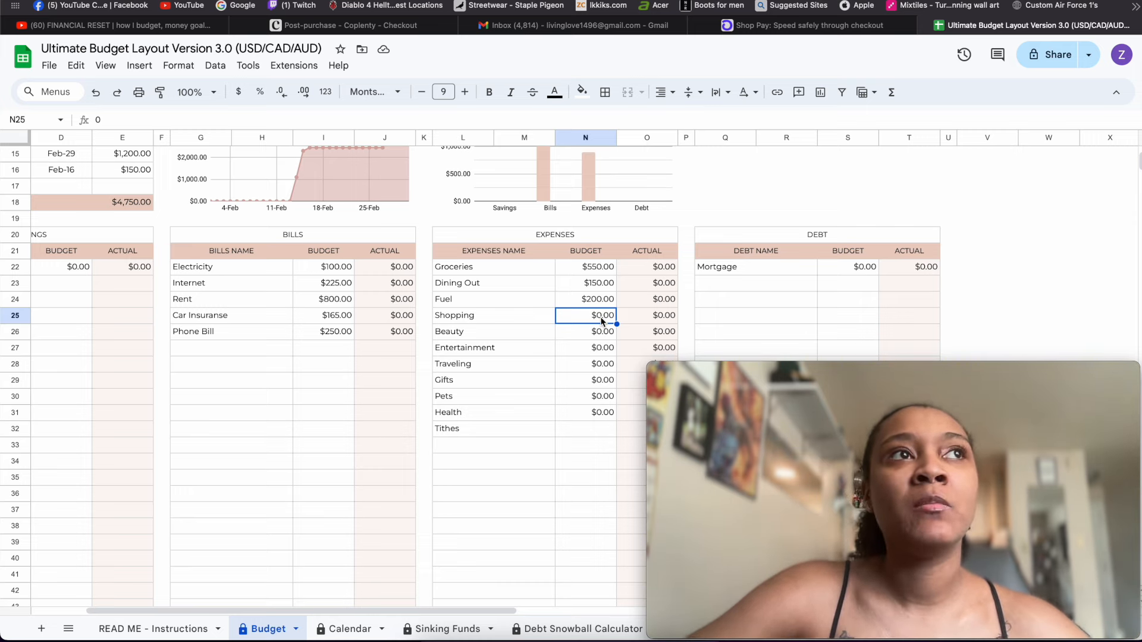
# Step: Budget expenses: Shopping $160, Entertainment $50, Gifts $100 and Tithes $200
pyautogui.write('160')
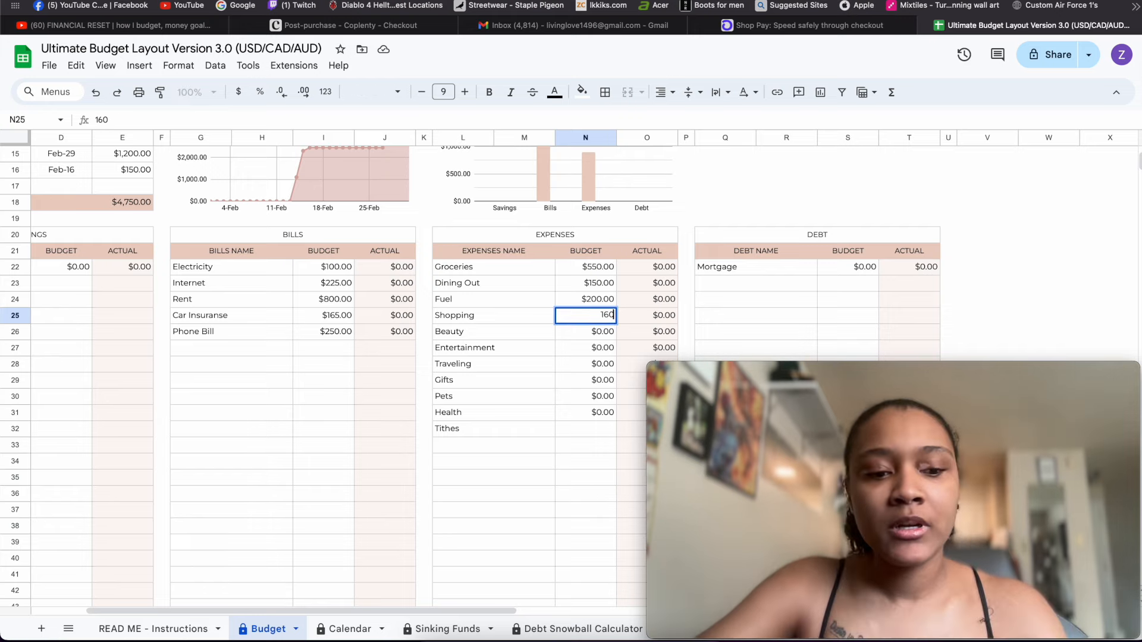
pyautogui.press('Enter')
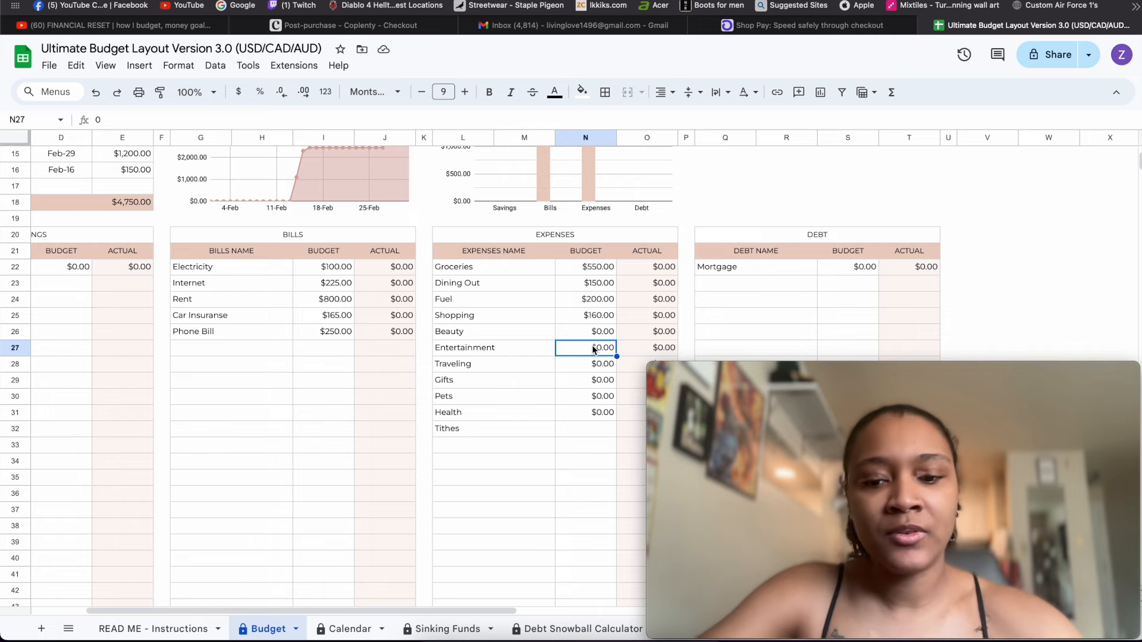
pyautogui.write('50')
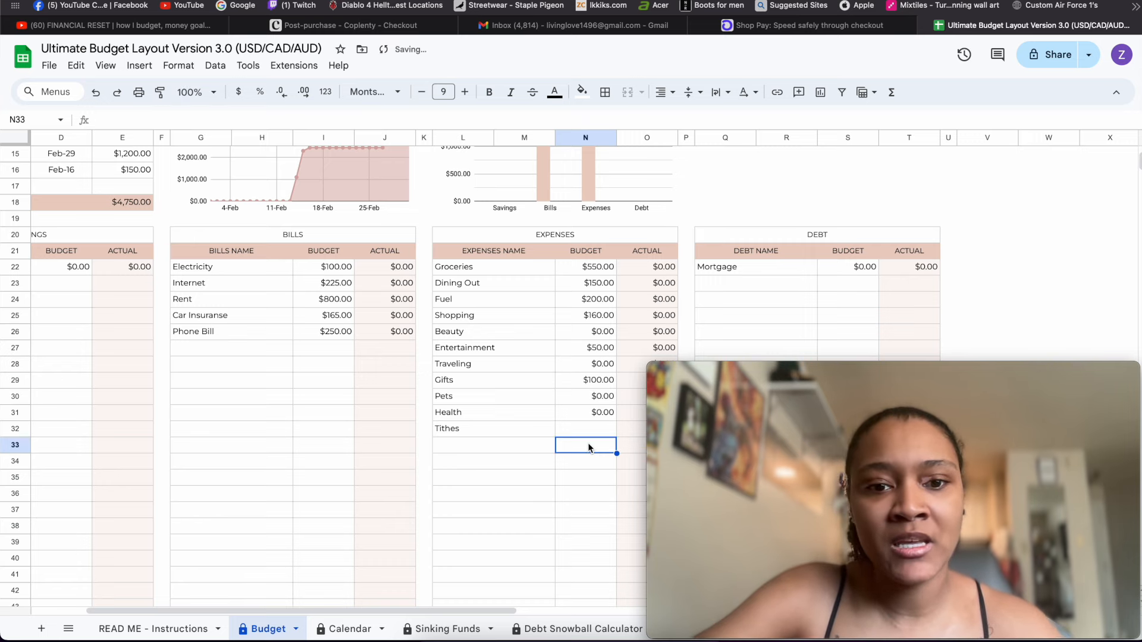
pyautogui.click(585, 429)
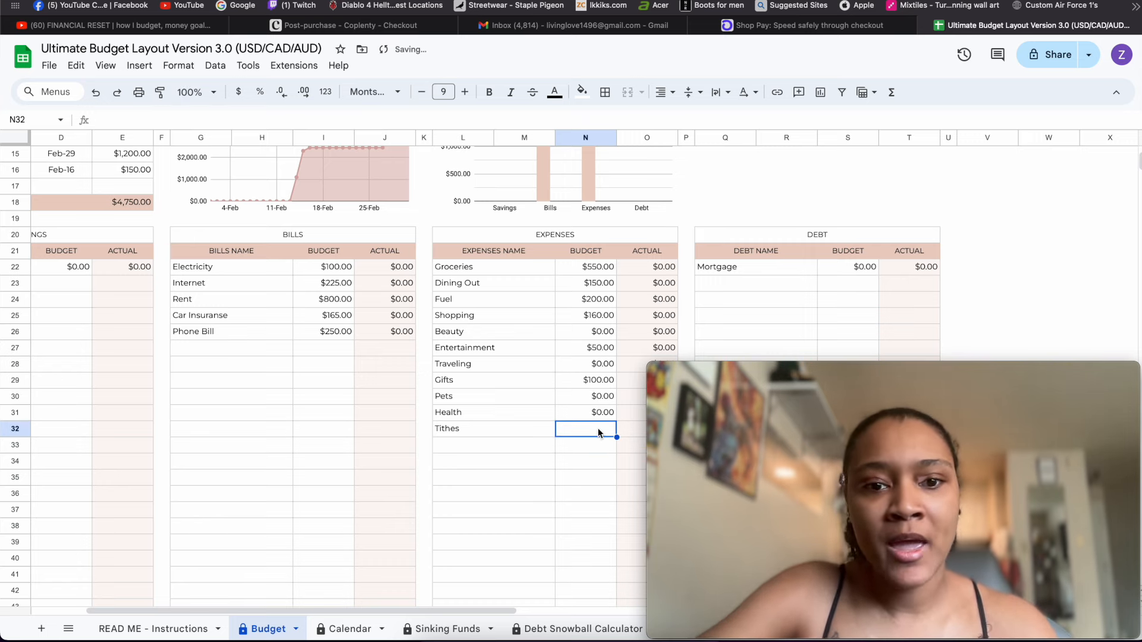
pyautogui.write('200.00')
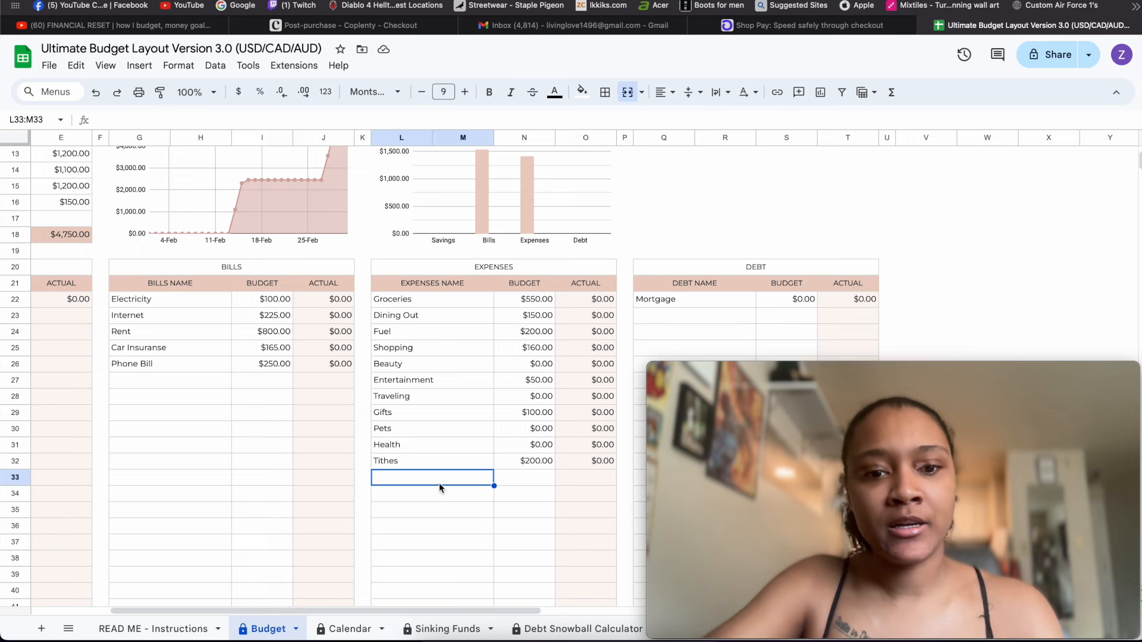
# Step: Add a Child Support row under Expenses and a Fidelity row under Savings
pyautogui.write('Chikd')
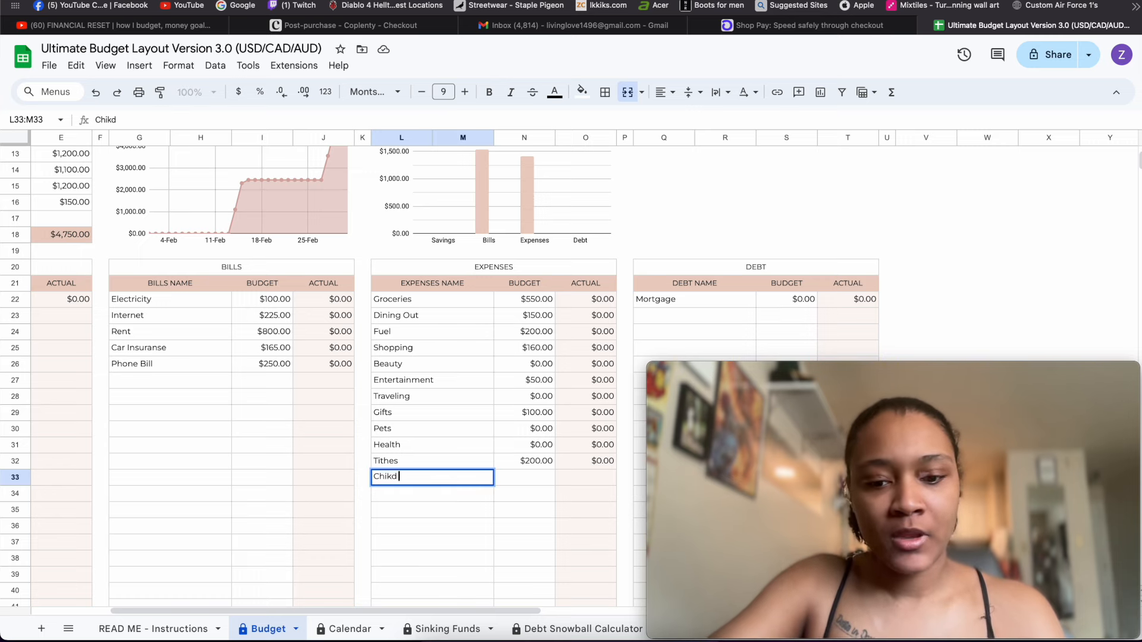
pyautogui.press('Backspace')
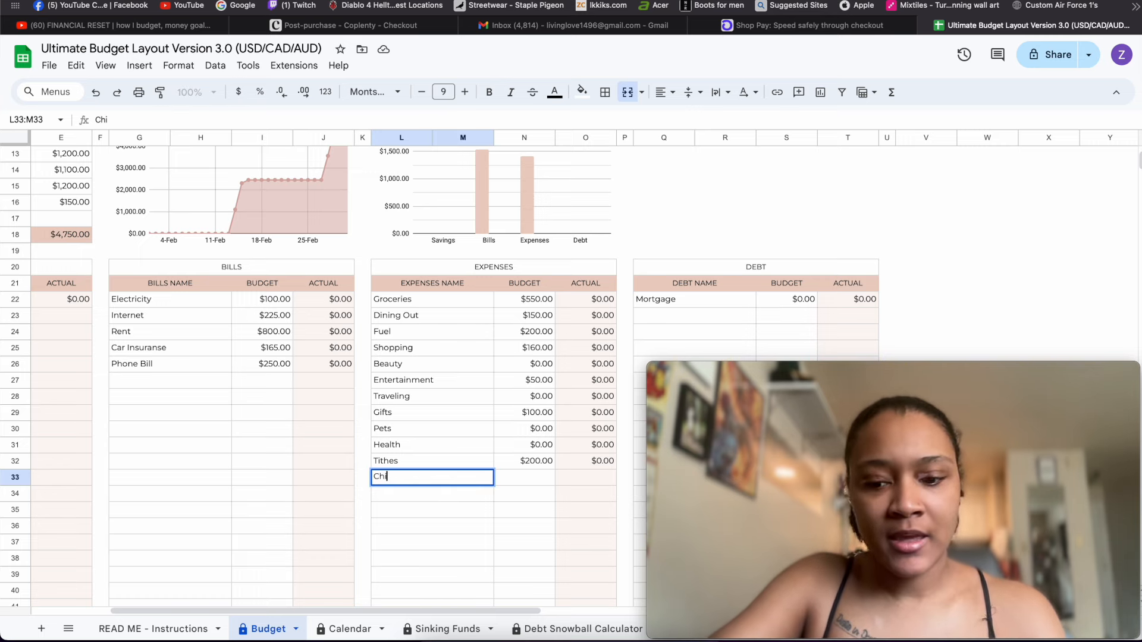
pyautogui.write('Child Support')
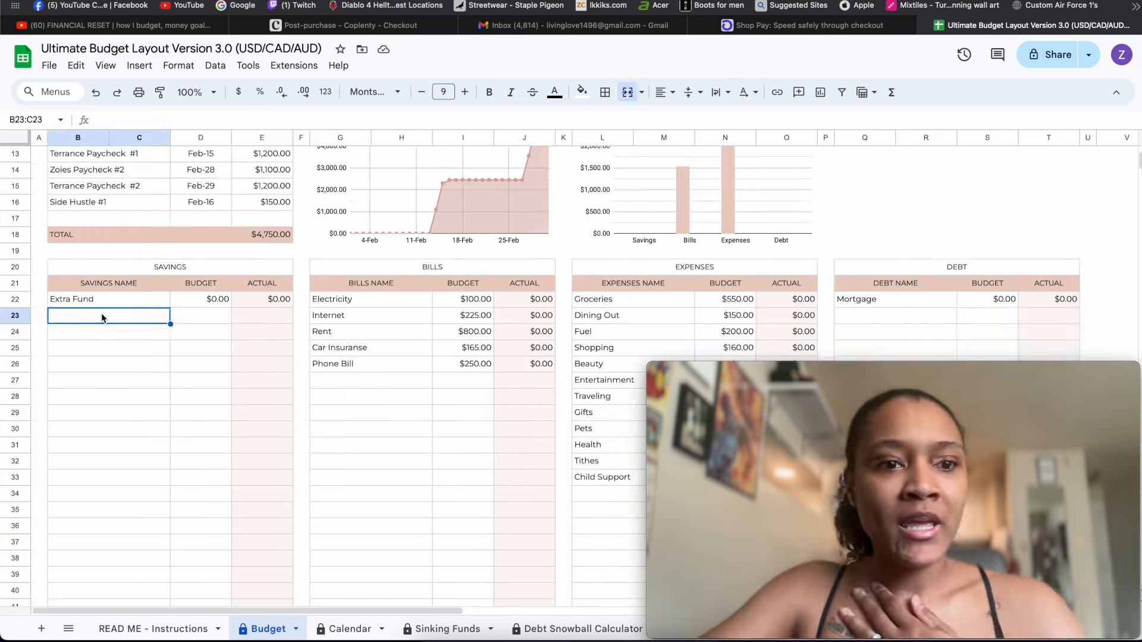
pyautogui.write('Fidel')
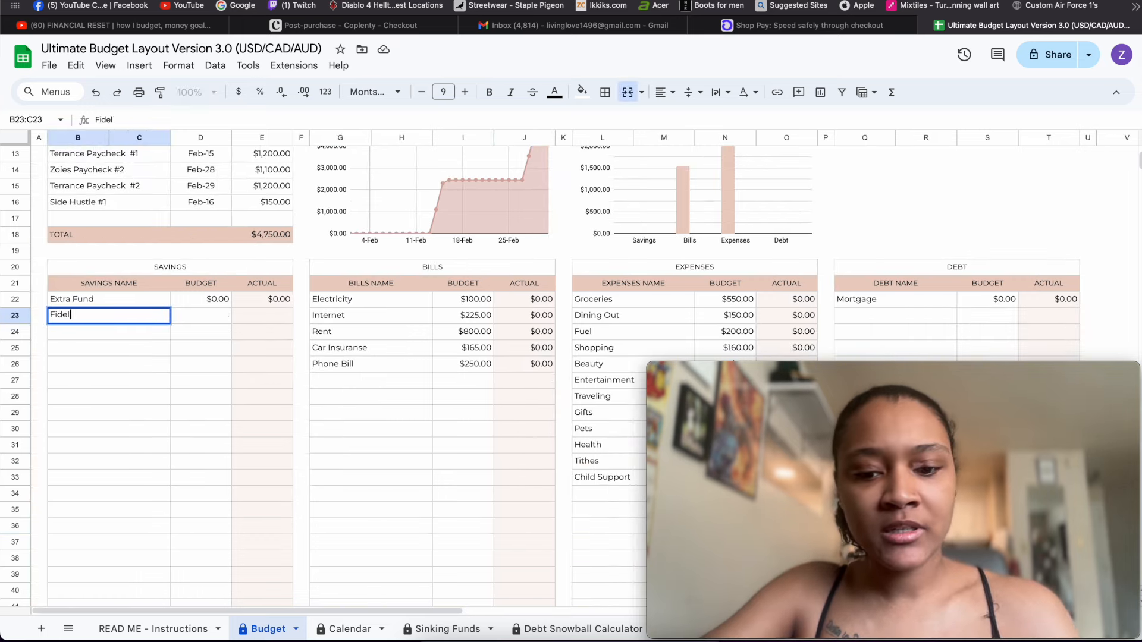
pyautogui.write('ity')
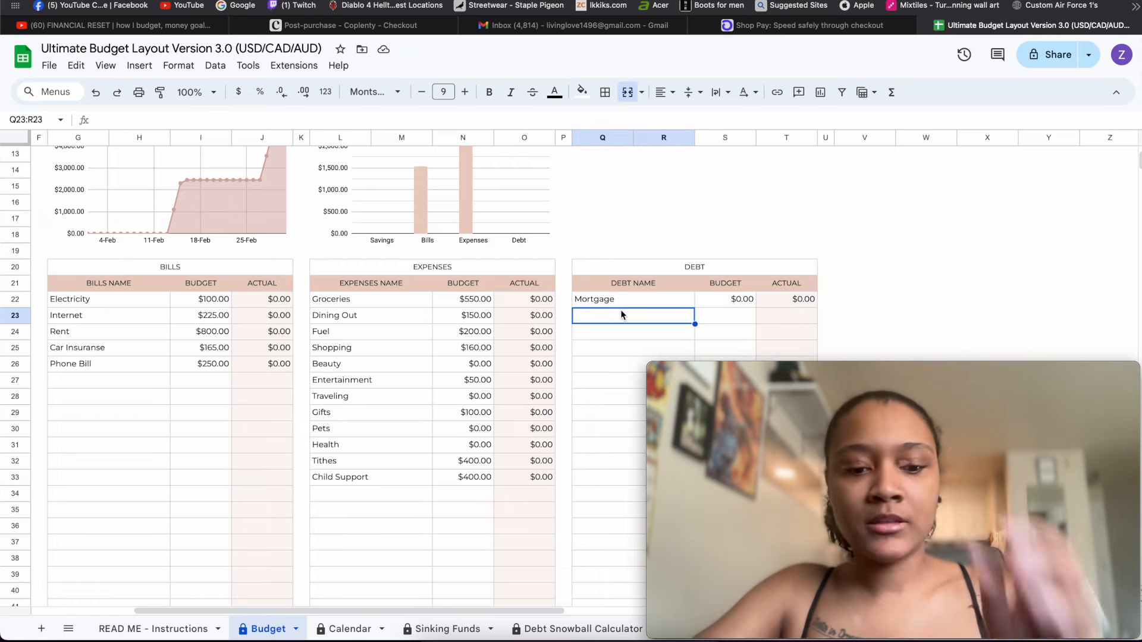
# Step: Name the debts Amazon, Capital One T, Kohls, Premiere, Capital One Z, Self and School
pyautogui.write('Amal')
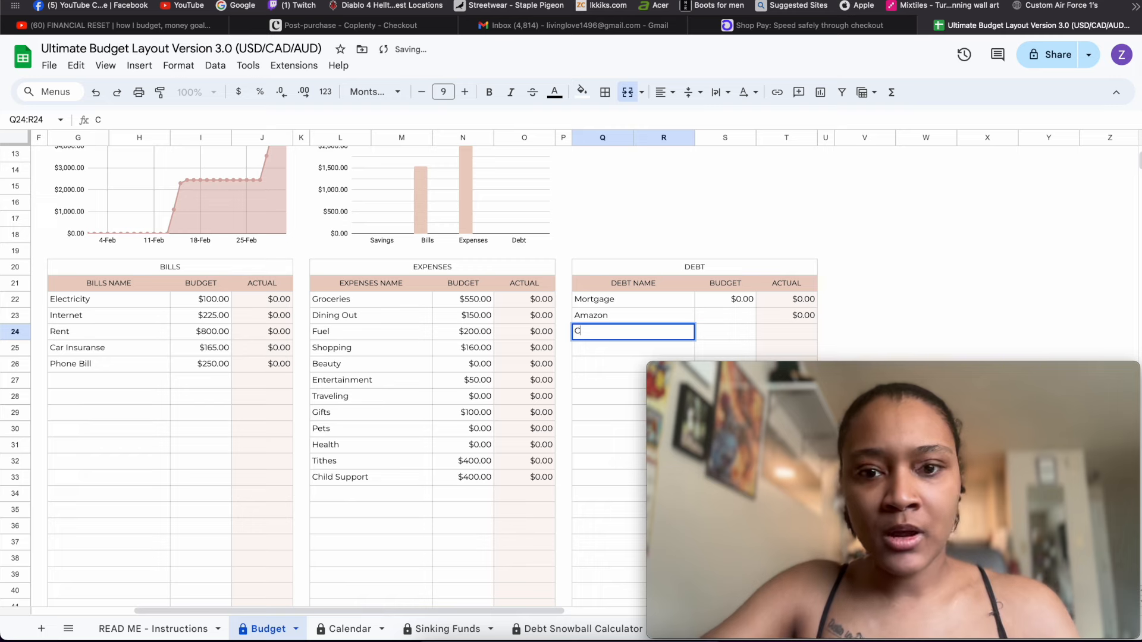
pyautogui.write('Capital One')
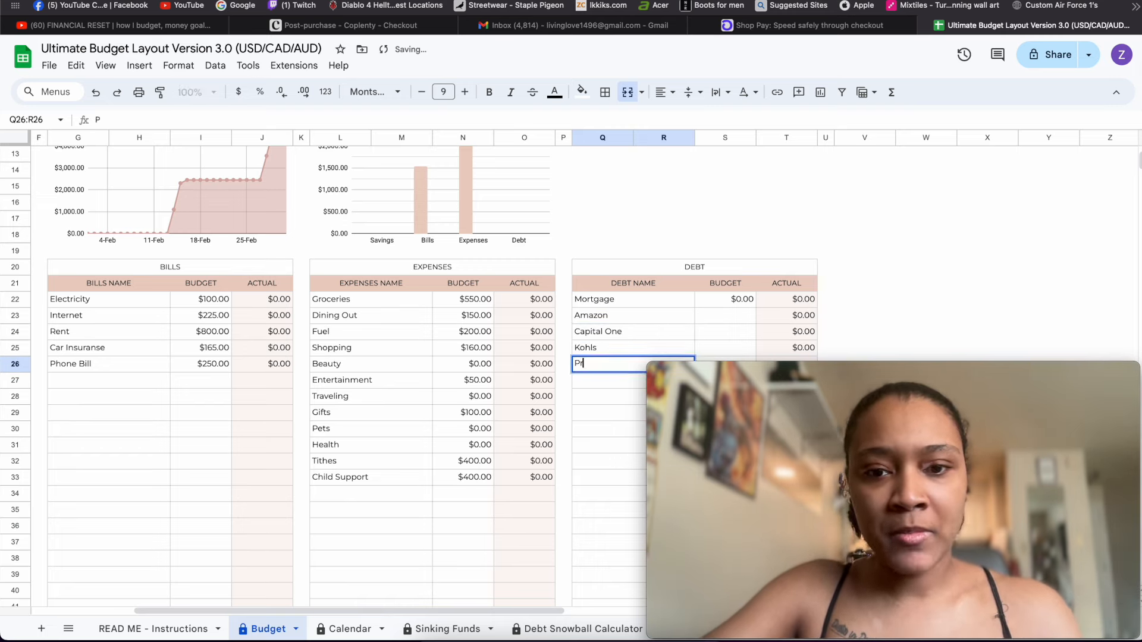
pyautogui.press('Enter')
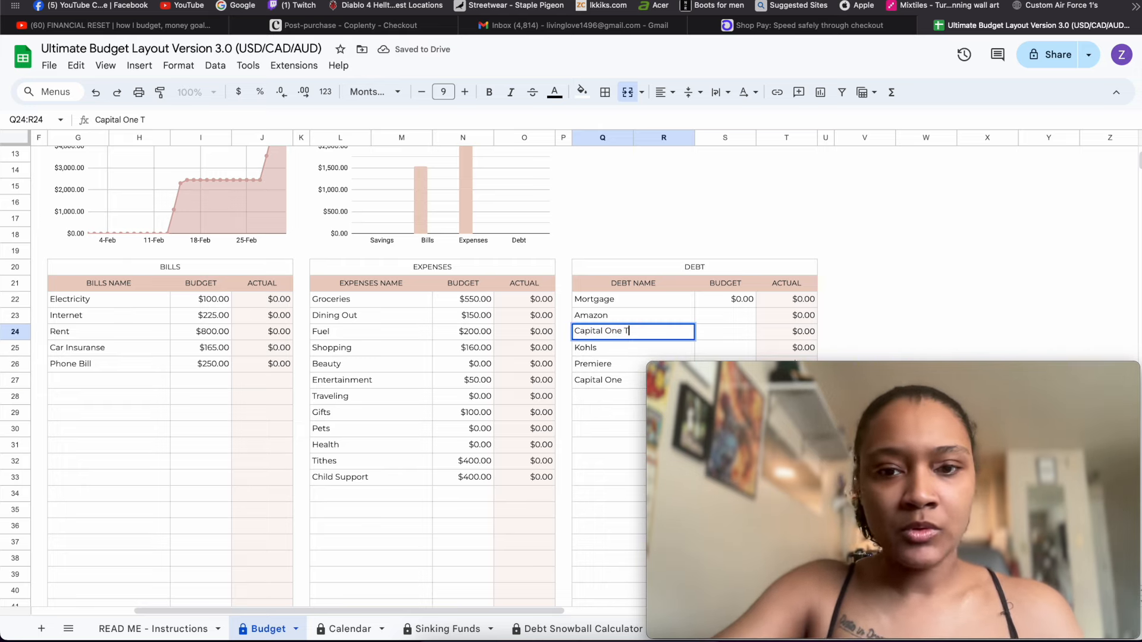
pyautogui.click(608, 380)
pyautogui.write(' Z')
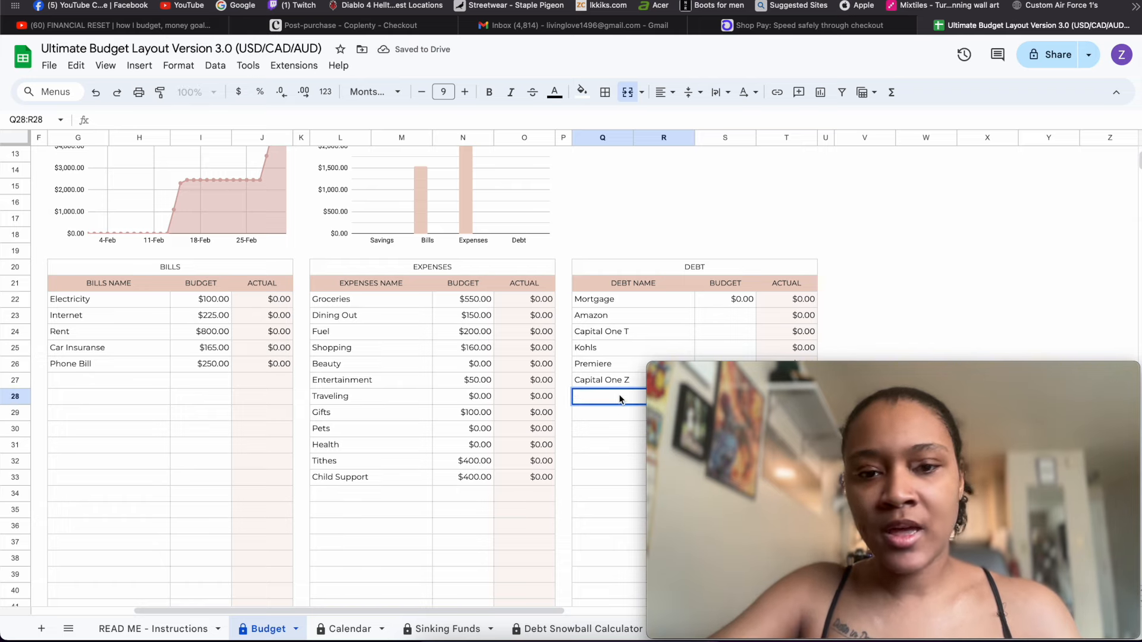
pyautogui.write('Self')
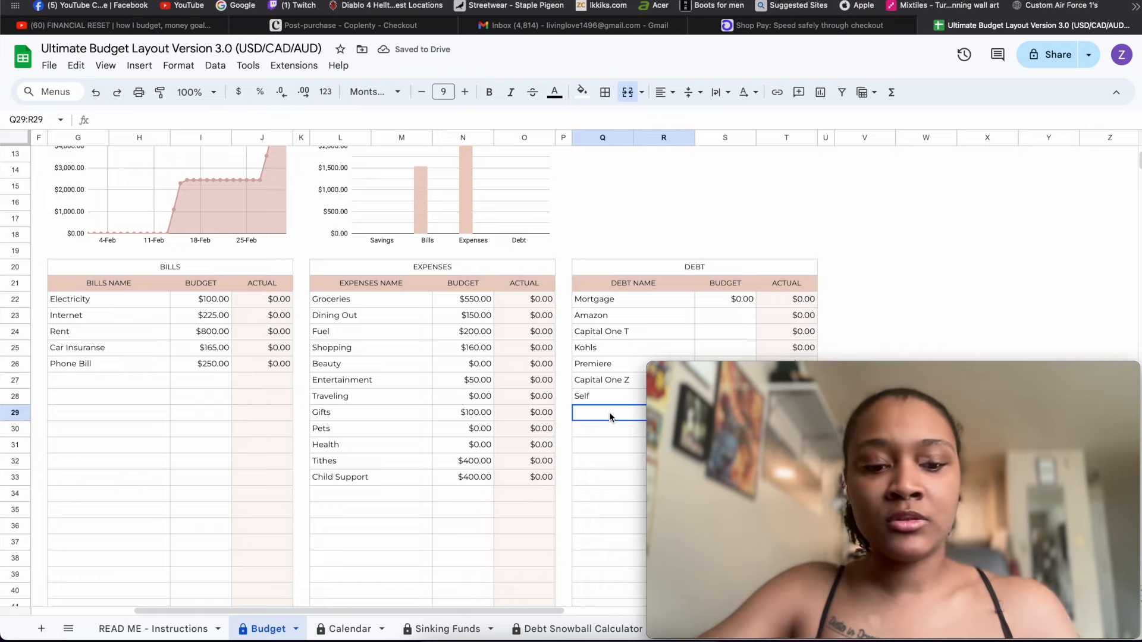
pyautogui.write('School')
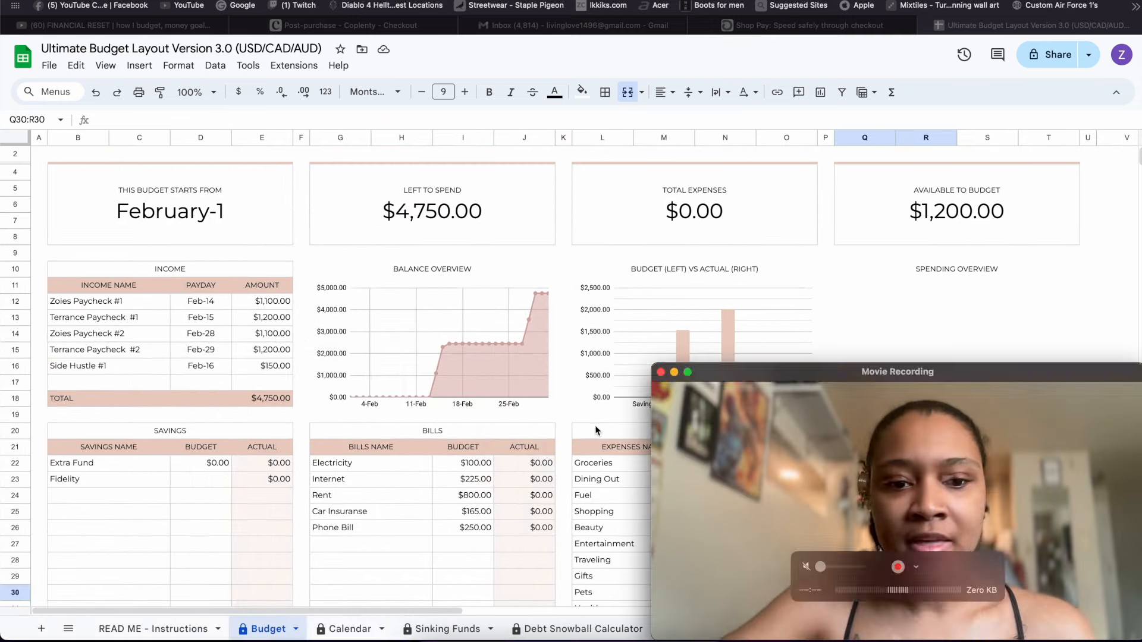
# Step: Budget $150 for Fidelity savings, lowering Available to Budget to $1,050
pyautogui.scroll(-3)
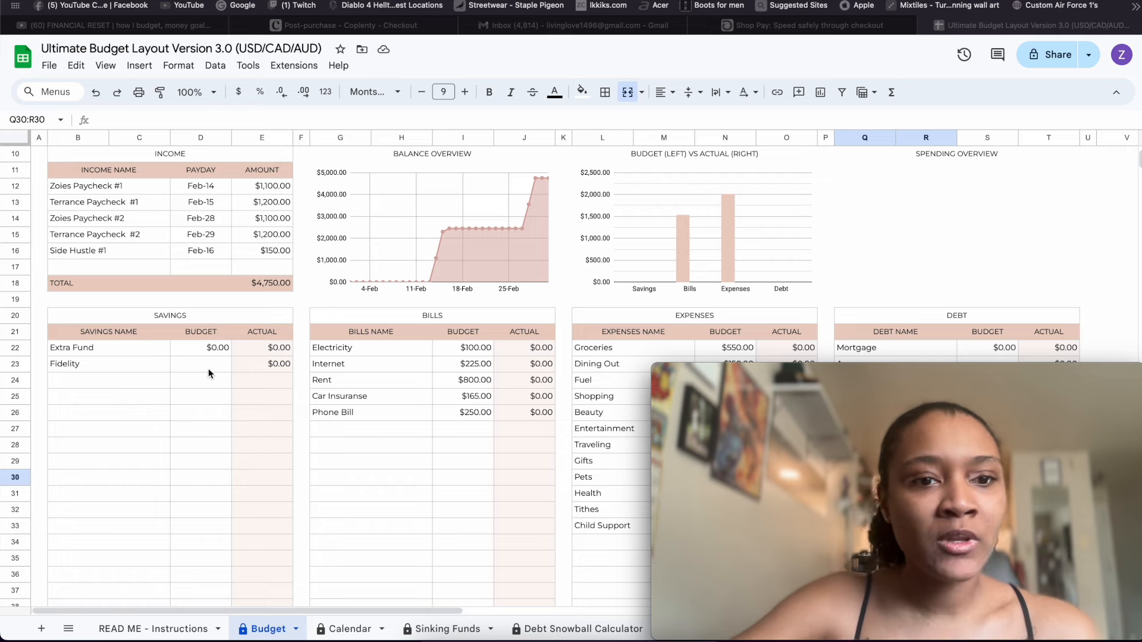
pyautogui.click(201, 364)
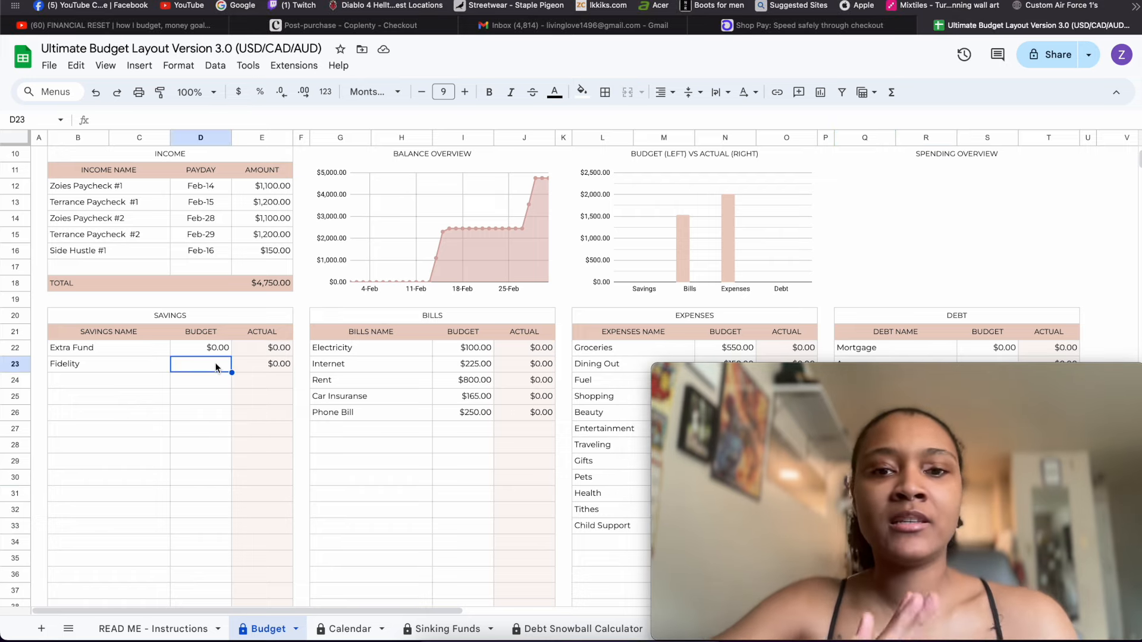
pyautogui.write('150')
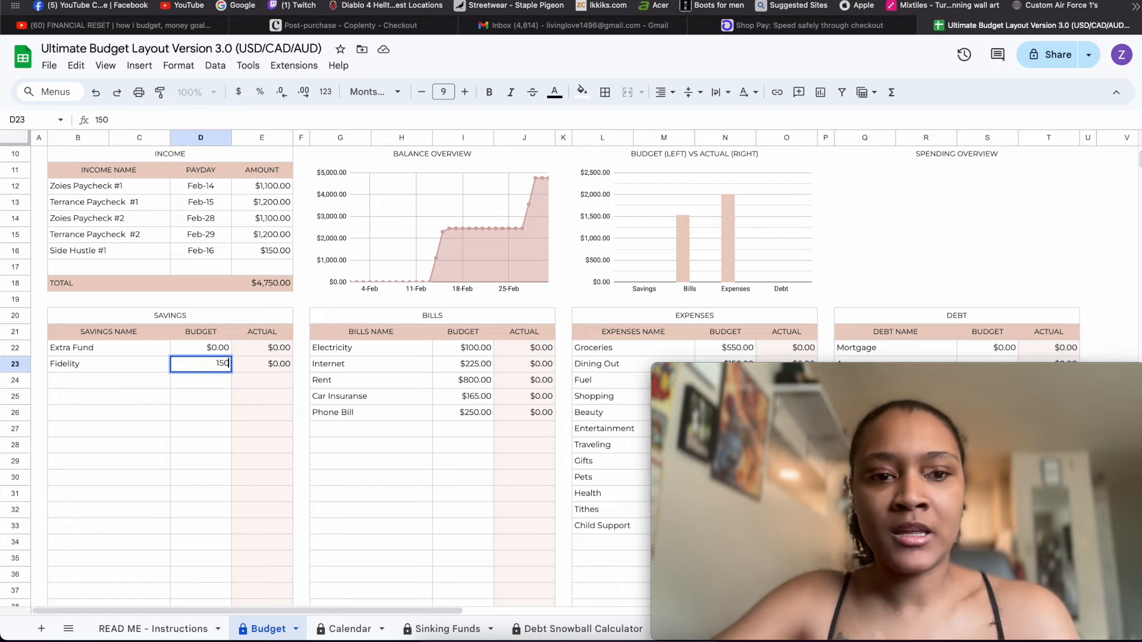
pyautogui.press('Enter')
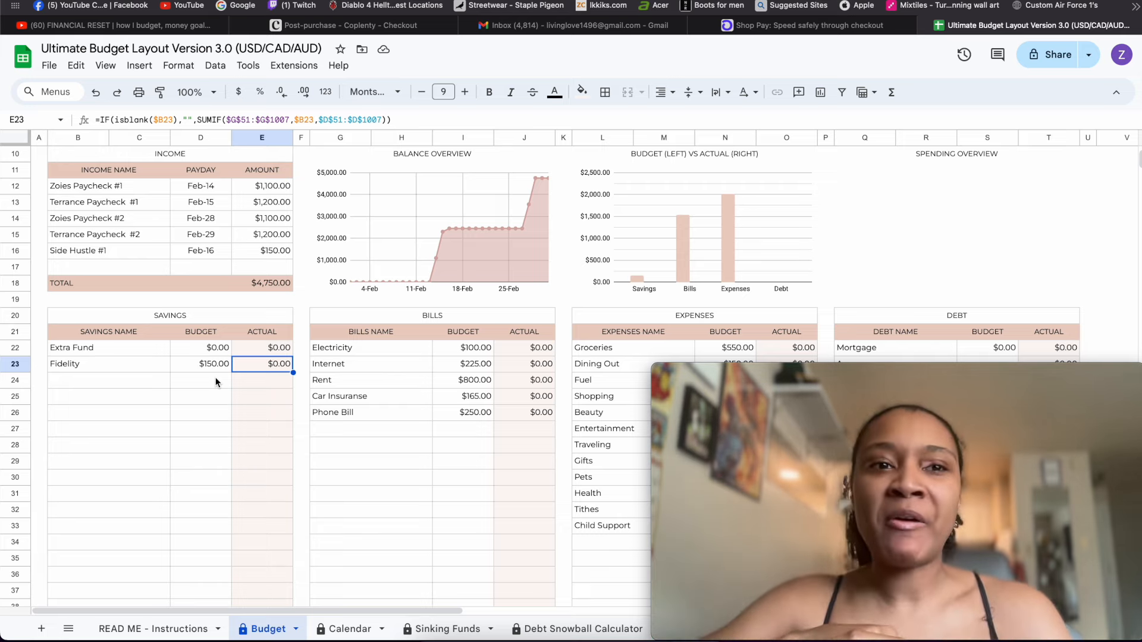
pyautogui.hscroll(3)
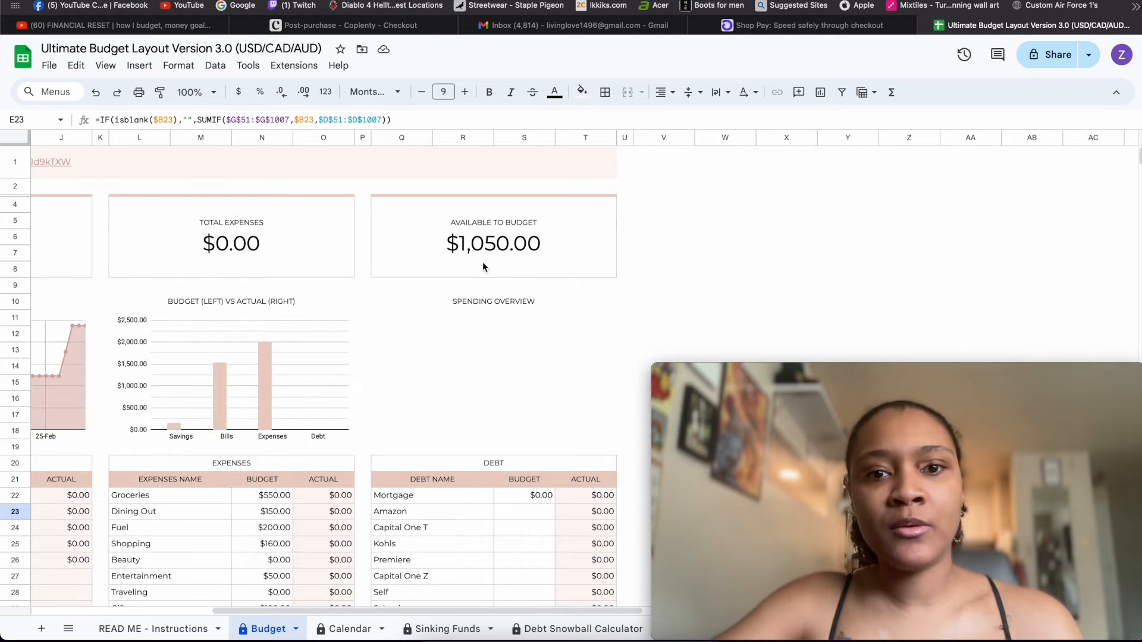
# Step: Add an After Pay debt row below School, with Mortgage budgeted at $0
pyautogui.click(585, 380)
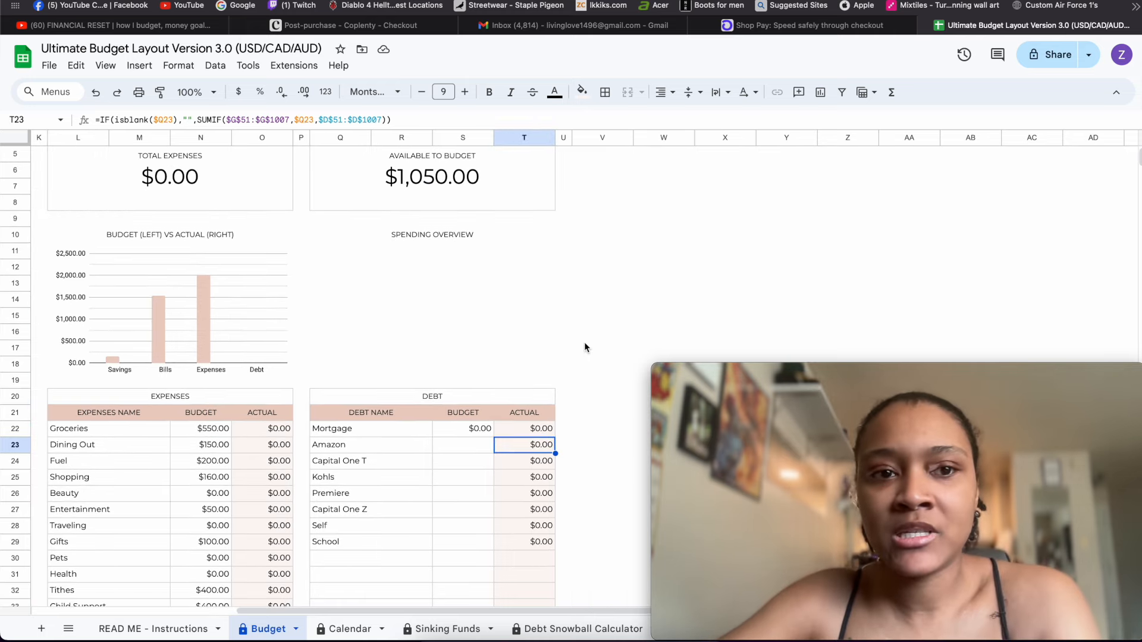
pyautogui.write('After PY')
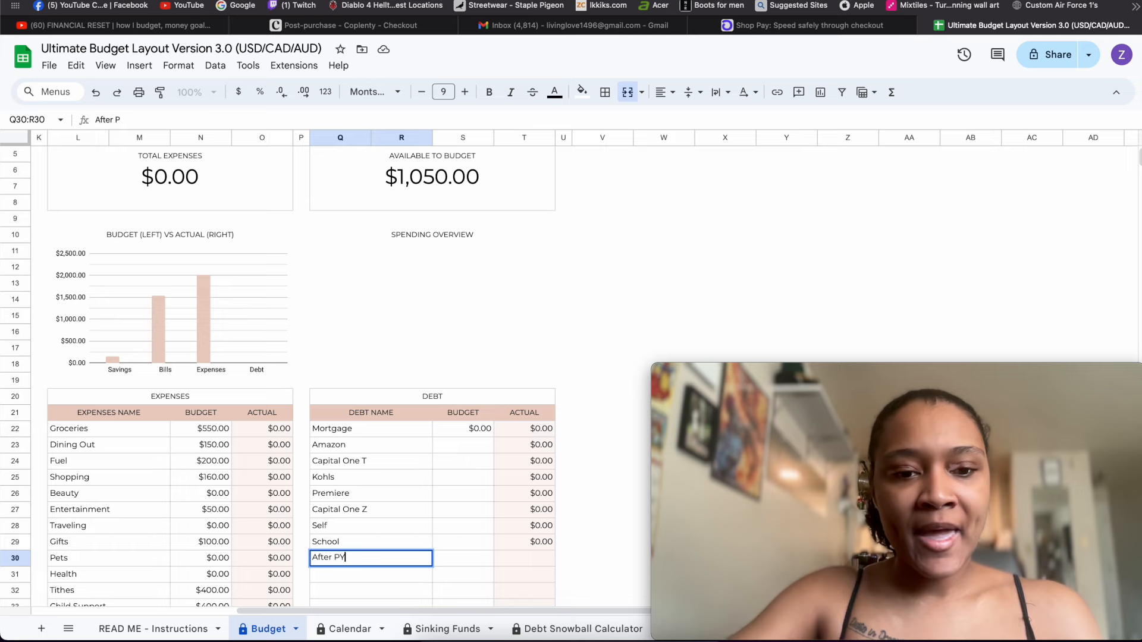
pyautogui.press('Backspace')
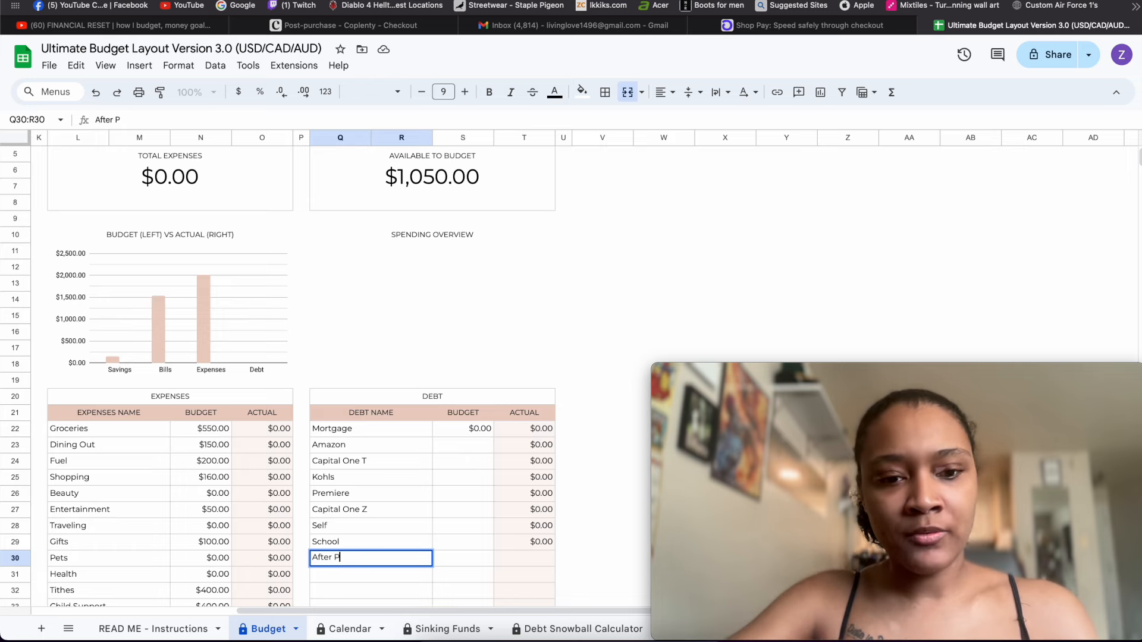
pyautogui.press('Enter')
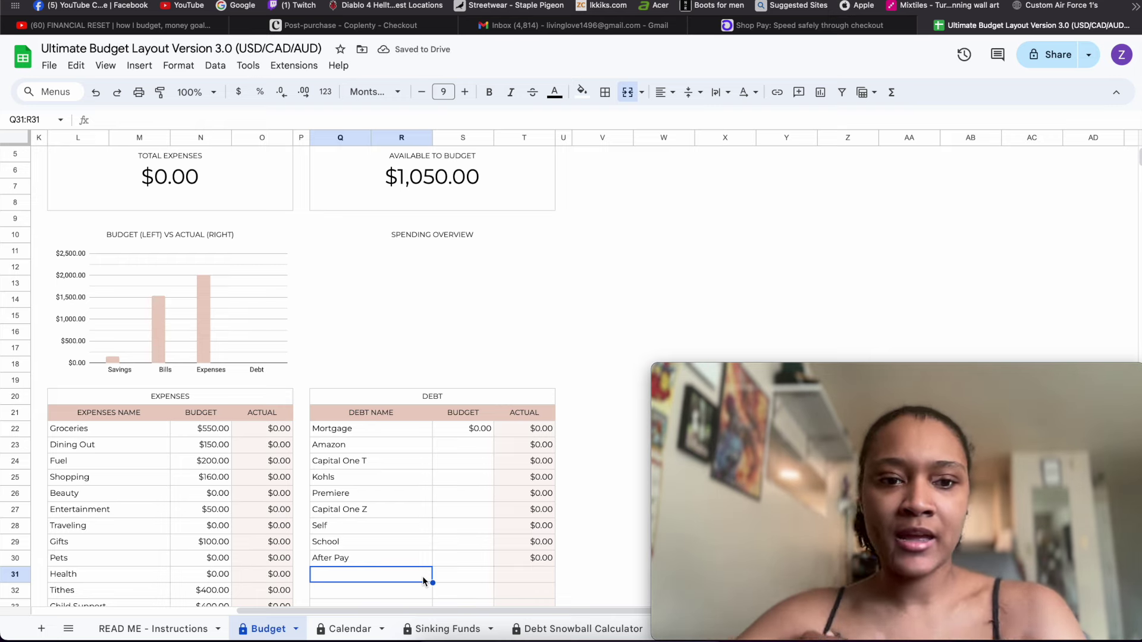
pyautogui.click(370, 542)
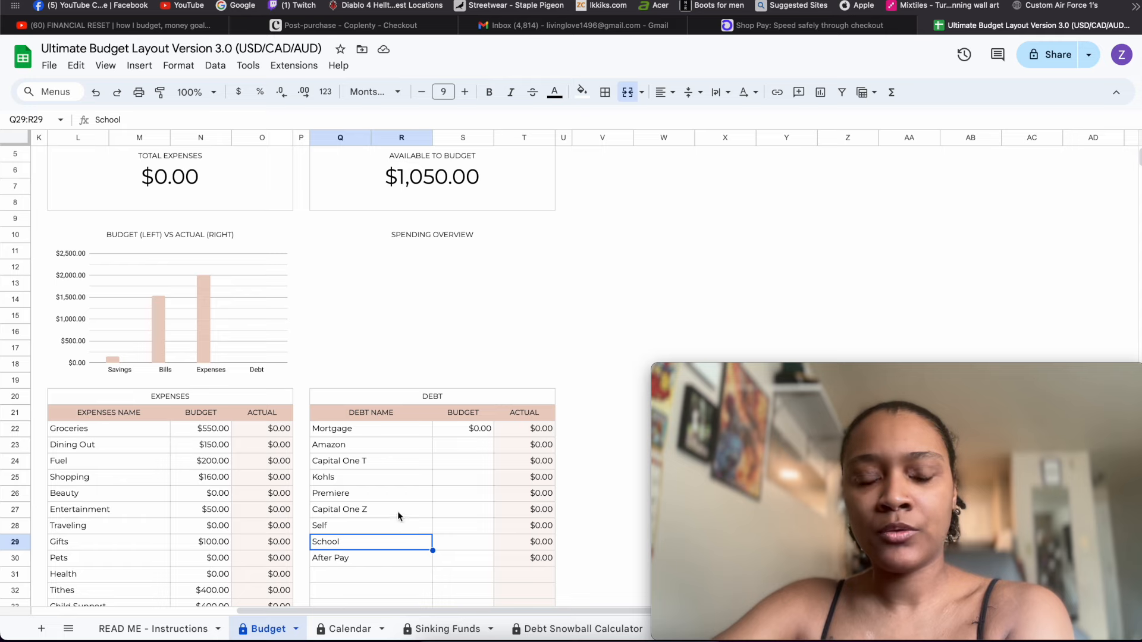
pyautogui.moveTo(434, 452)
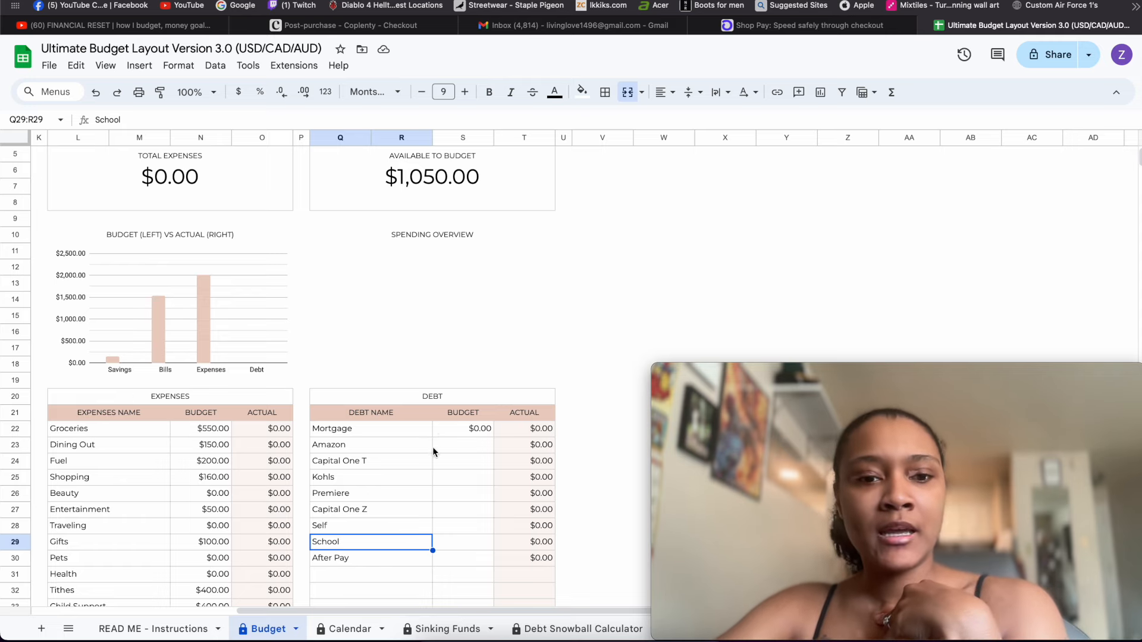
pyautogui.click(463, 445)
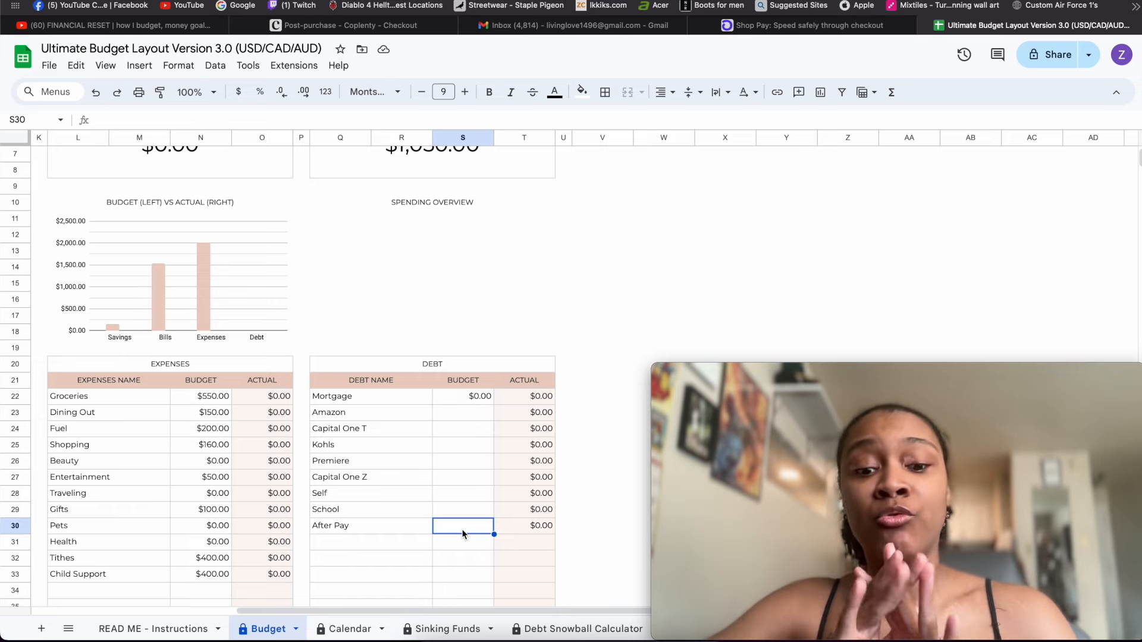
# Step: Budget debts: After Pay $400, Capital One T $300, Self $100, and Kohls, Premiere, Capital One Z $35 each
pyautogui.write('400.00')
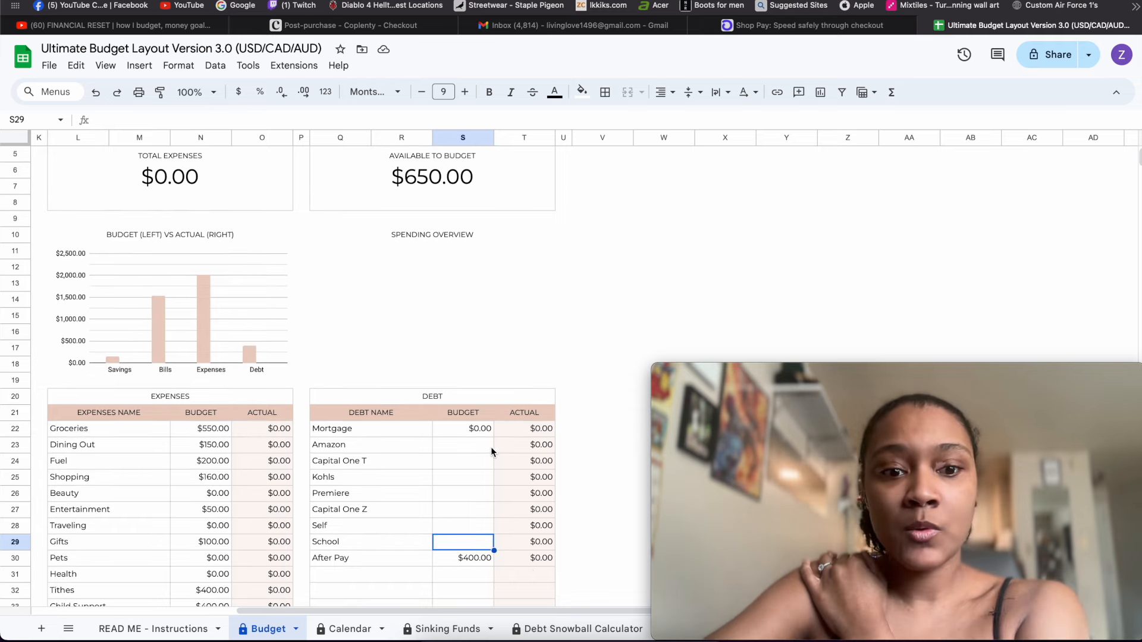
pyautogui.click(463, 477)
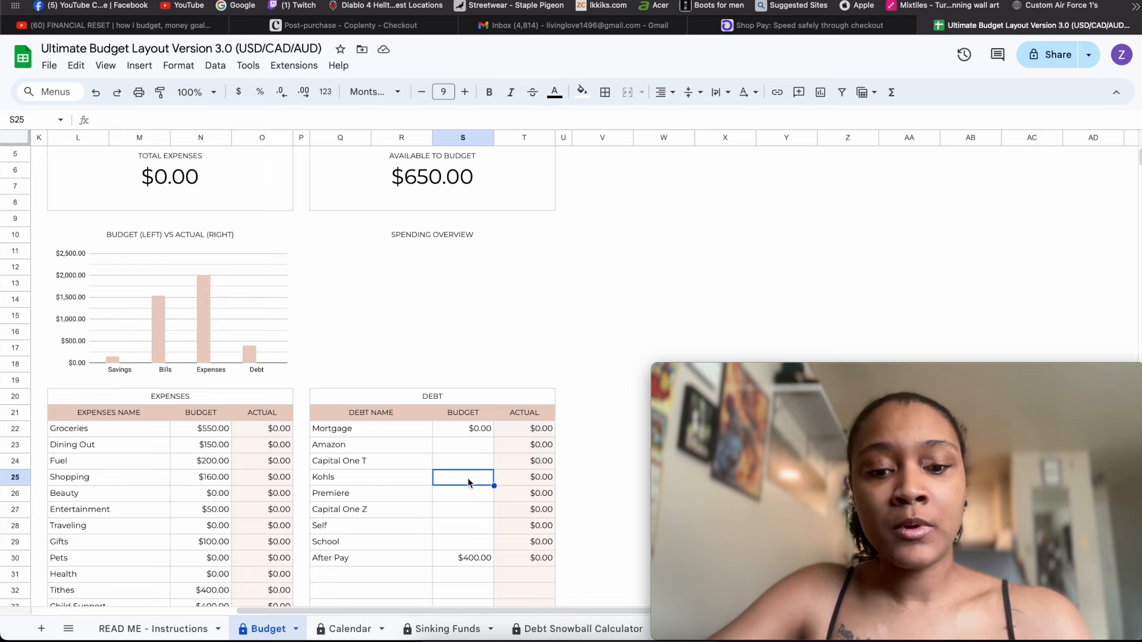
pyautogui.write('35.00')
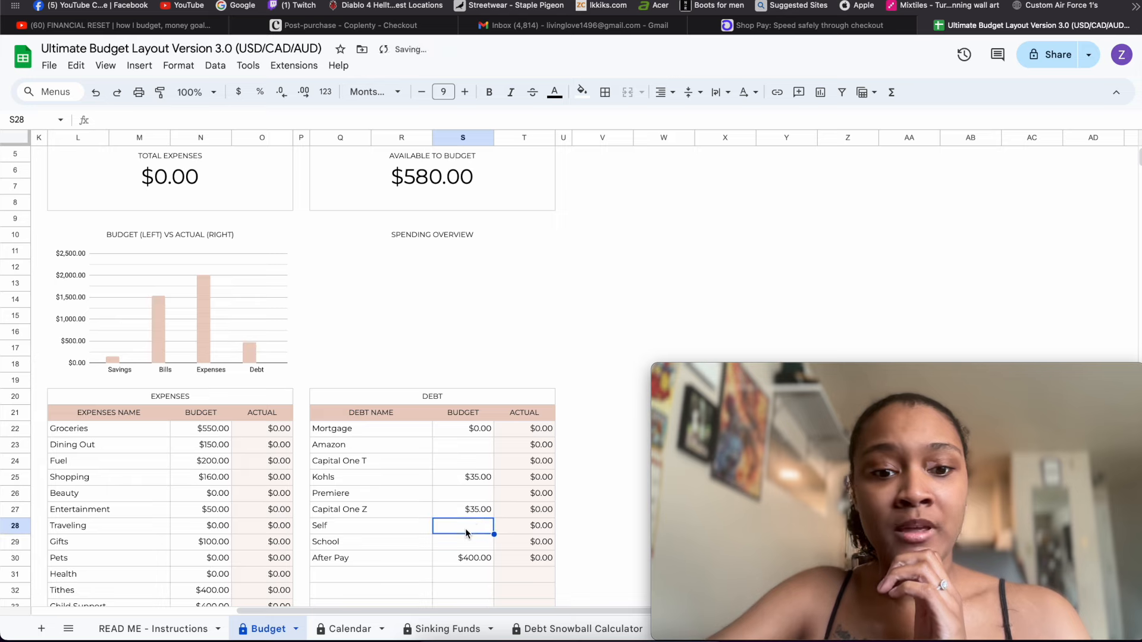
pyautogui.write('35.00')
pyautogui.write('$100.00')
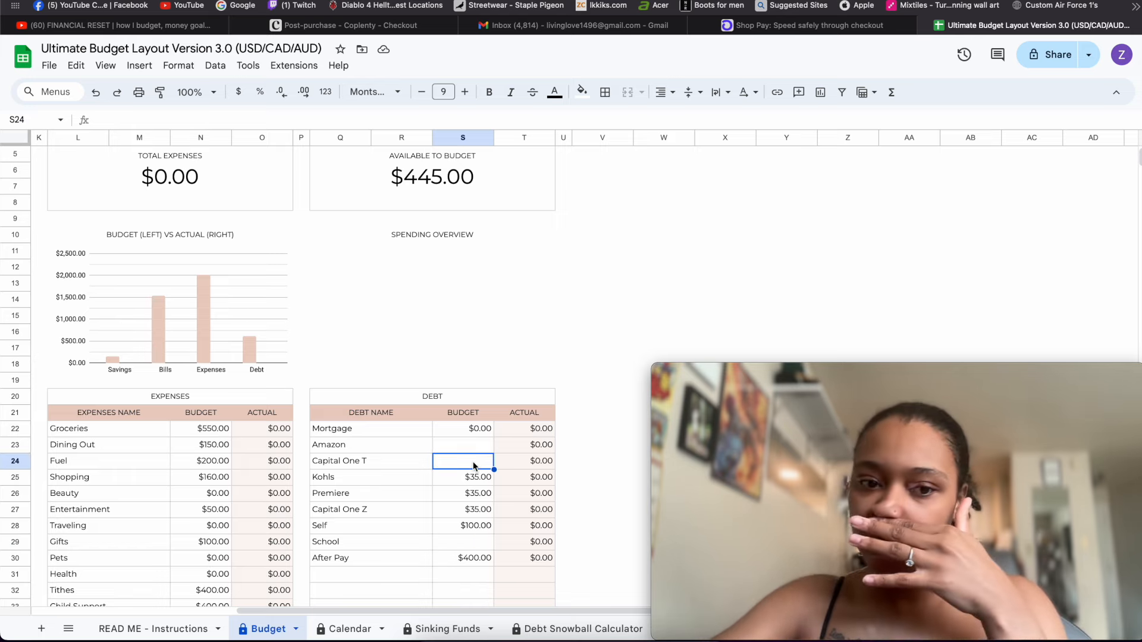
pyautogui.moveTo(476, 447)
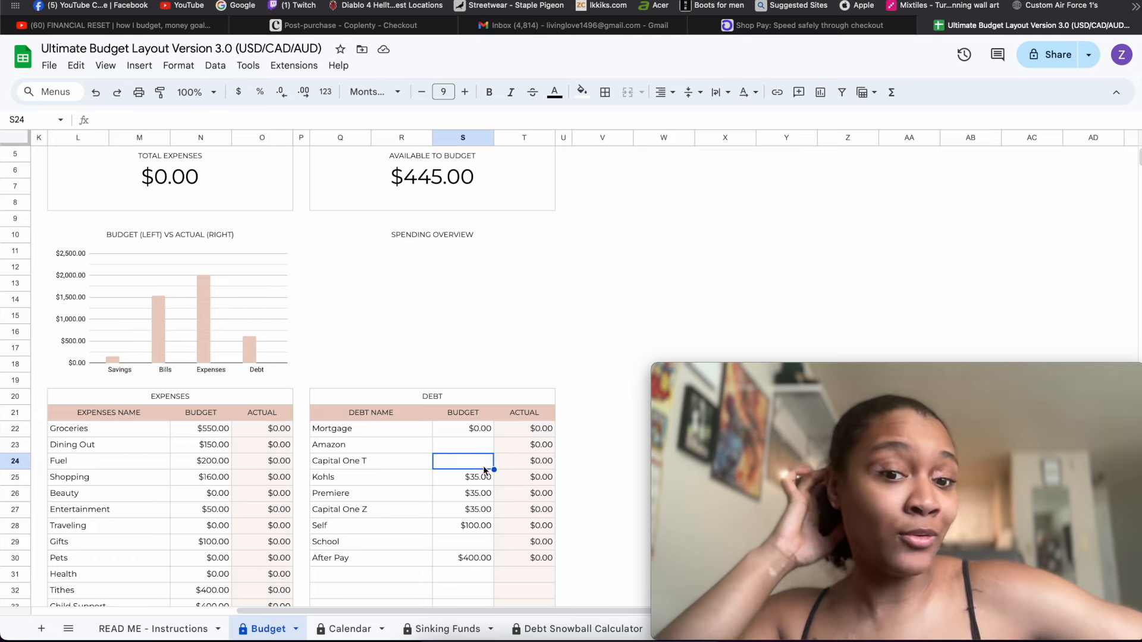
pyautogui.click(463, 445)
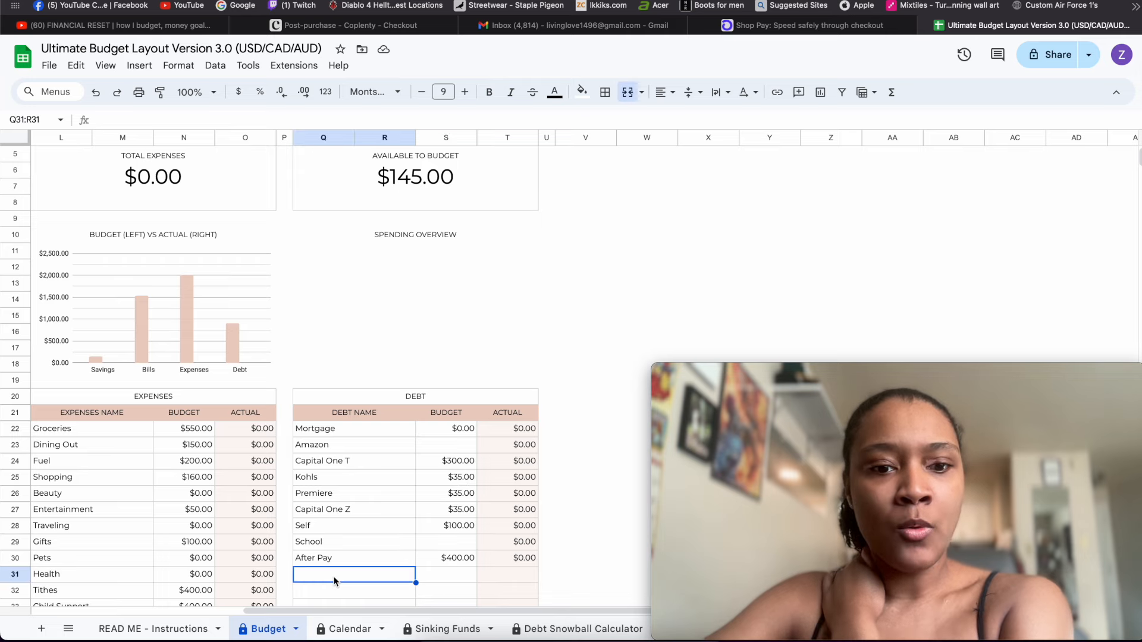
# Step: Add a Zebit debt budgeted at $55 and cut Self's budget to $90
pyautogui.write('Zebit')
pyautogui.click(446, 574)
pyautogui.write('55')
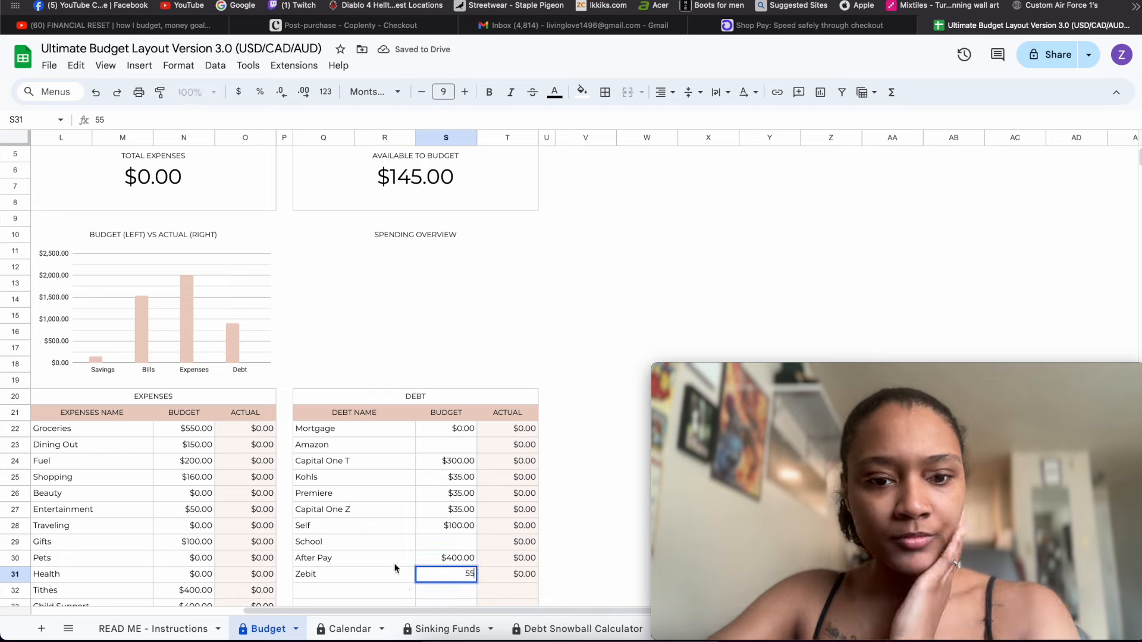
pyautogui.press('Enter')
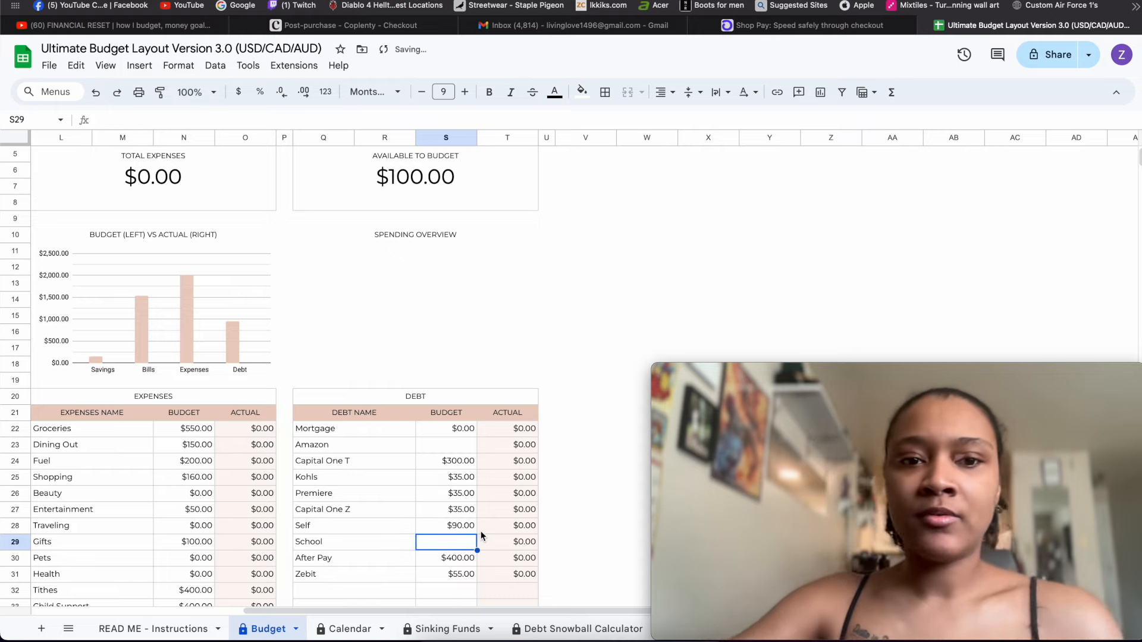
pyautogui.hscroll(-3)
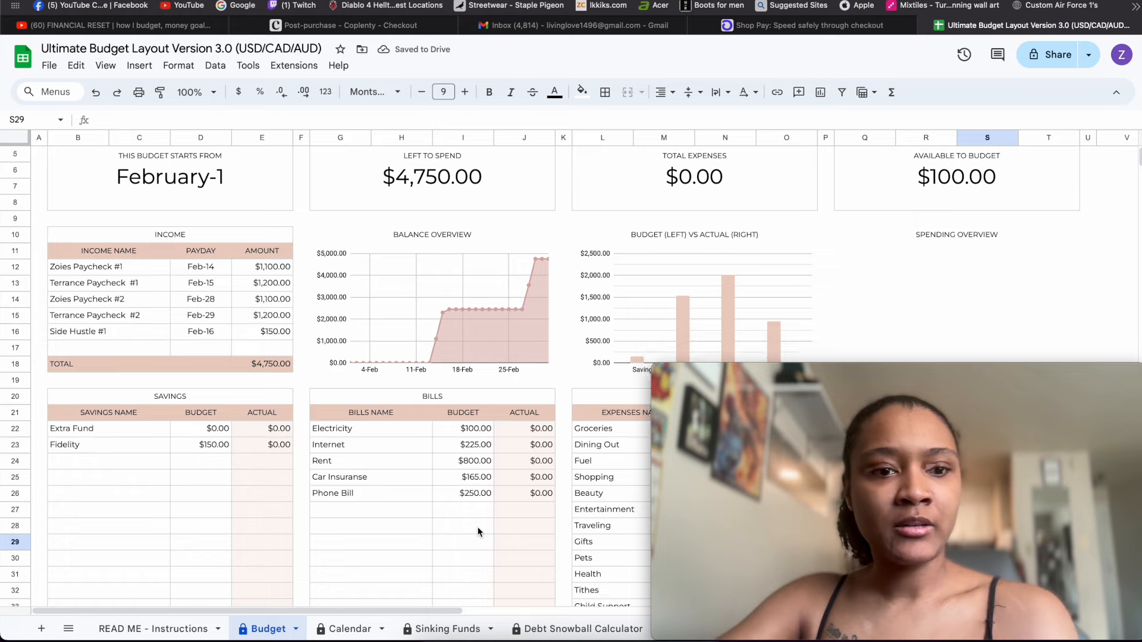
# Step: Budget $100 for Extra Fund savings, bringing Available to Budget to $0.00
pyautogui.click(200, 428)
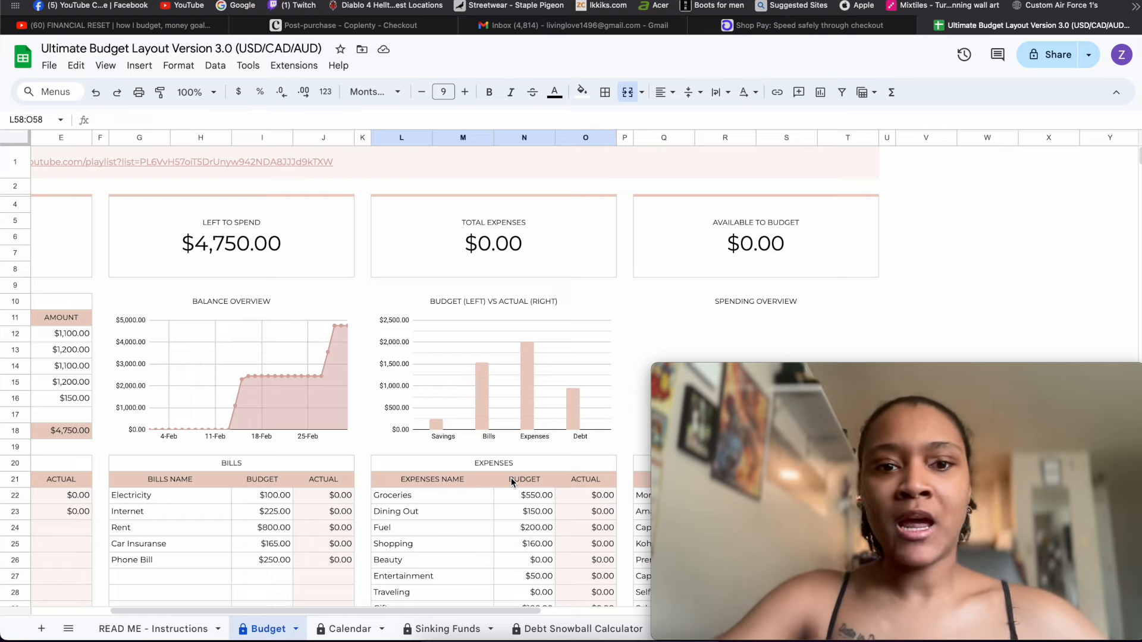
pyautogui.scroll(-3)
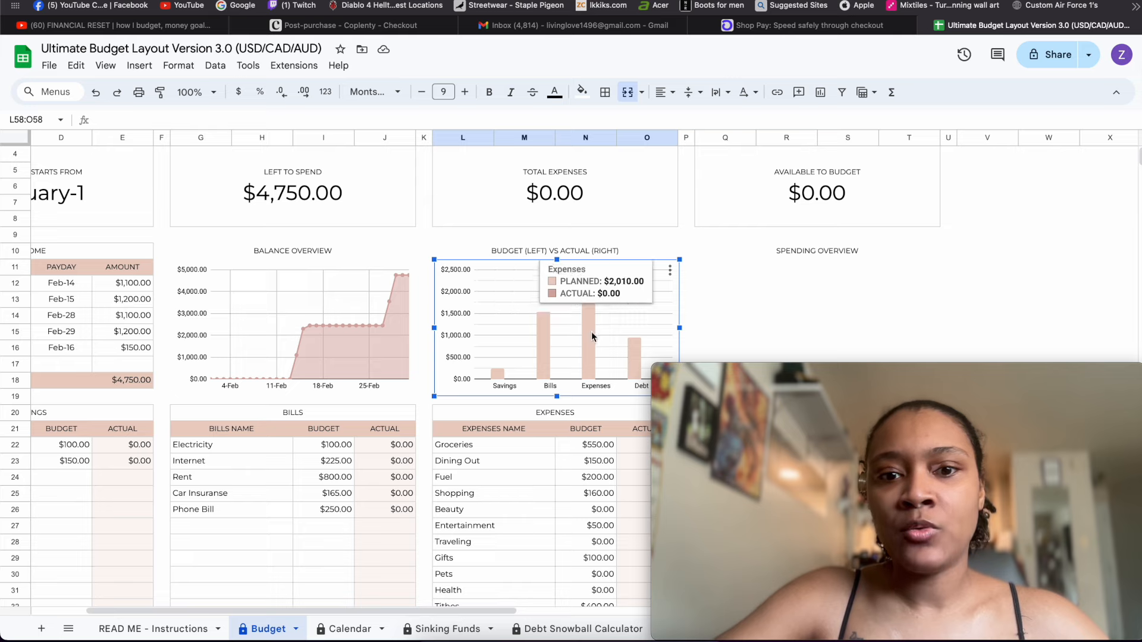
pyautogui.moveTo(587, 335)
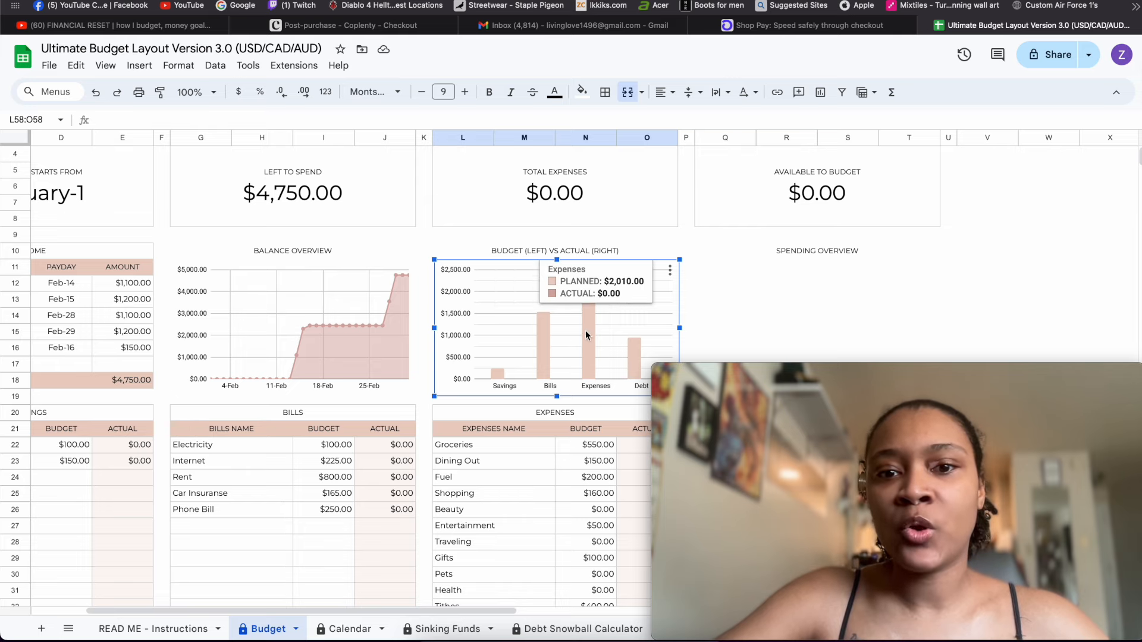
pyautogui.moveTo(581, 339)
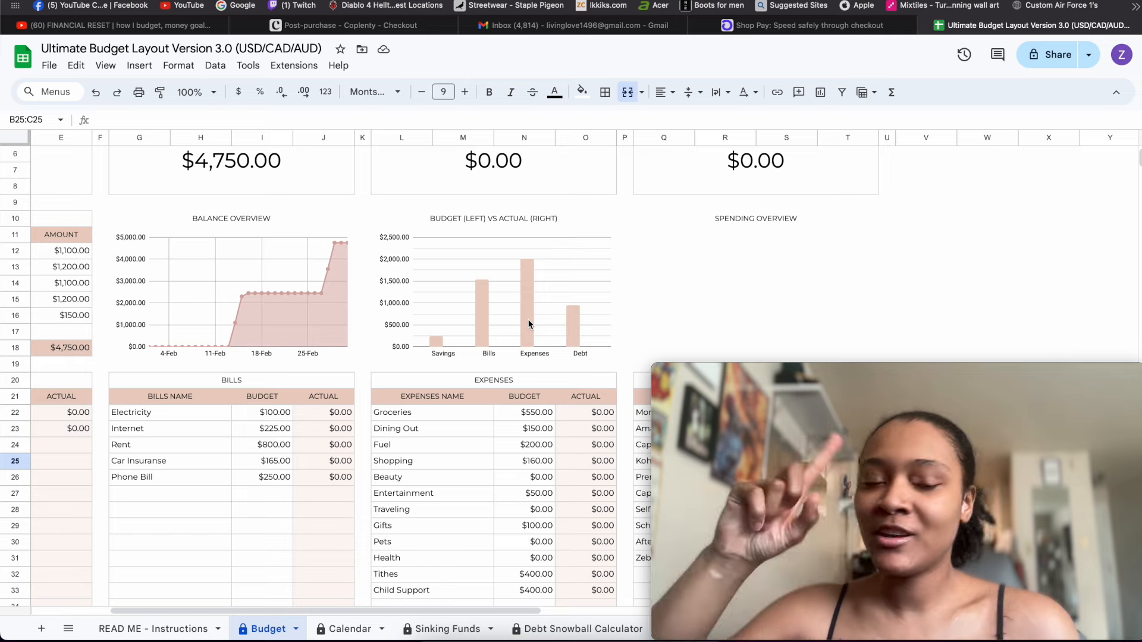
pyautogui.moveTo(443, 385)
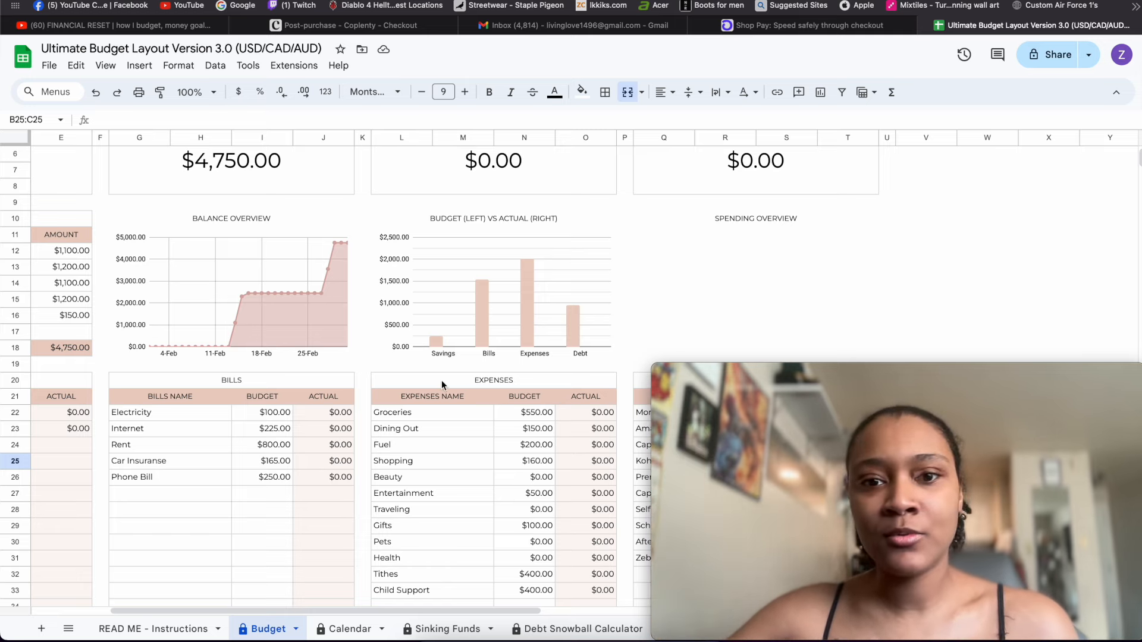
# Step: Set the budget category of the first Transaction Tracker row to Shopping
pyautogui.scroll(-3)
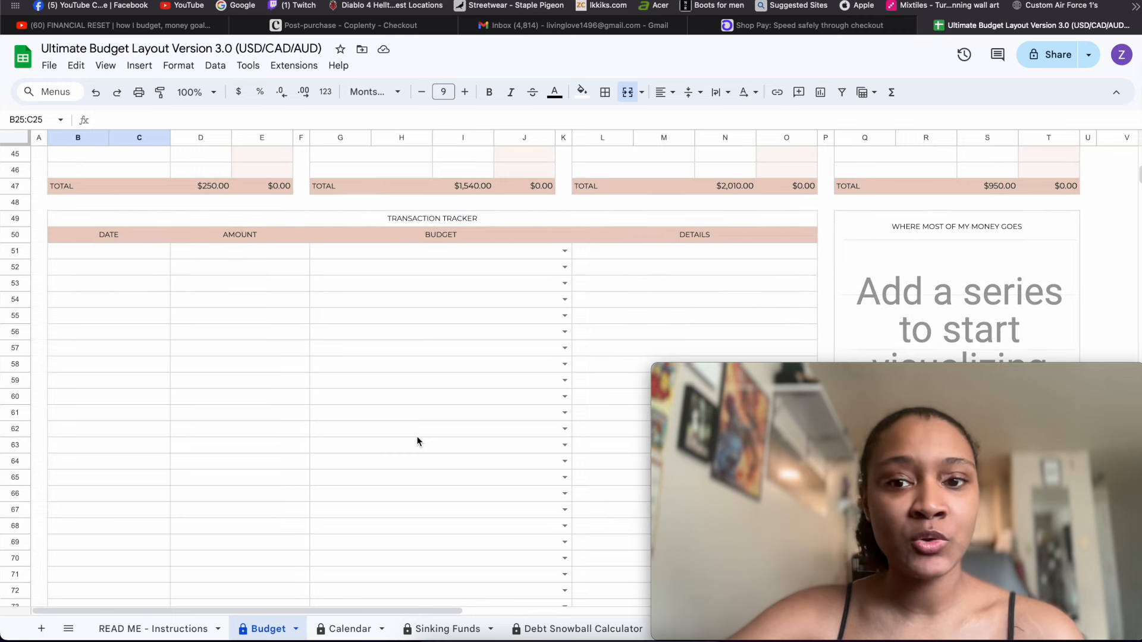
pyautogui.scroll(-3)
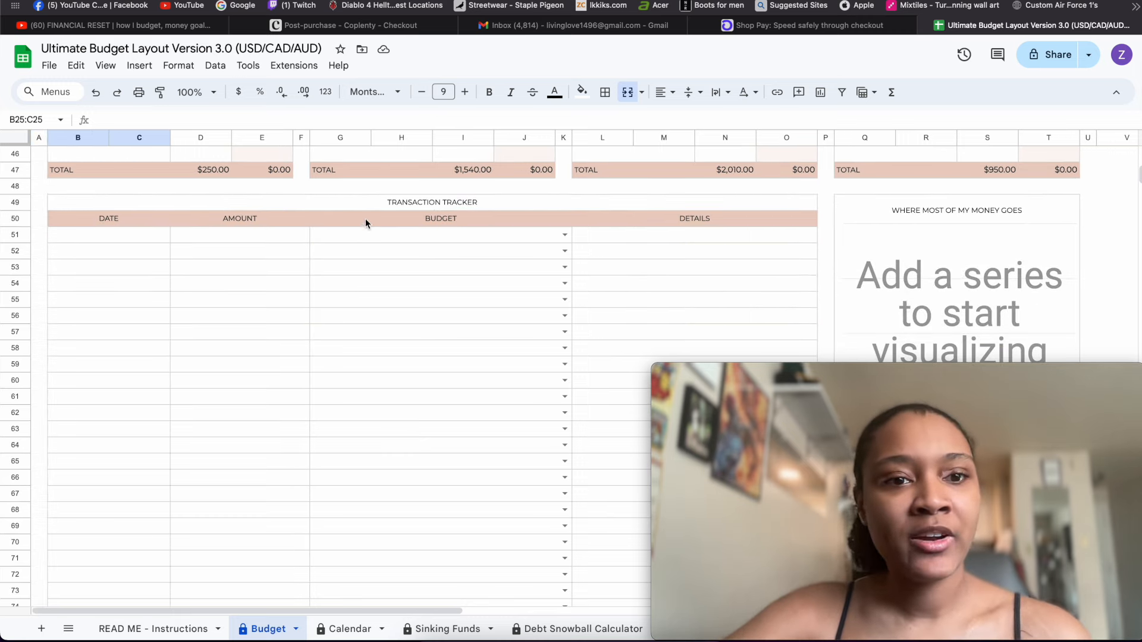
pyautogui.click(109, 235)
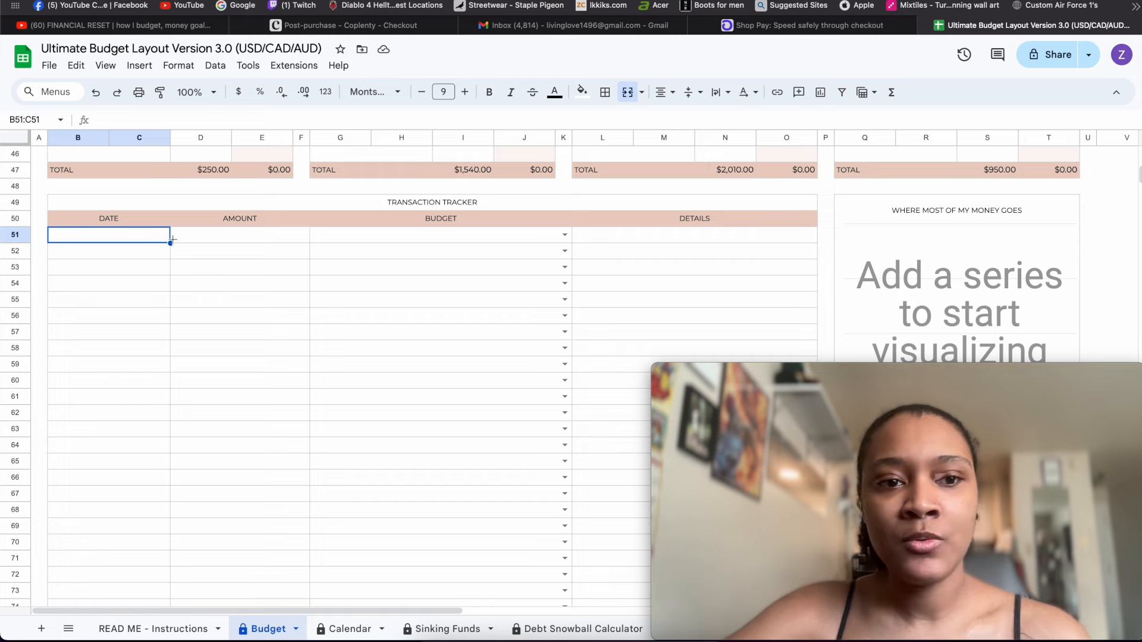
pyautogui.click(240, 235)
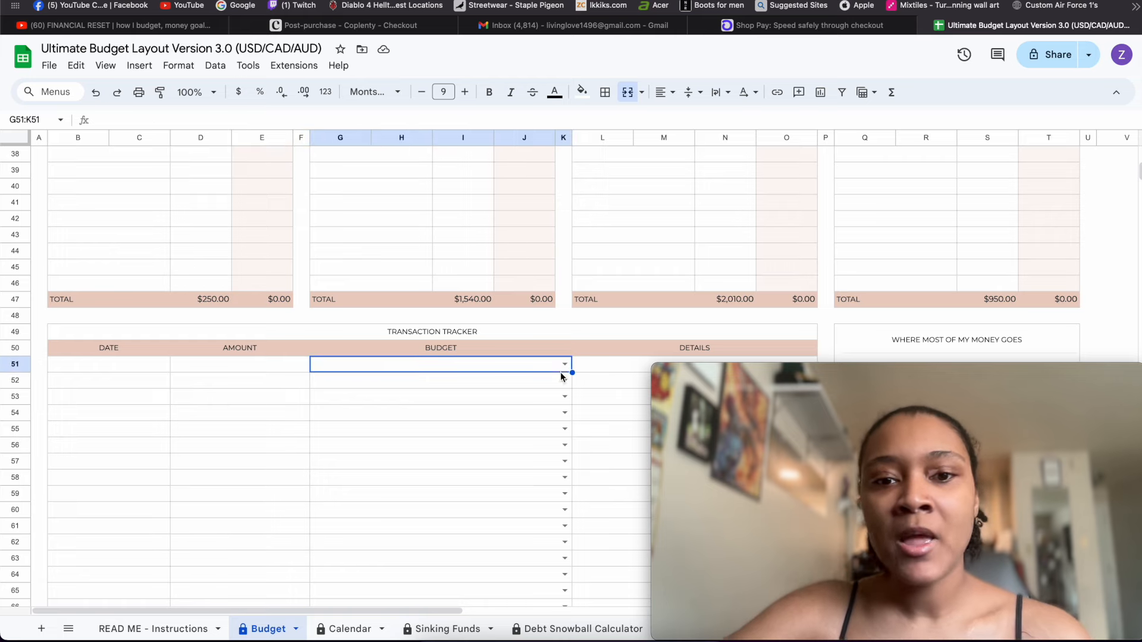
pyautogui.click(563, 364)
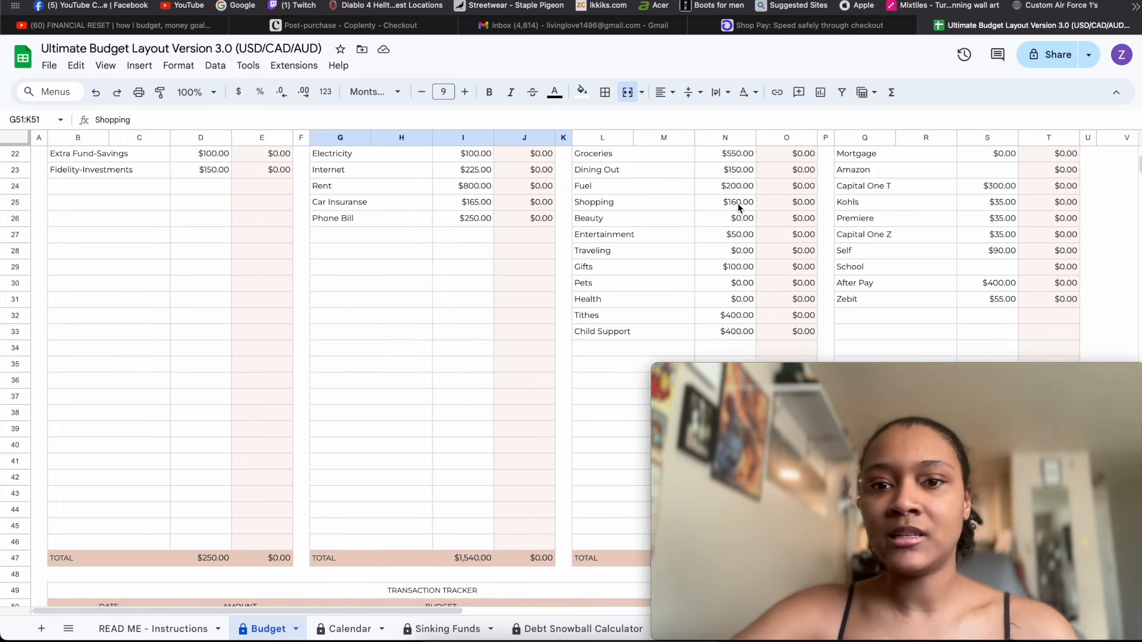
pyautogui.scroll(-3)
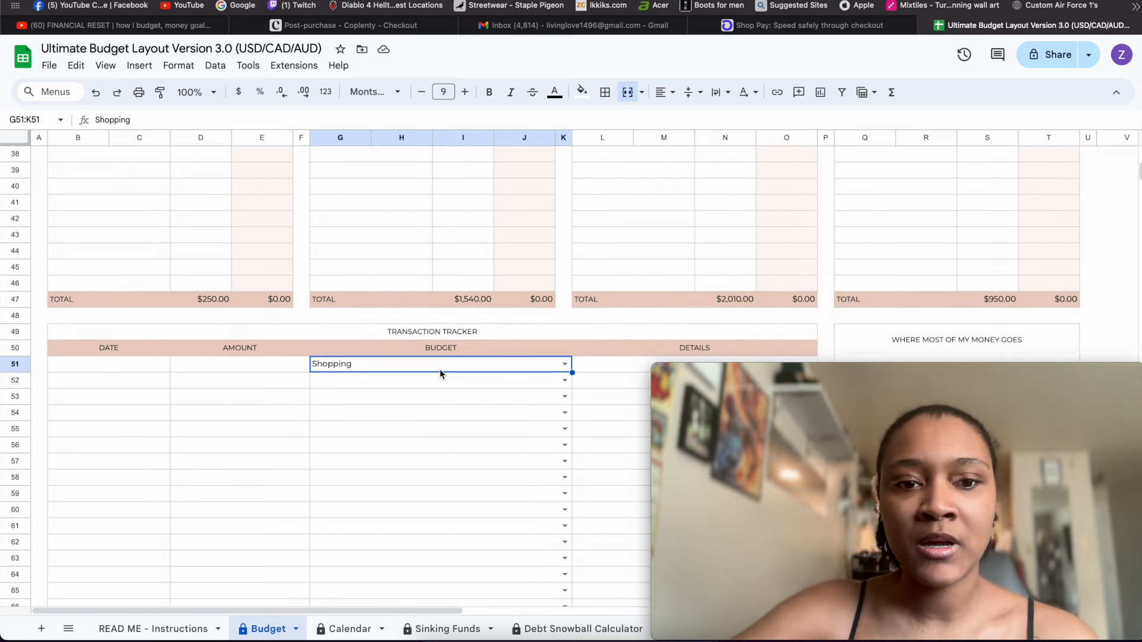
pyautogui.click(238, 461)
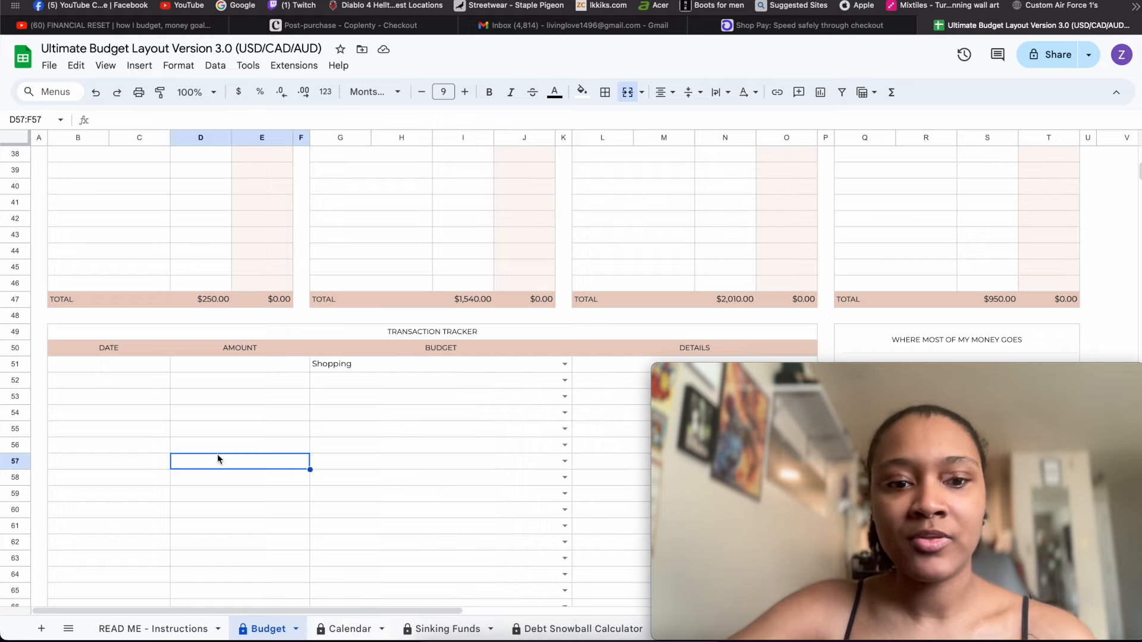
pyautogui.scroll(-3)
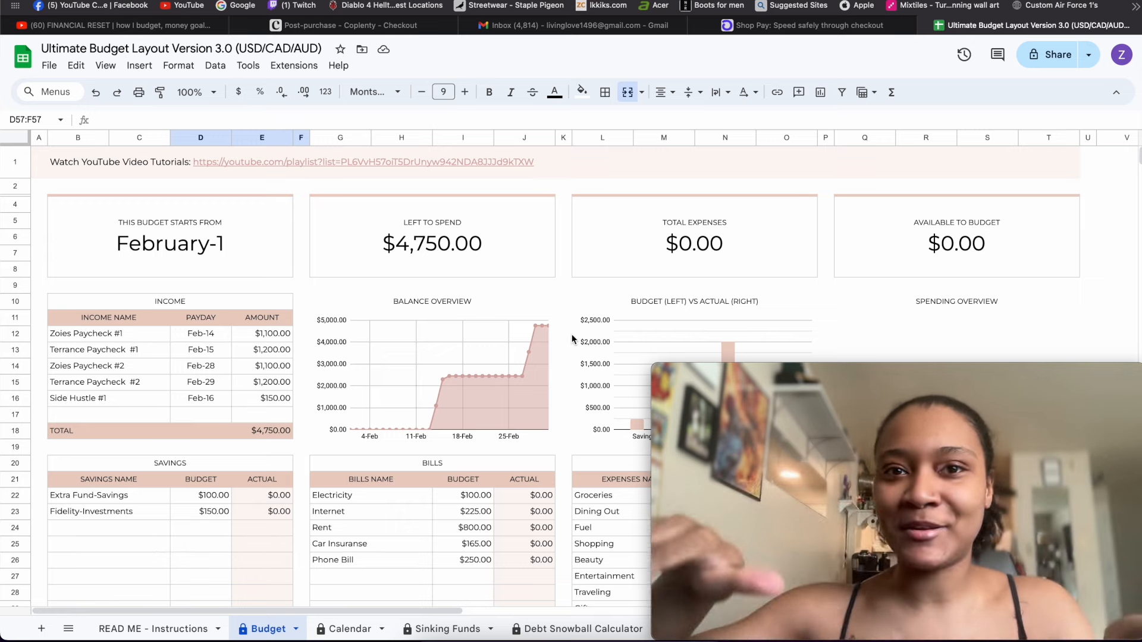
pyautogui.scroll(-3)
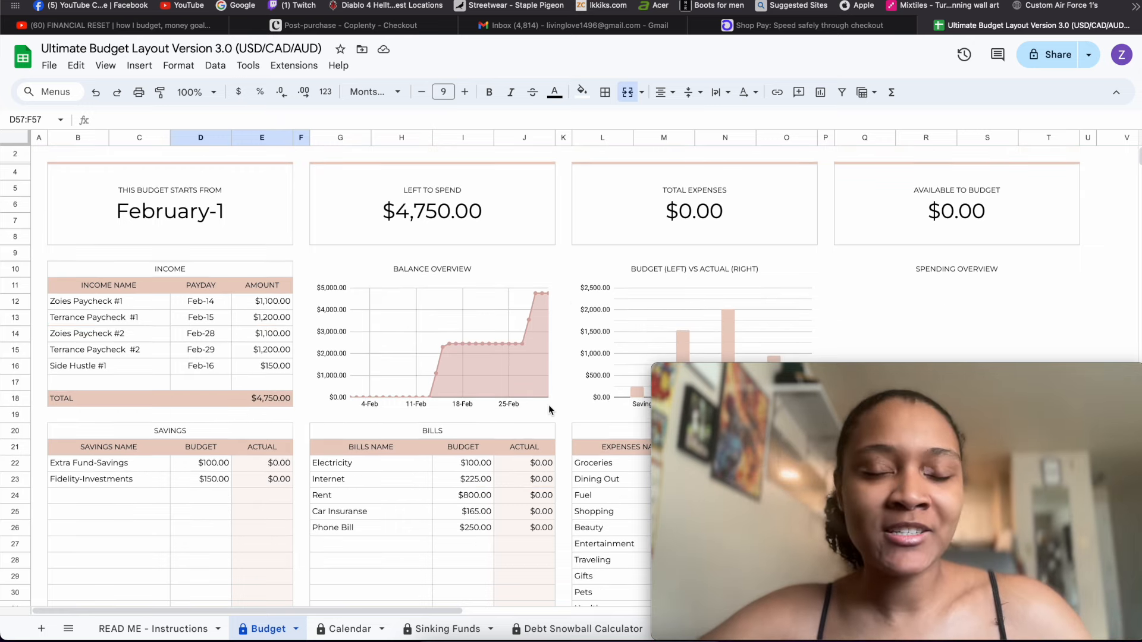